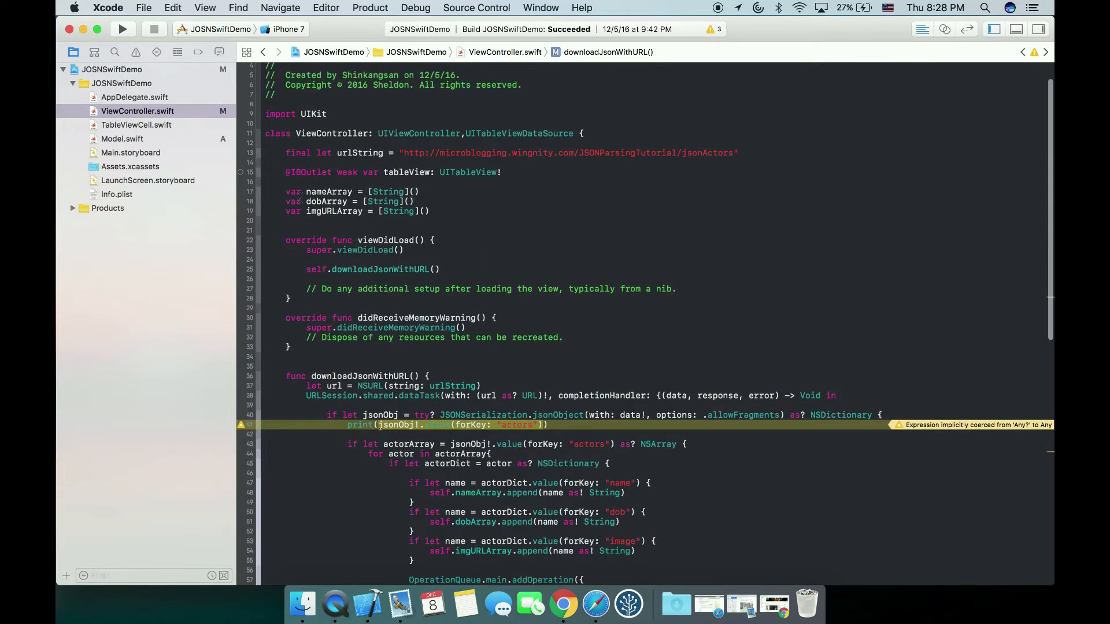
Step: Review the downloadJsonWithURL call in viewDidLoad and run JOSNSwiftDemo in the iPhone 7 simulator
scroll("down", 3)
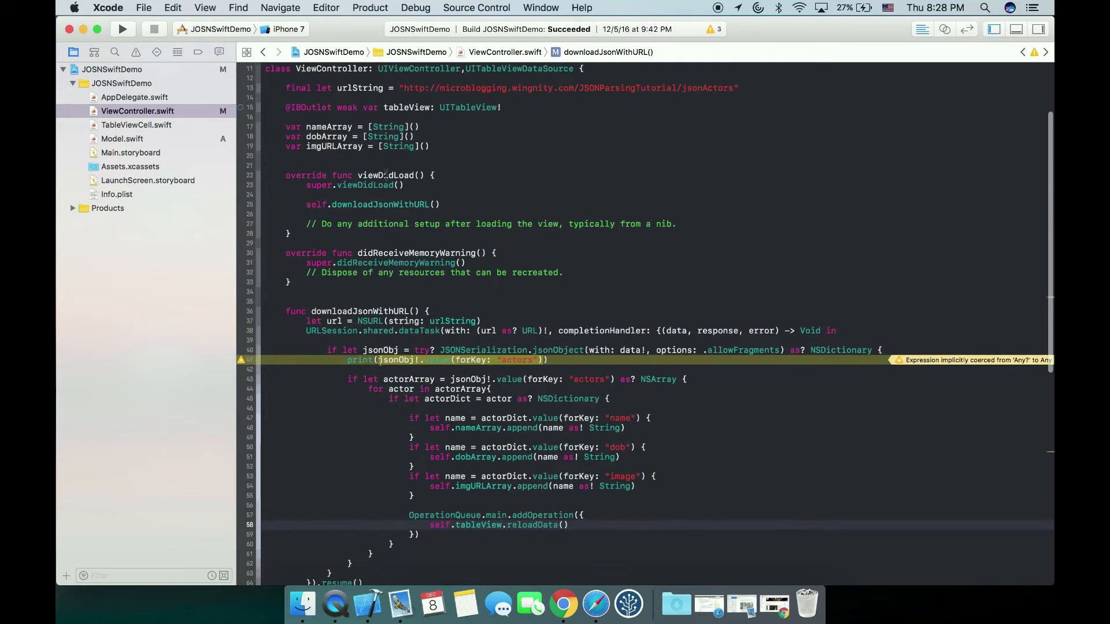
left_click(380, 205)
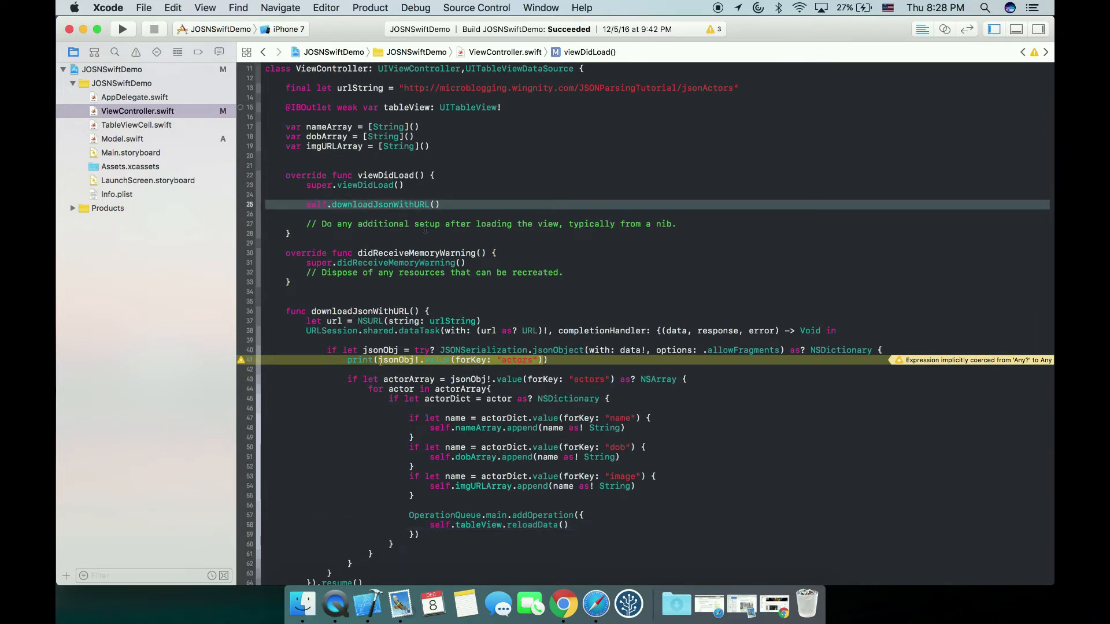
scroll("down", 3)
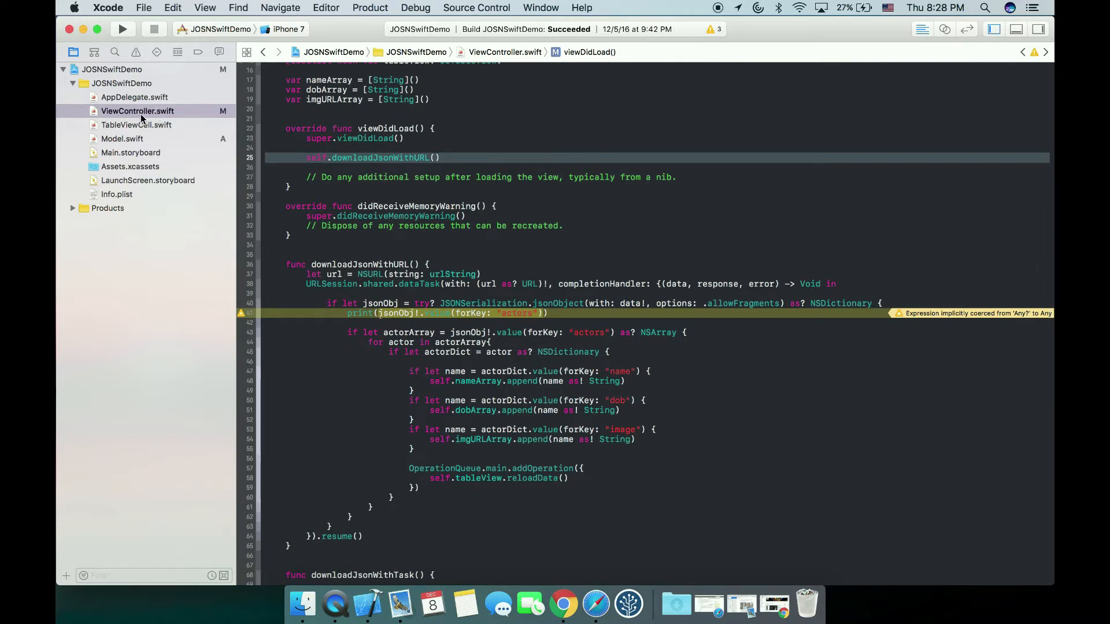
mouse_move(173, 137)
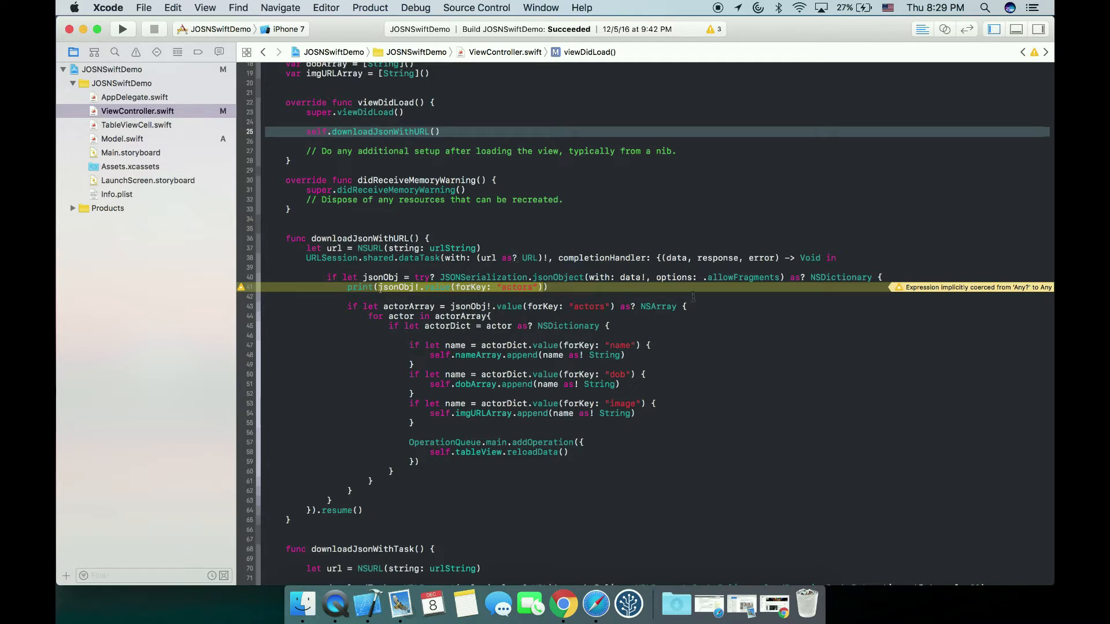
mouse_move(636, 257)
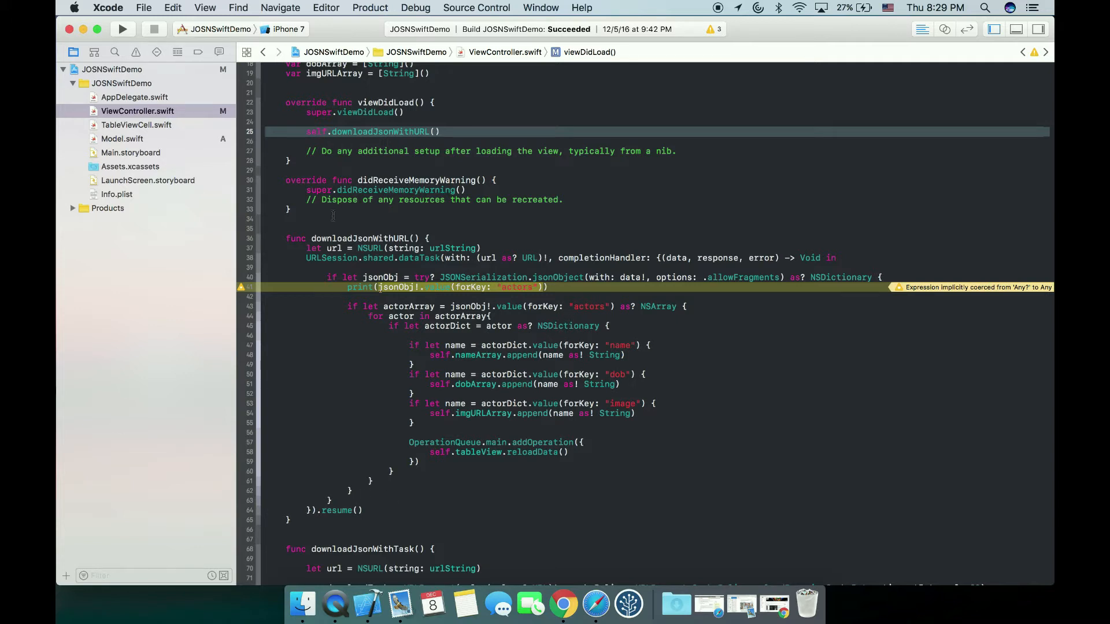
left_click(121, 28)
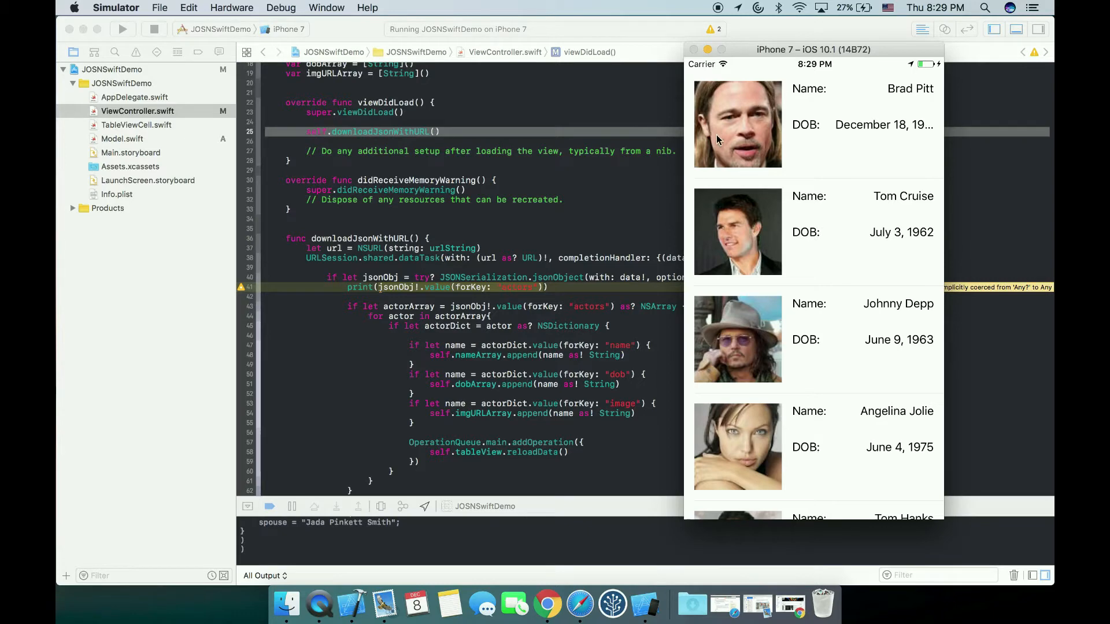
mouse_move(688, 301)
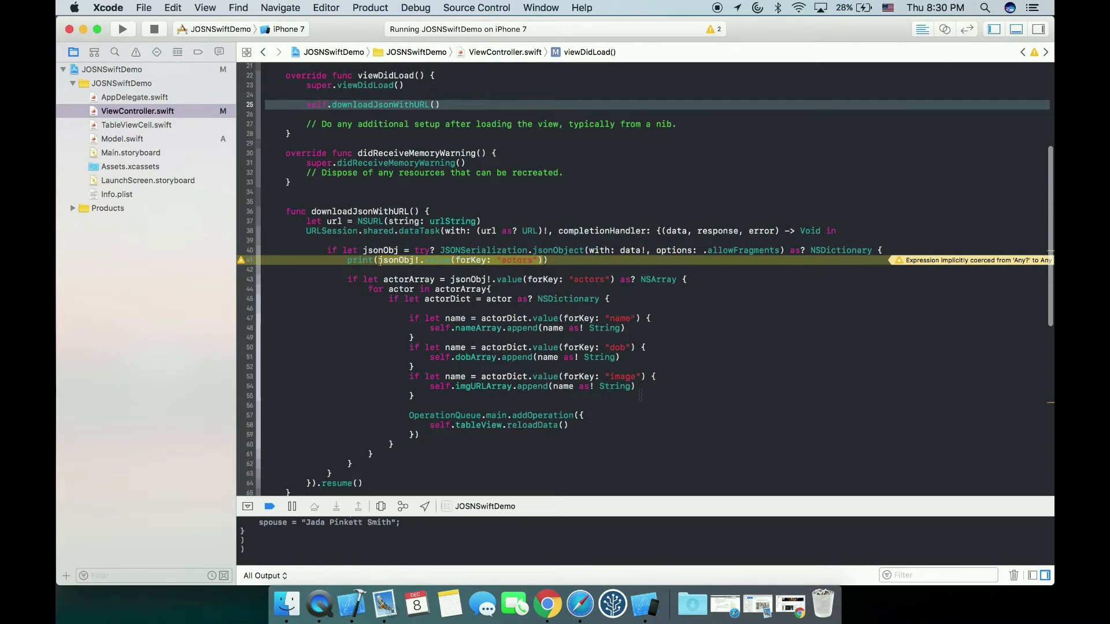
scroll("down", 3)
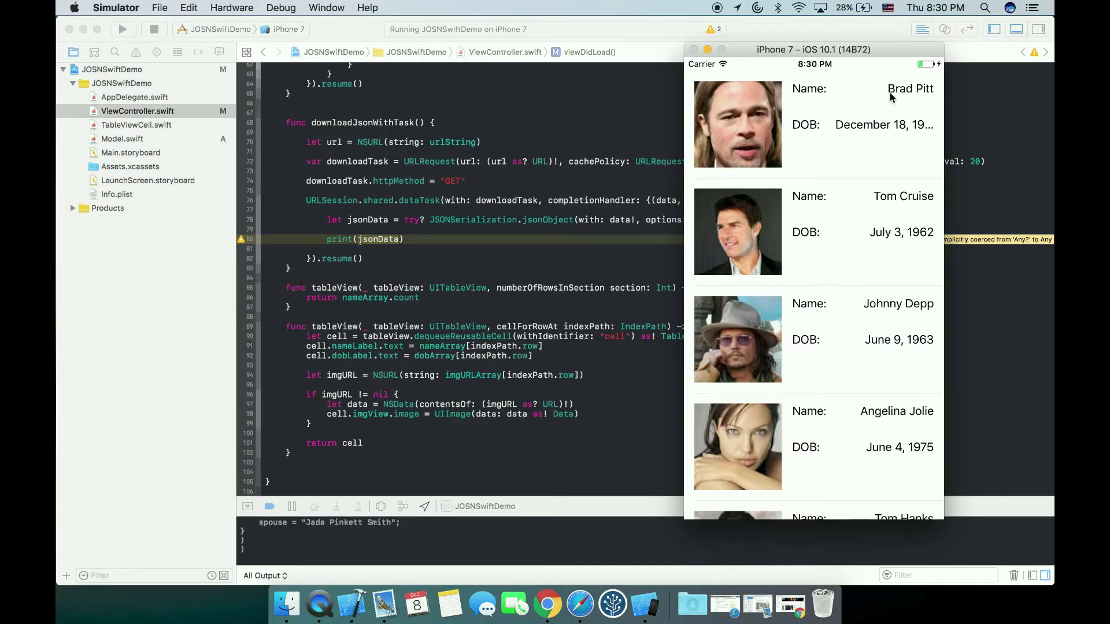
mouse_move(942, 143)
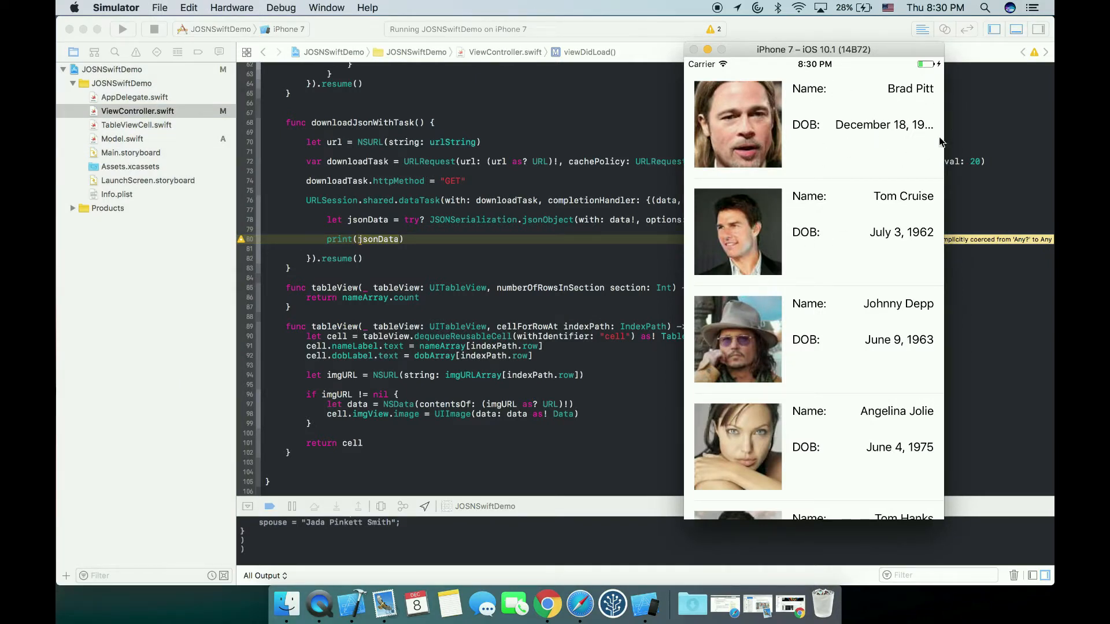
mouse_move(771, 130)
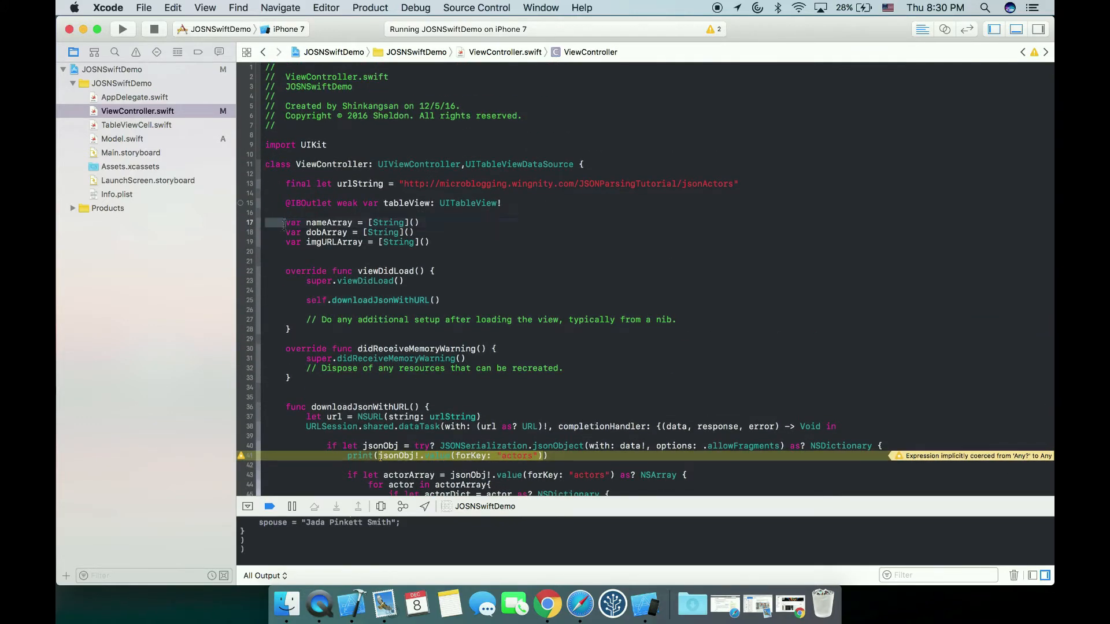
Step: Highlight the three array declarations and review the printed actor JSON records in the run output
left_click_drag(287, 222, 430, 241)
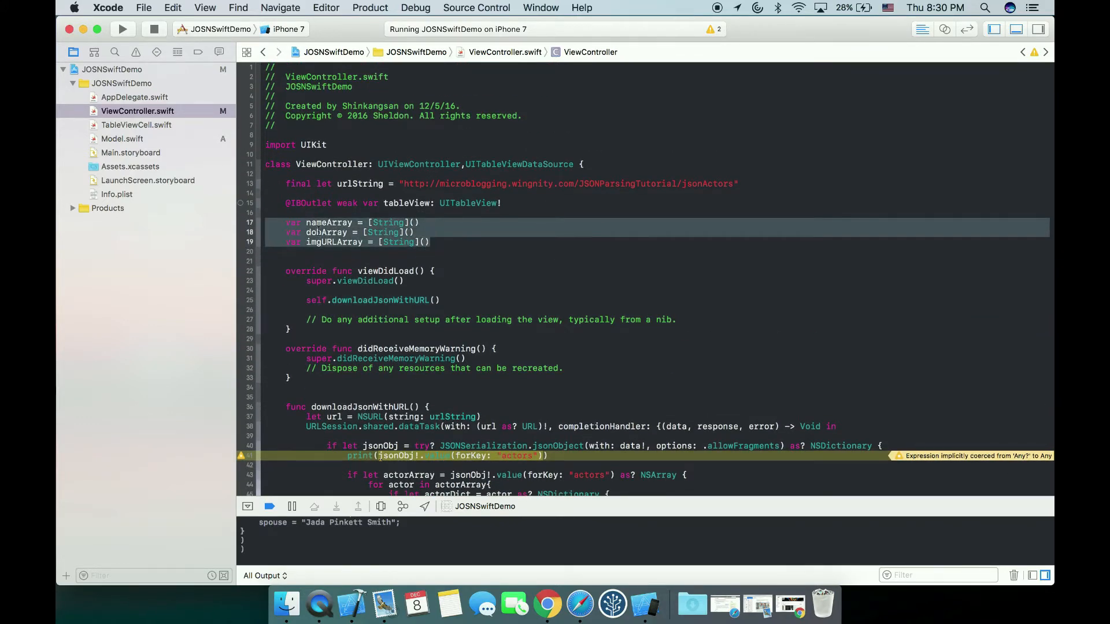
scroll("down", 3)
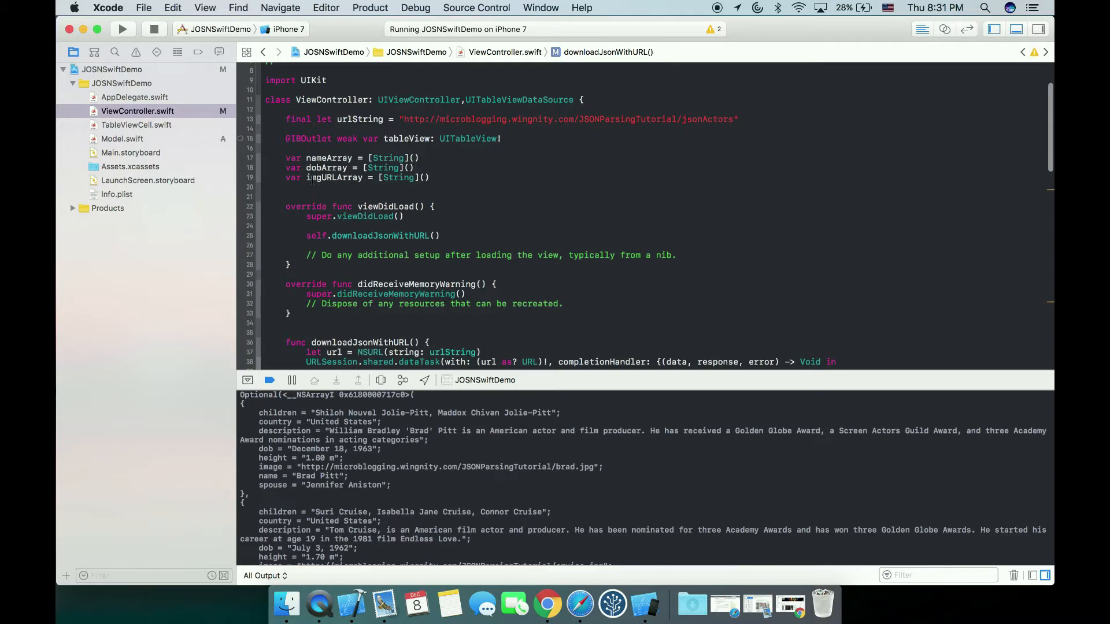
scroll("down", 3)
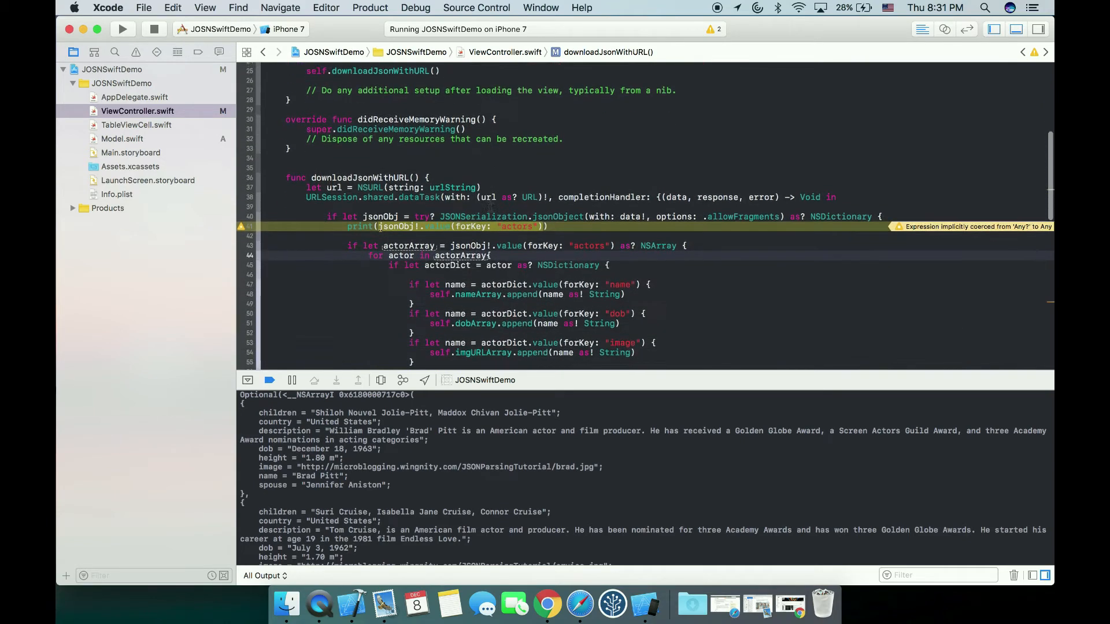
scroll("down", 3)
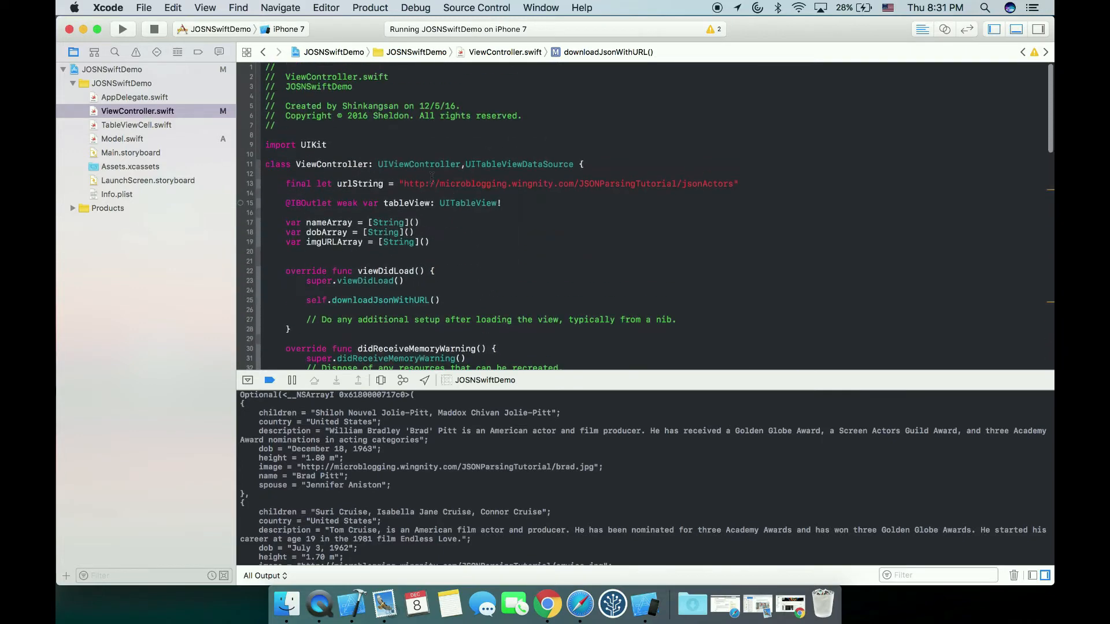
Step: Point out the nameArray, dobArray and imgURLArray declarations in ViewController
double_click(328, 222)
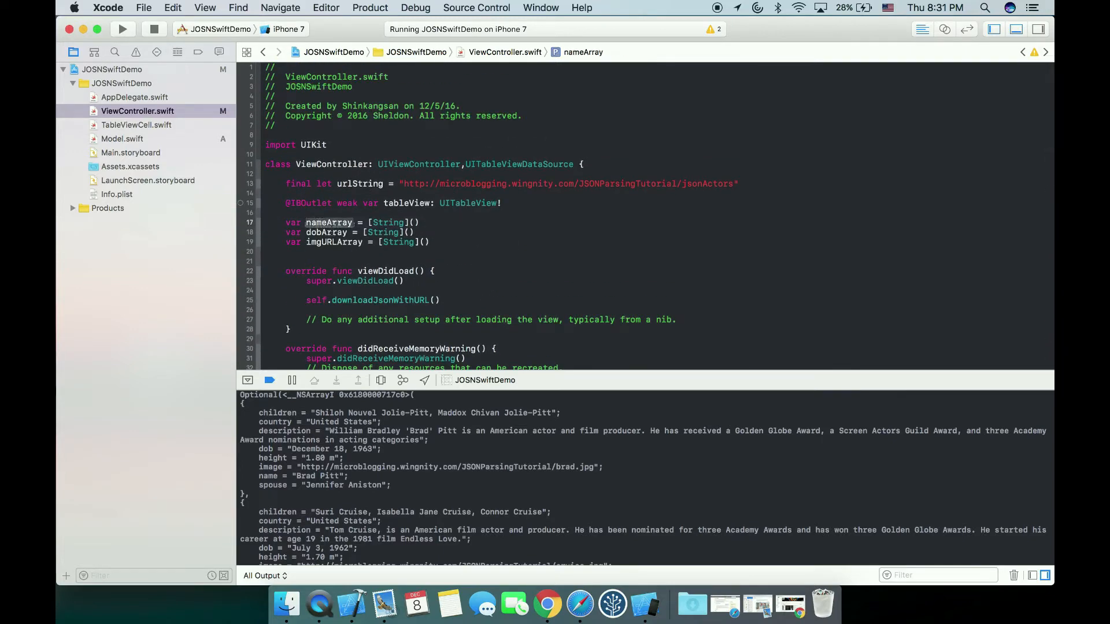
left_click(326, 232)
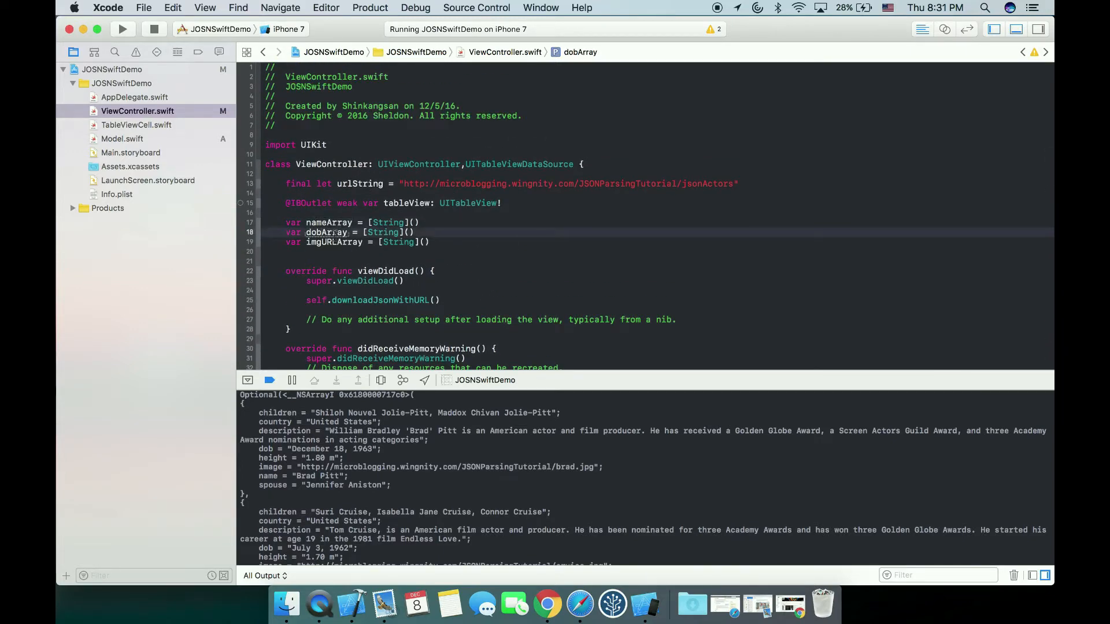
left_click(330, 242)
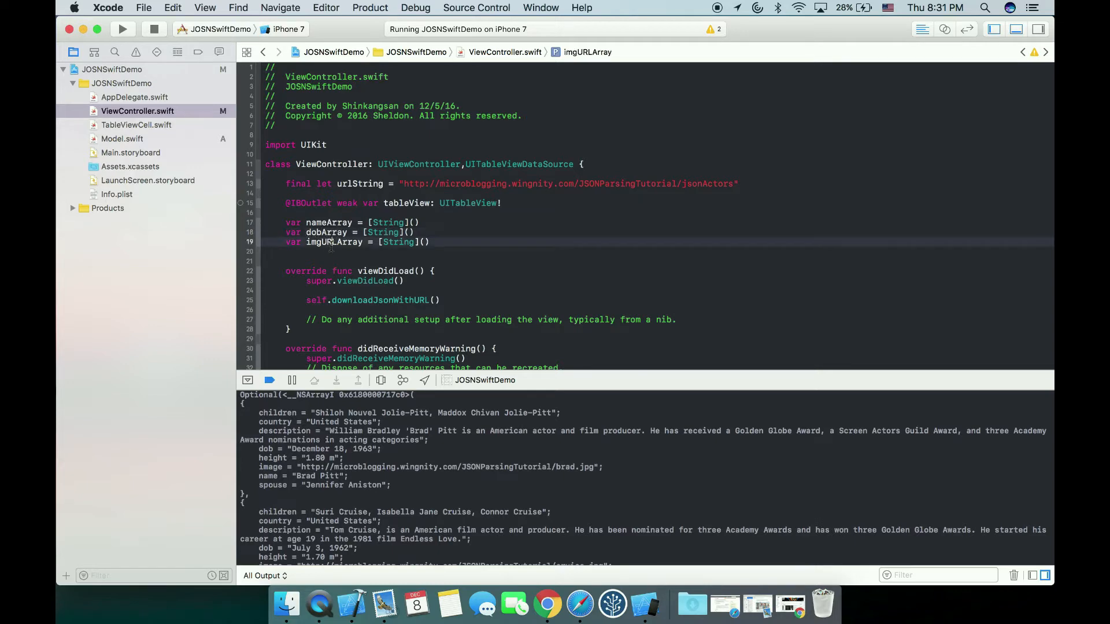
scroll("down", 3)
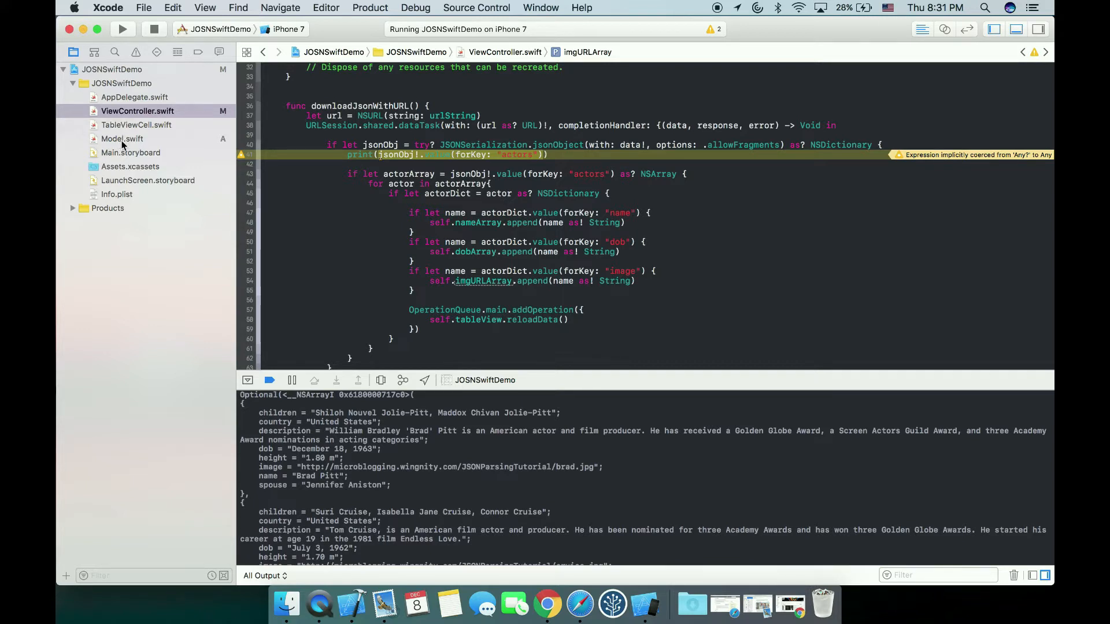
mouse_move(162, 132)
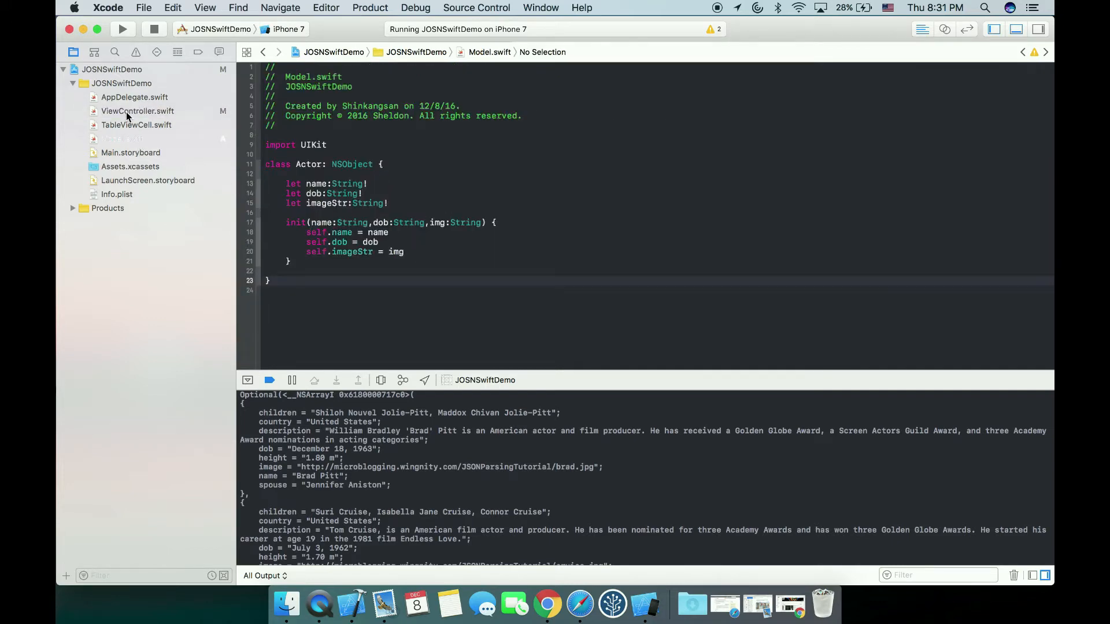
Step: Switch to Model.swift and place the cursor after NSObject on the Actor class line
left_click(137, 111)
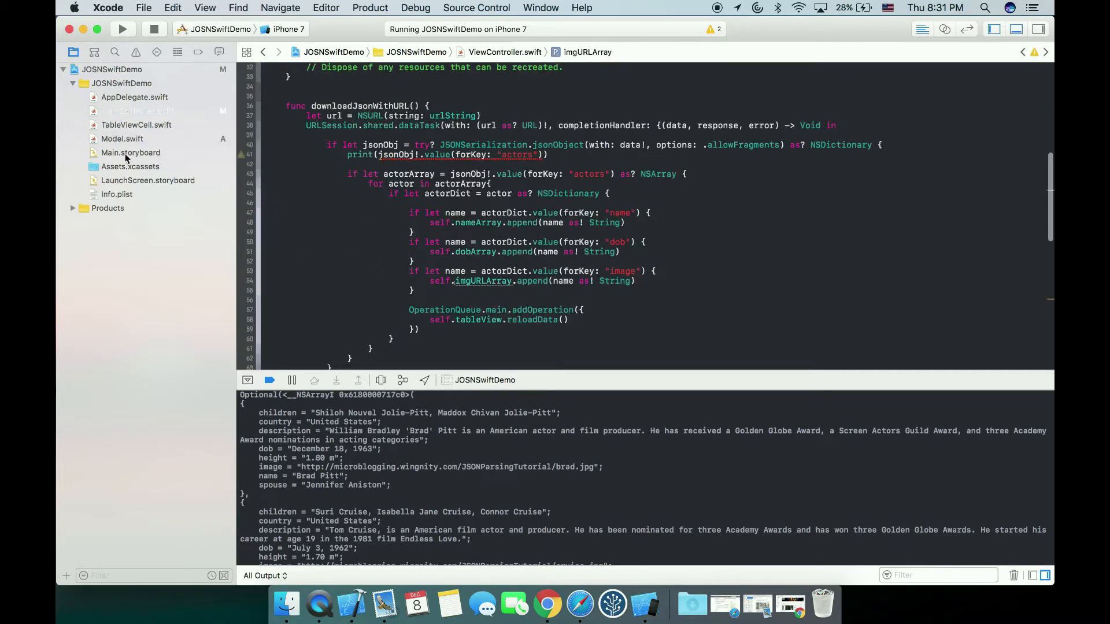
left_click(130, 153)
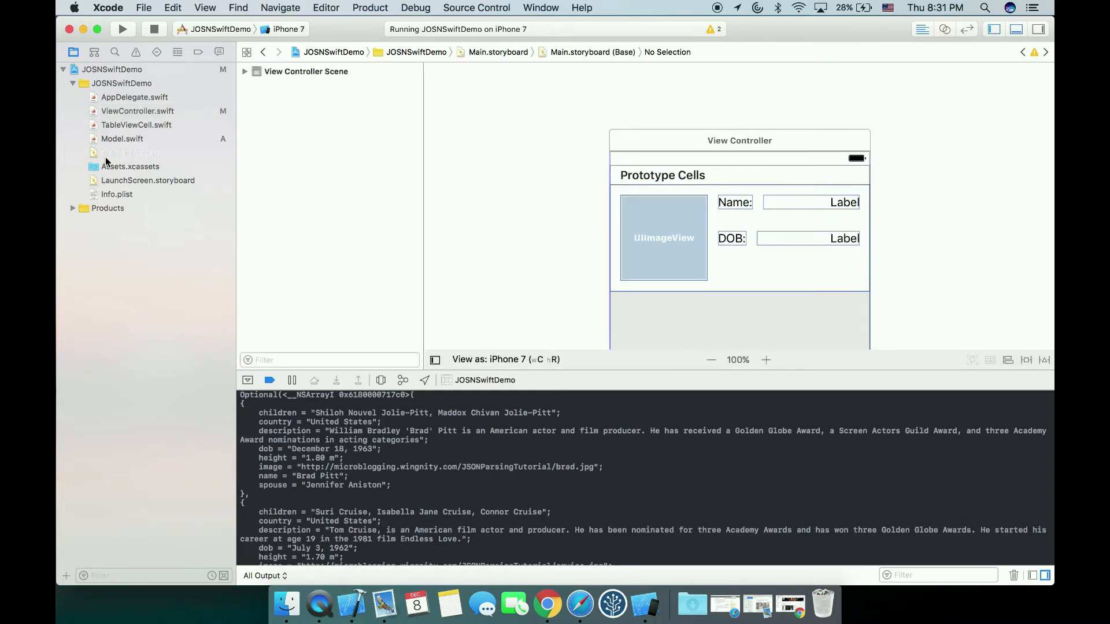
left_click(121, 138)
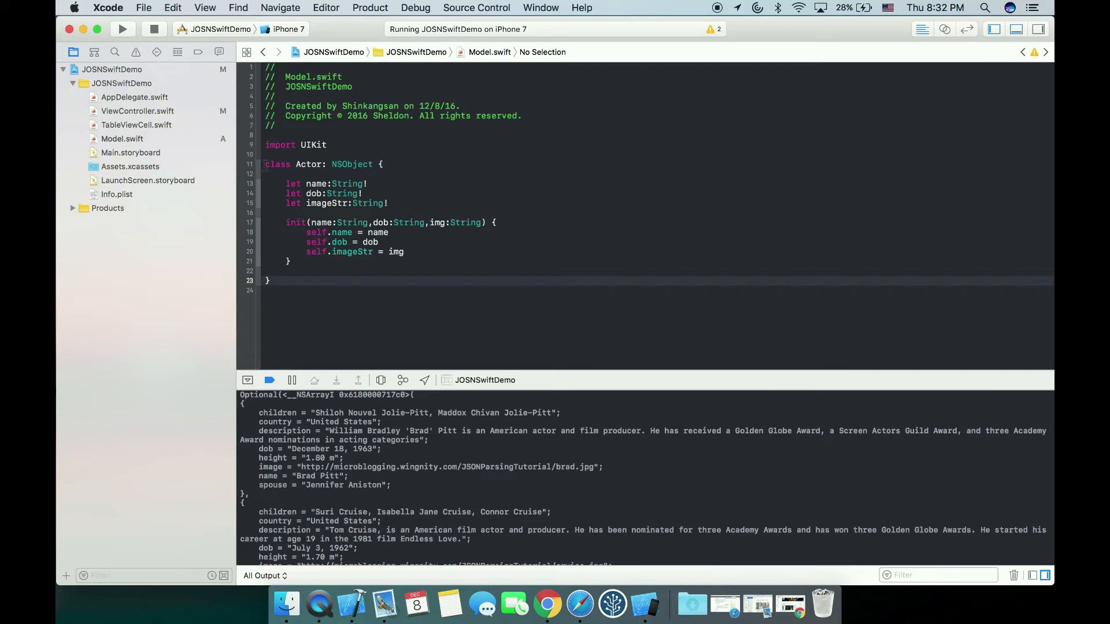
left_click(309, 164)
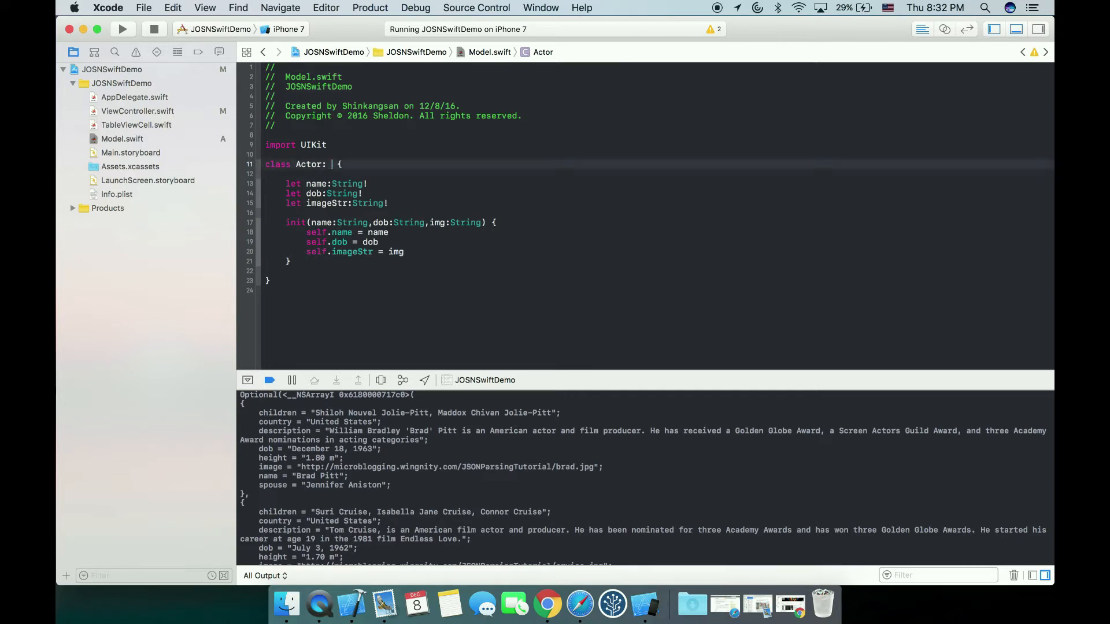
Step: Leave Actor as a plain class with no superclass and start a new line below it
key("backspace")
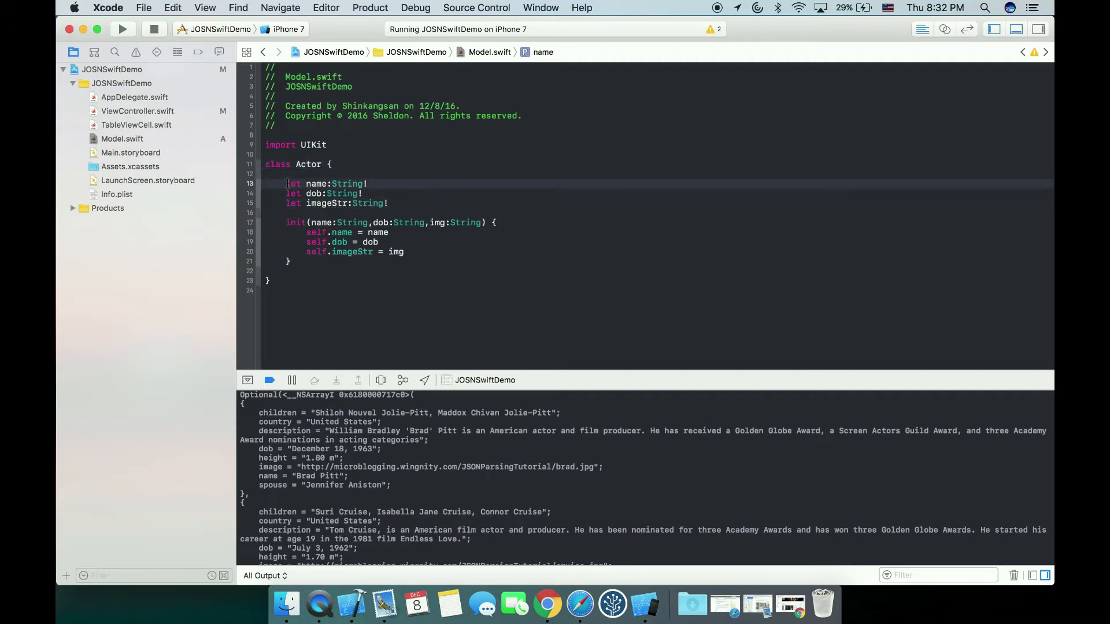
left_click_drag(286, 184, 389, 213)
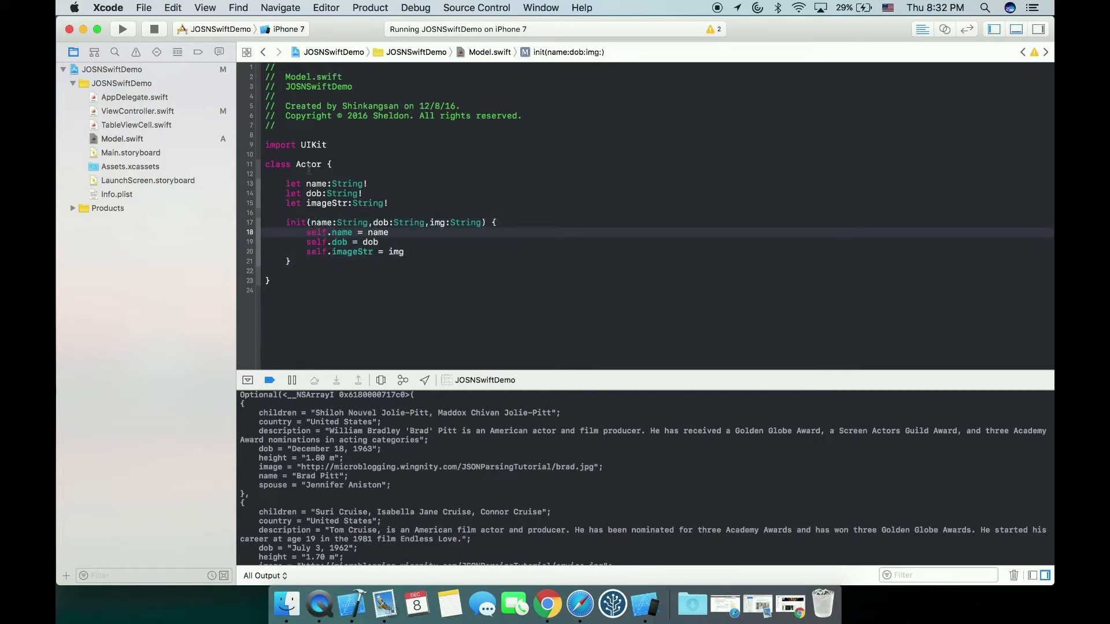
left_click(293, 232)
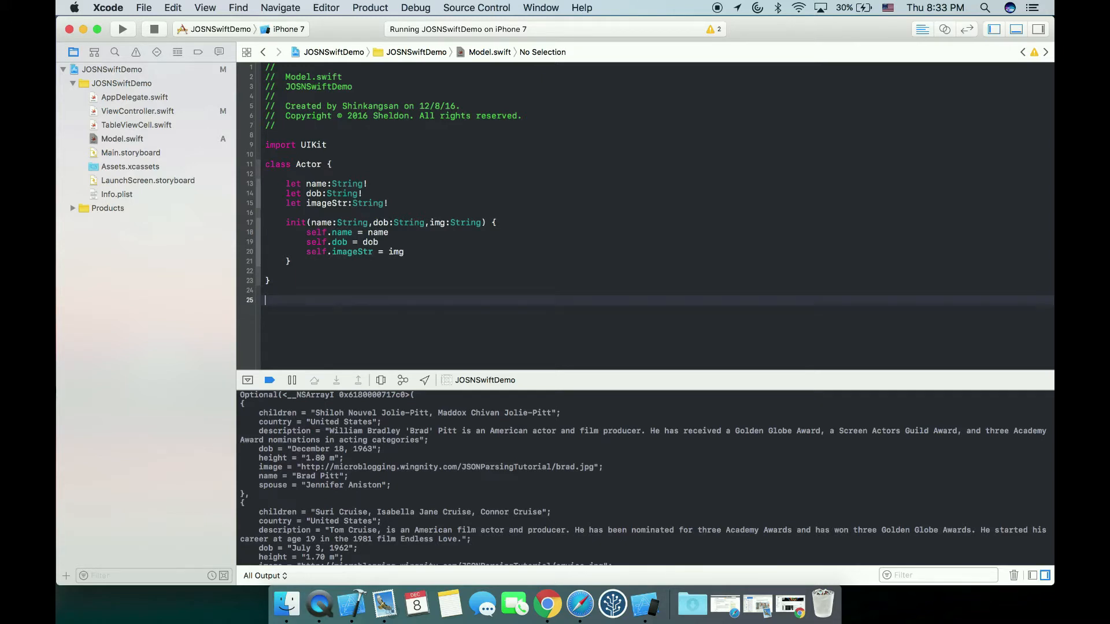
Step: Insert an Actor2 struct from the struct snippet with the fields placeholder cleared
type("struct name {")
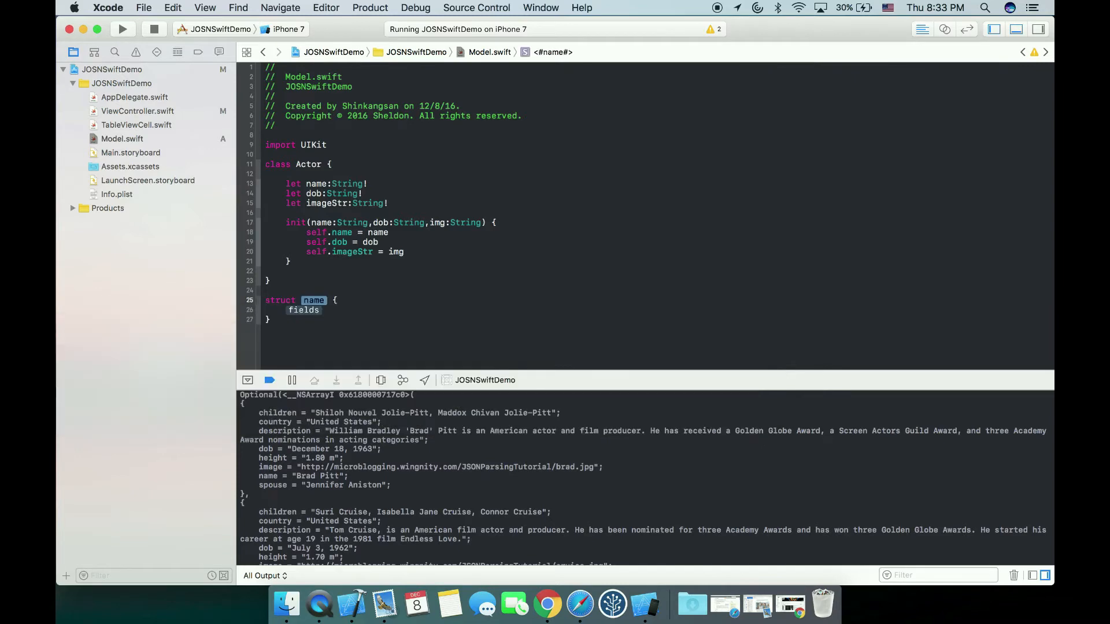
type("Actor2")
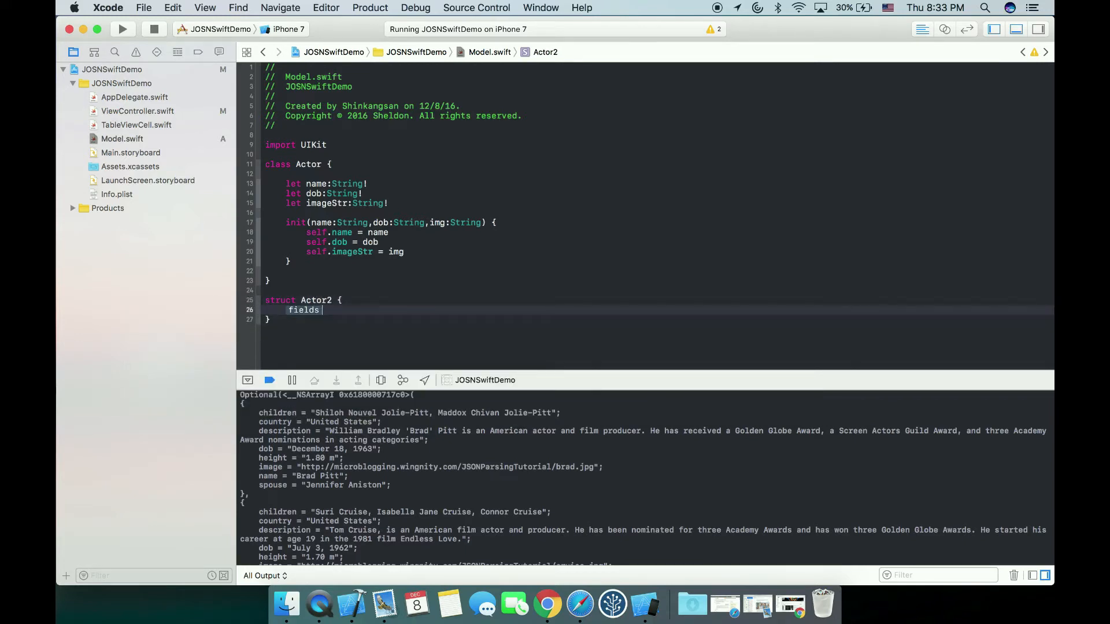
key("backspace")
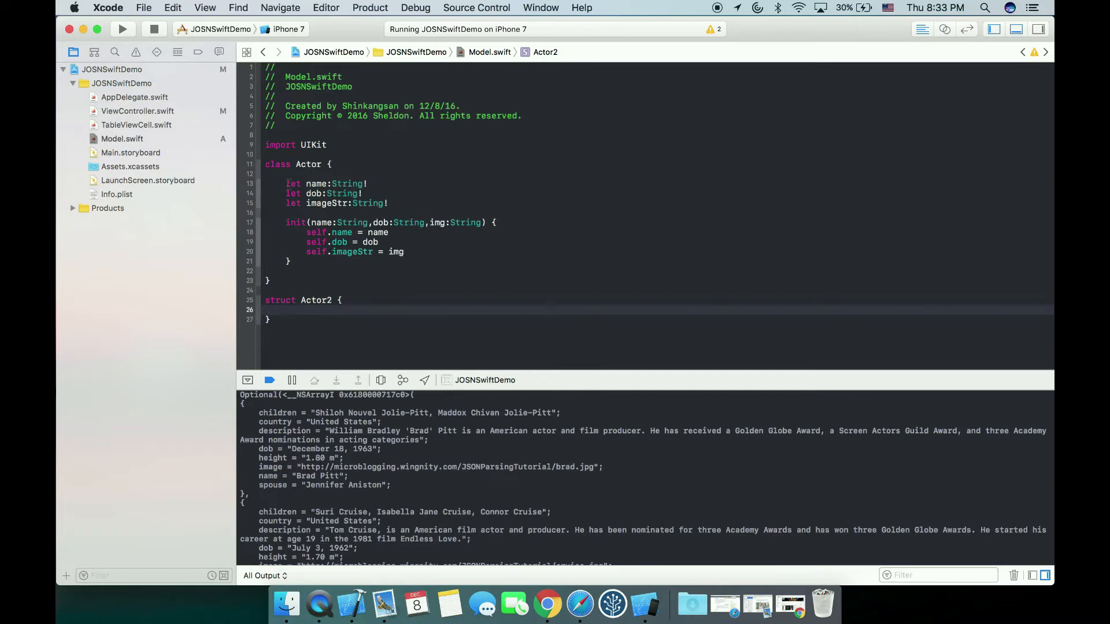
left_click(286, 183)
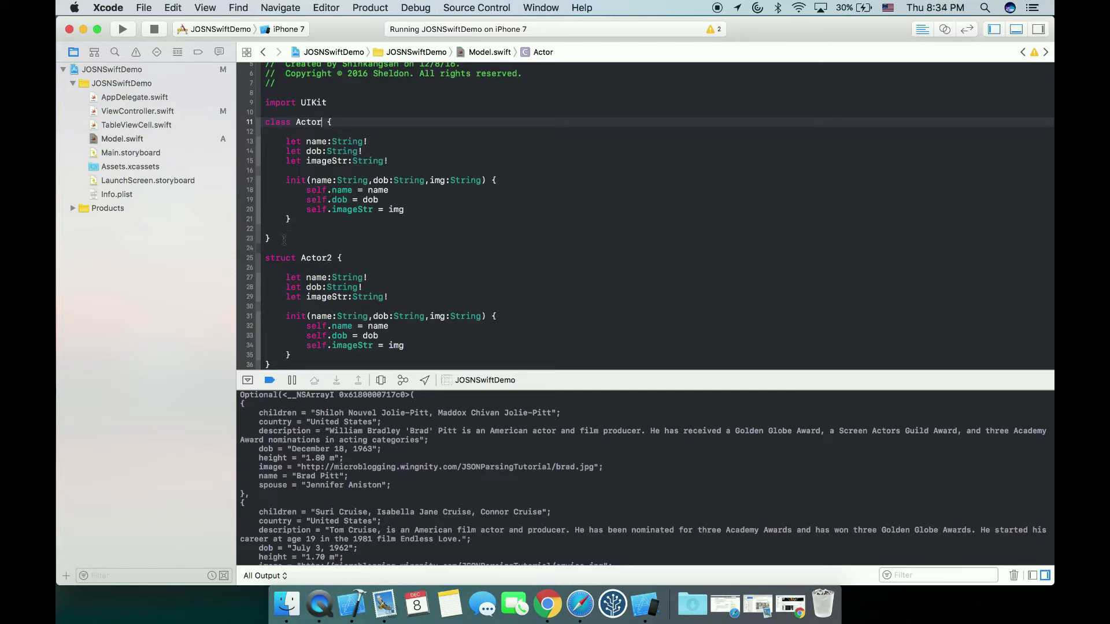
Step: Declare a YoungActor class from the class snippet below Actor2 in Model.swift
left_click(271, 239)
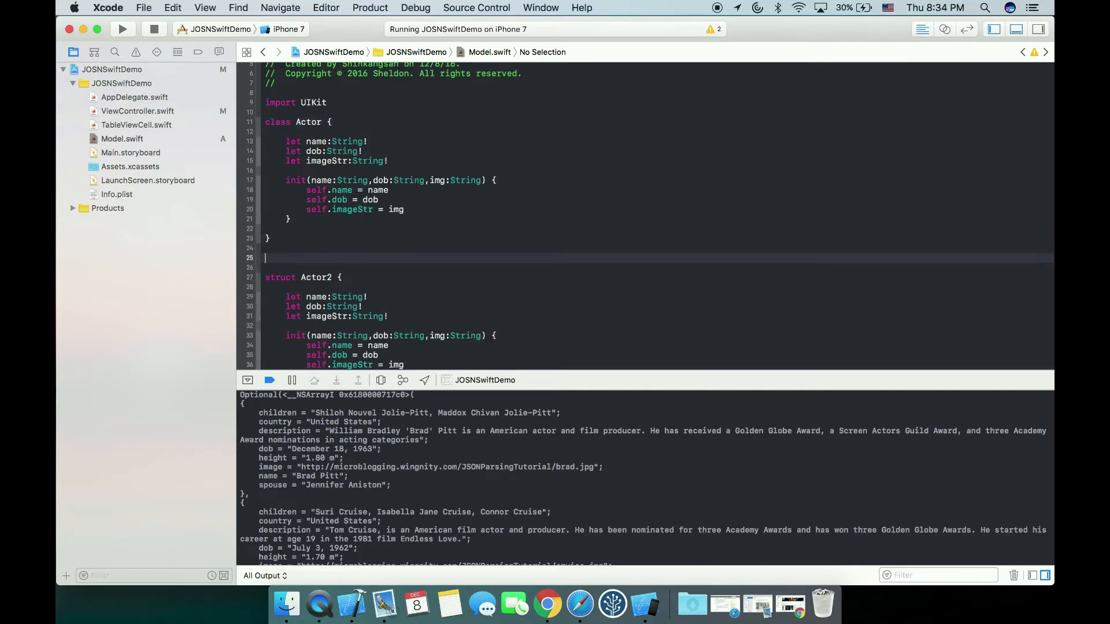
type("class : super class {")
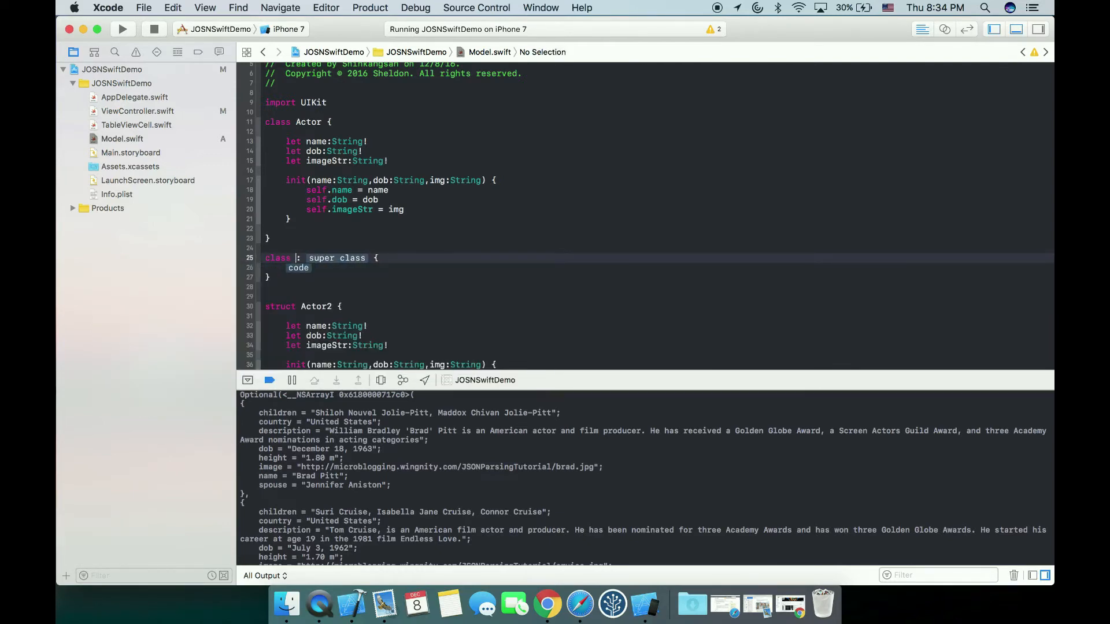
type("yound")
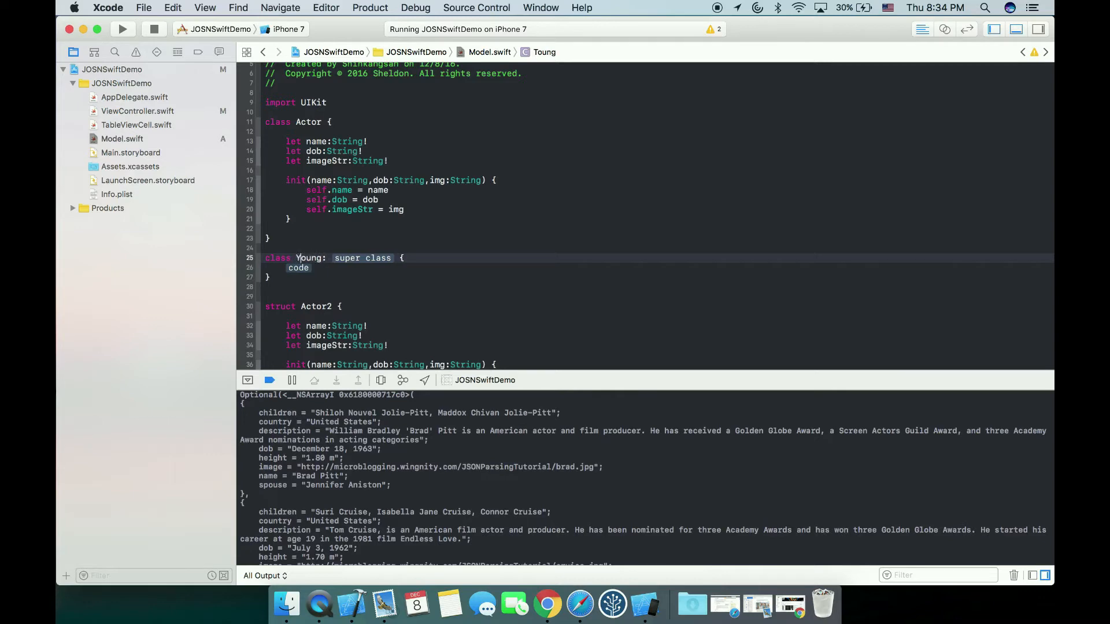
type("Actor")
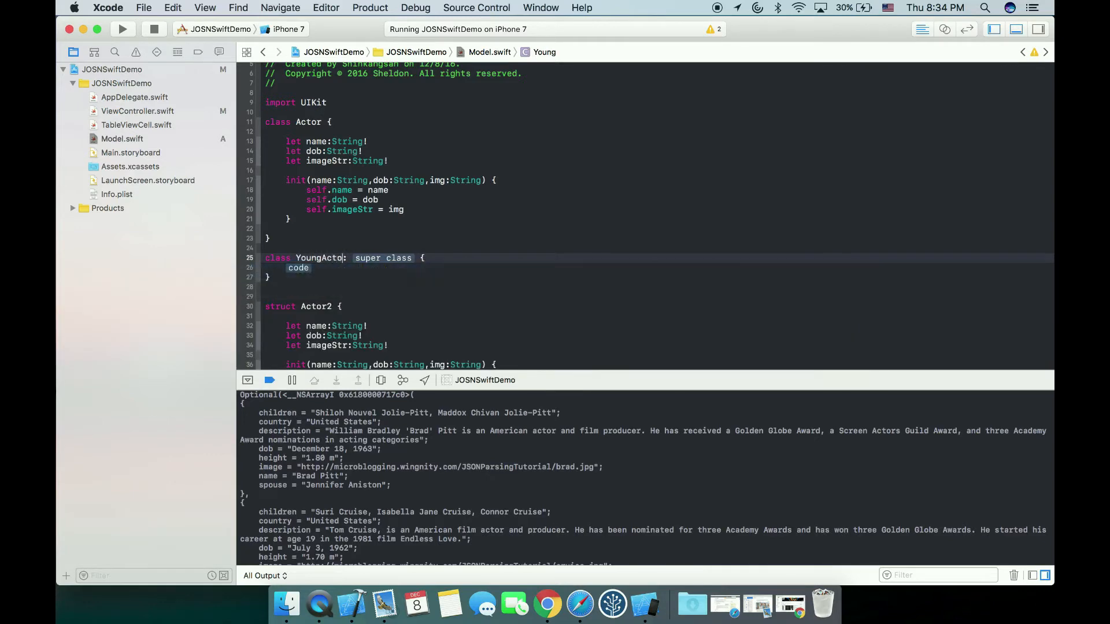
type("A")
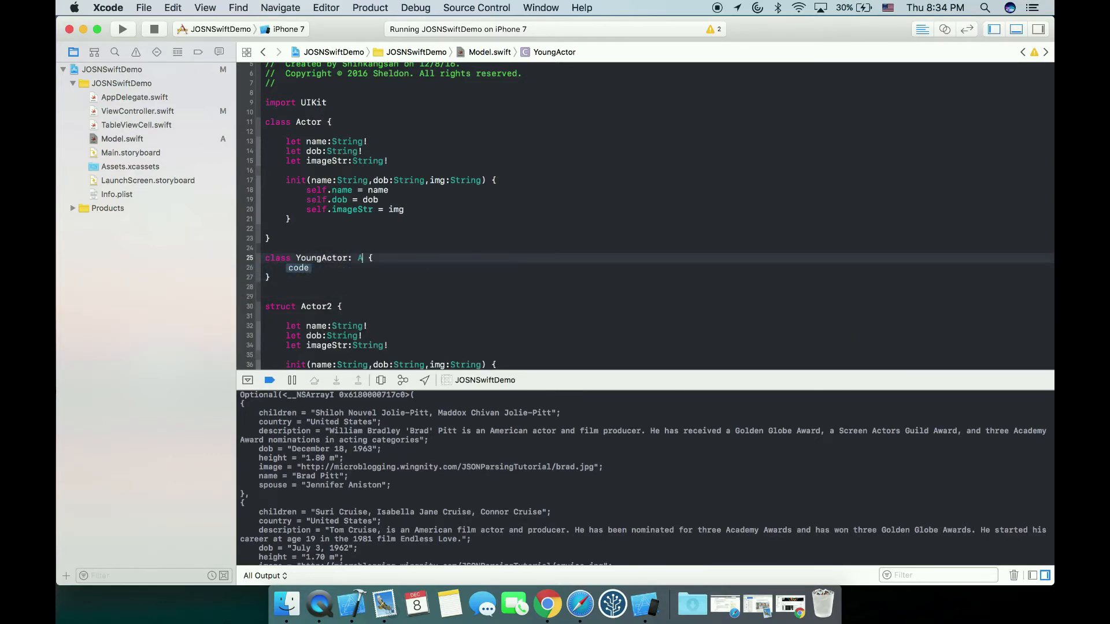
type("ctor")
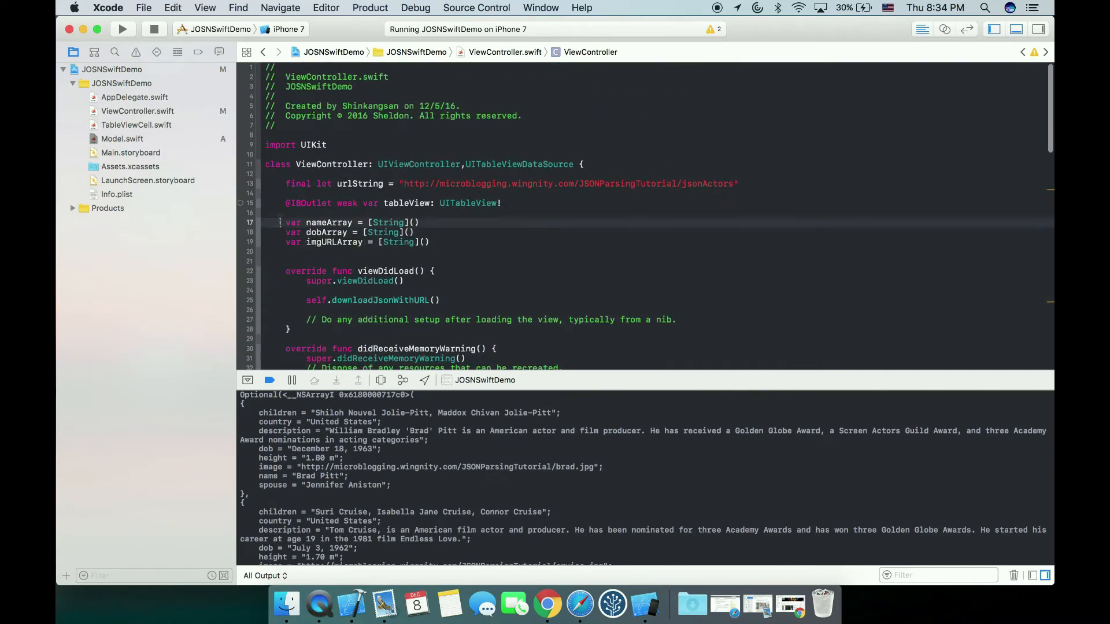
Step: Delete the three array properties from ViewController and begin a 'let name' constant inside the actor loop
left_click_drag(286, 221, 429, 242)
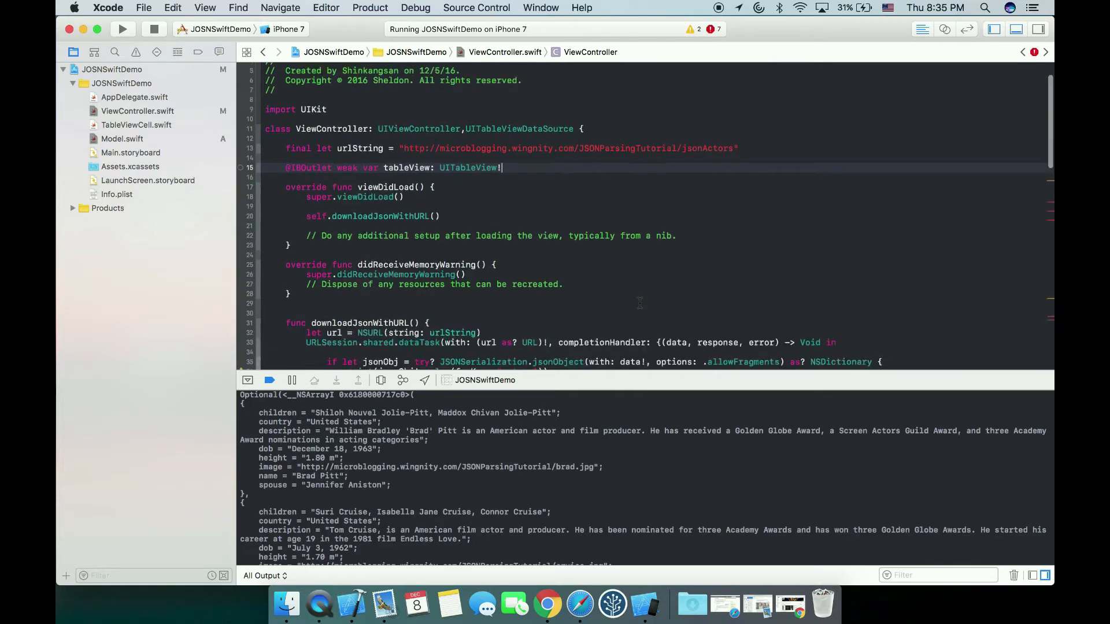
scroll("down", 3)
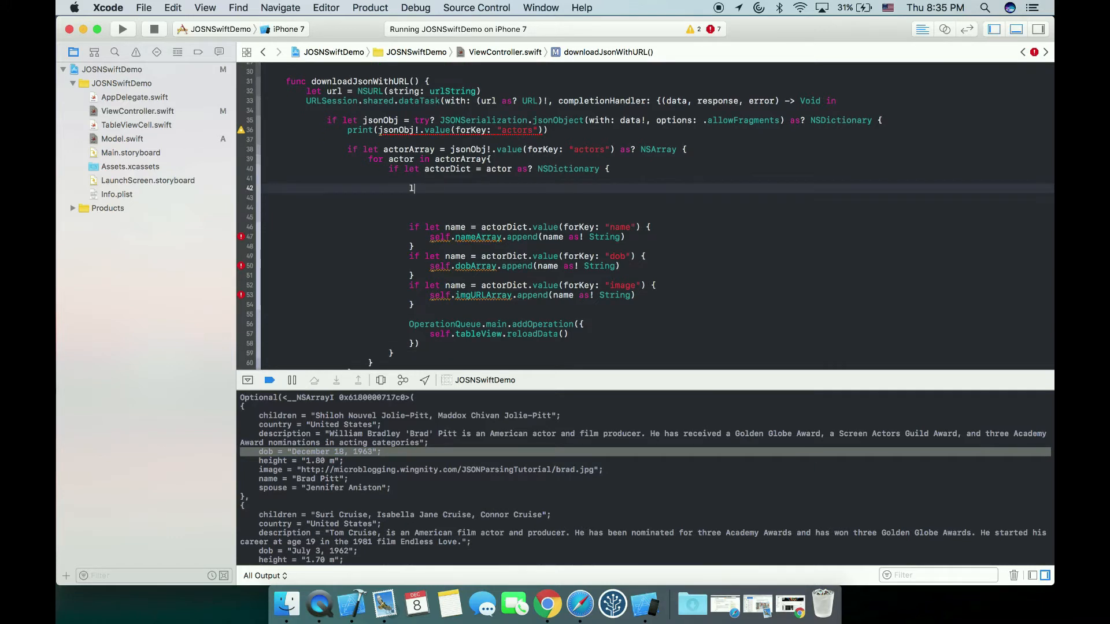
type("et nama")
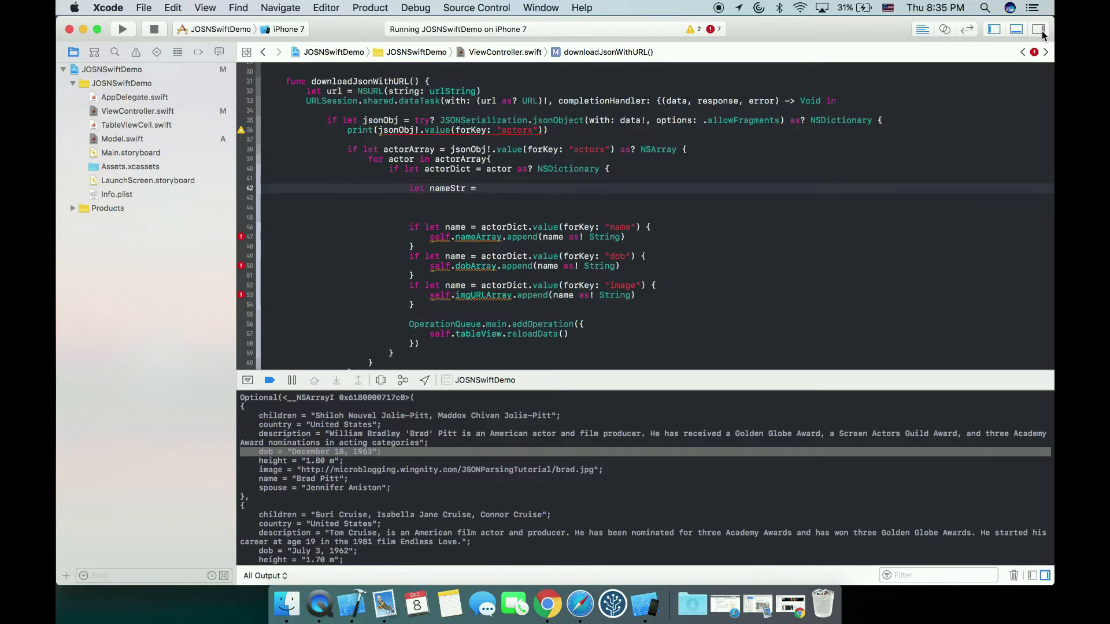
Step: Reveal the code snippet library and filter it to 'swift' snippets
left_click(1039, 29)
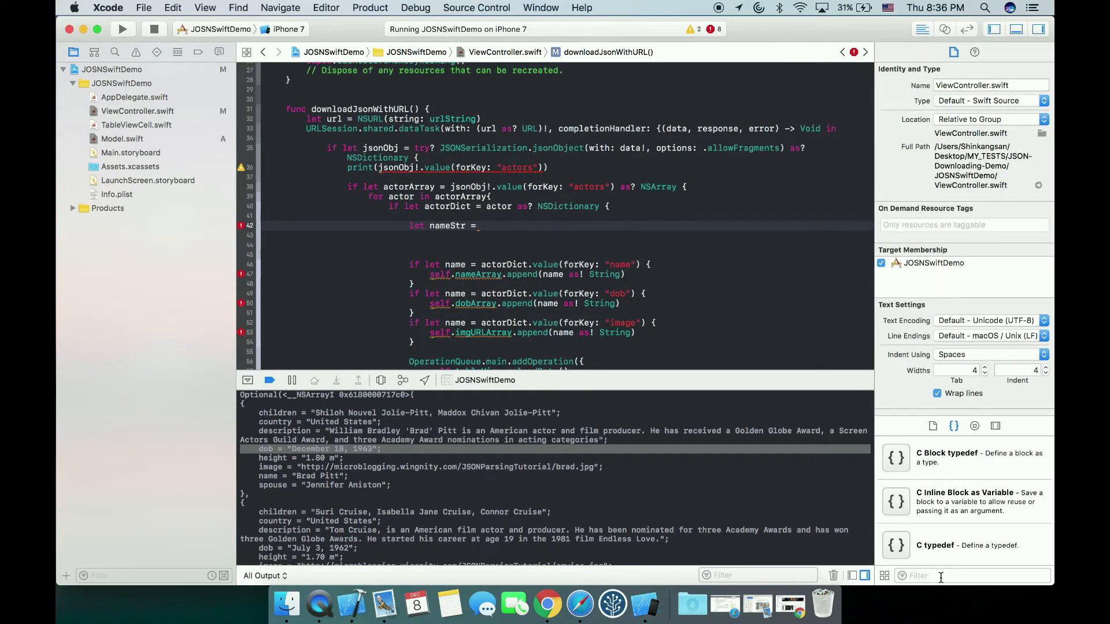
type("swift")
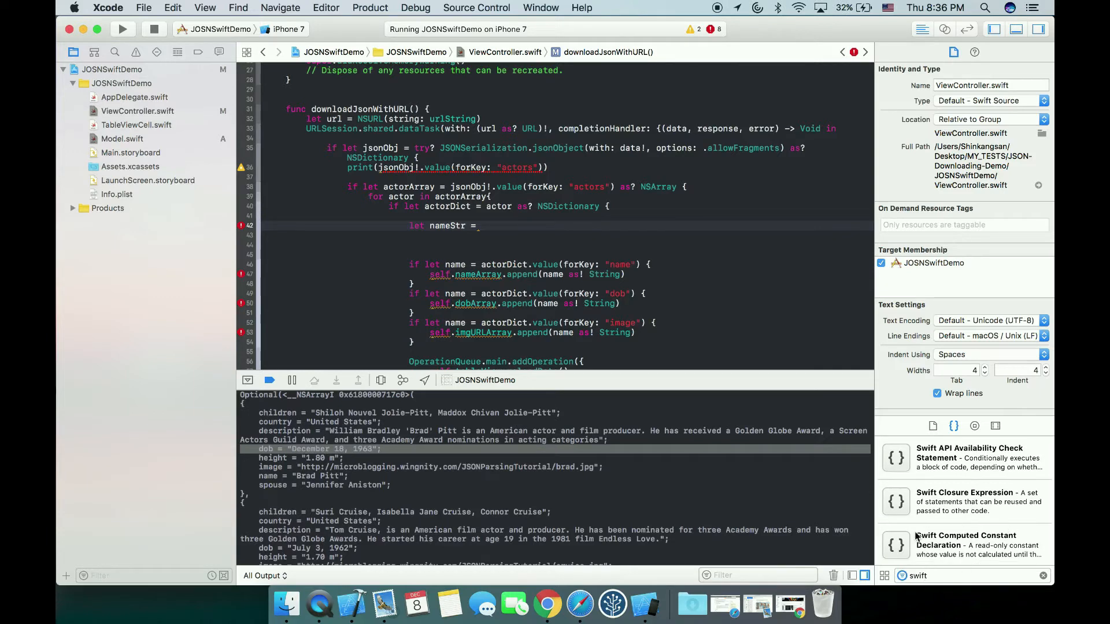
scroll("down", 3)
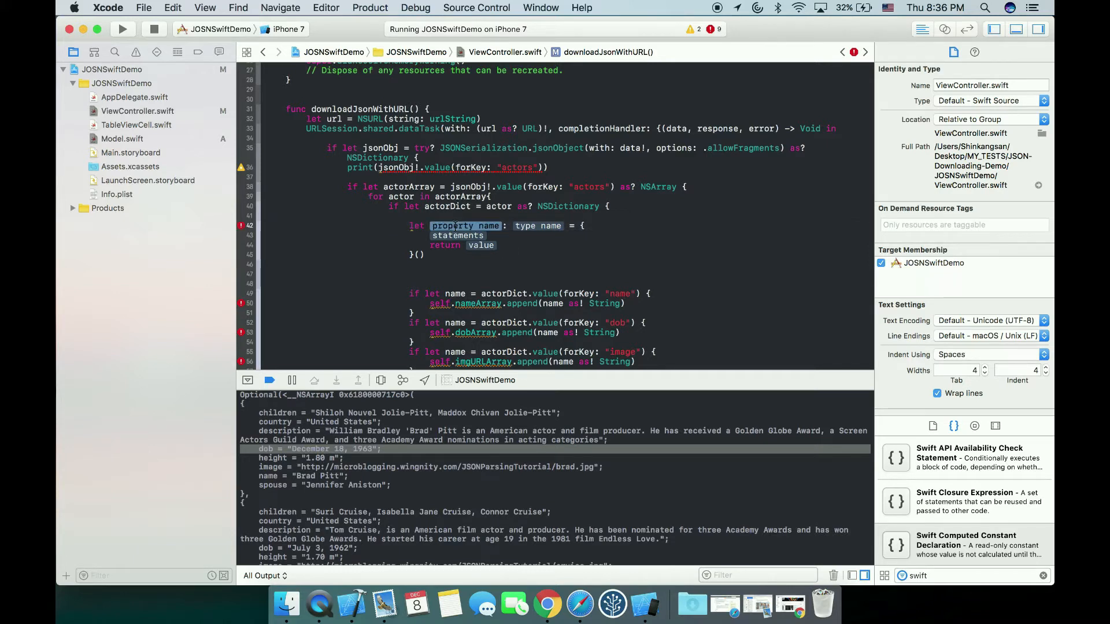
Step: Fill the computed-constant snippet as nameStr: String returning the actor's name
type("nameSt")
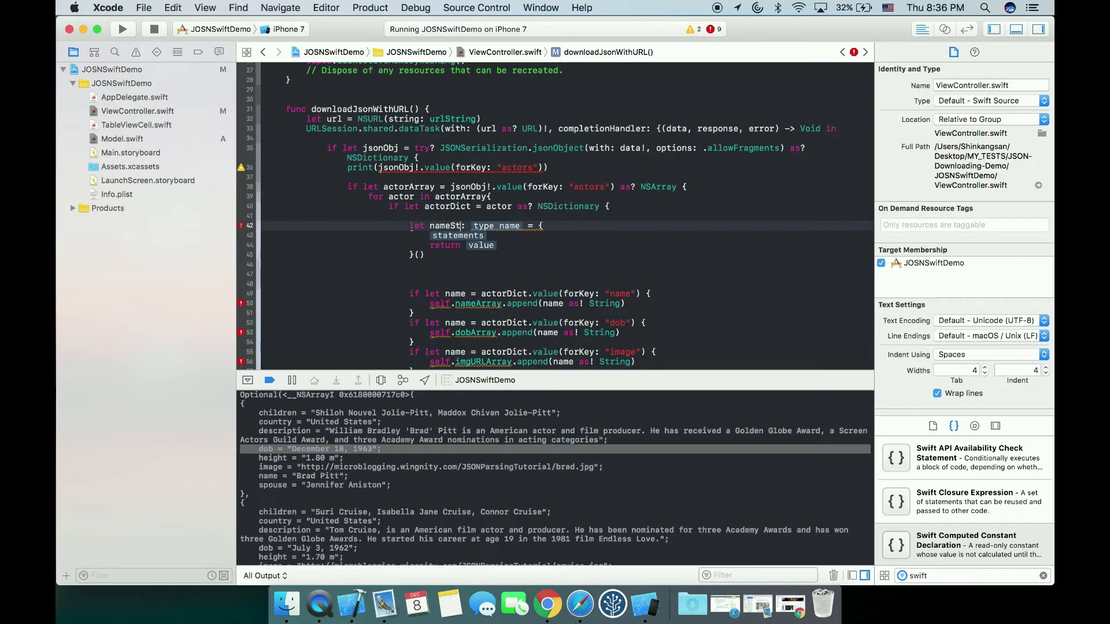
type("S")
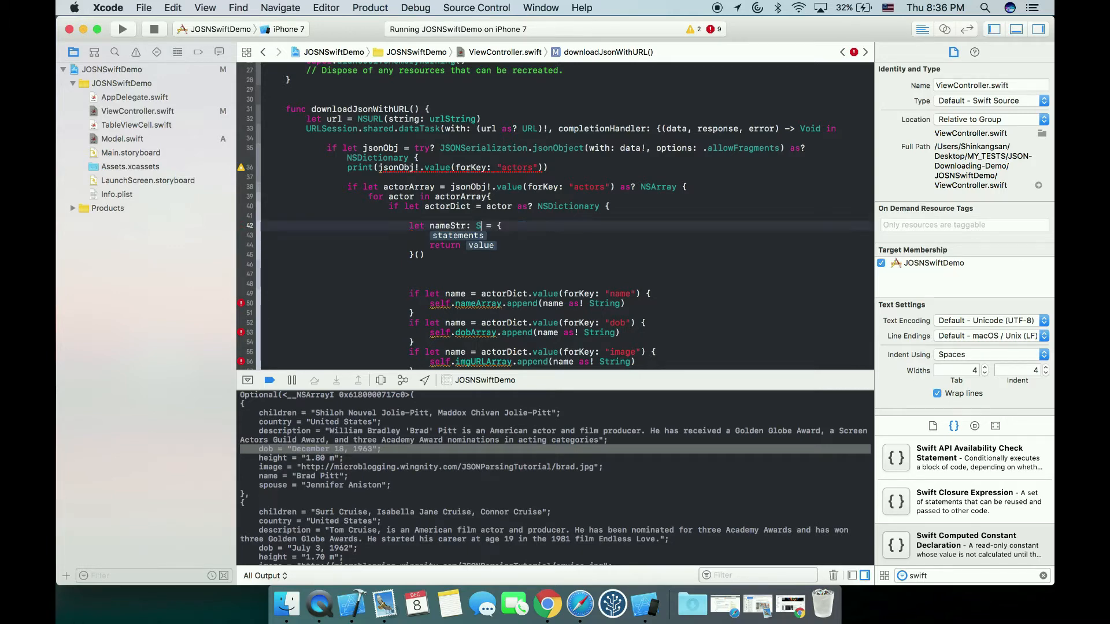
type("tring")
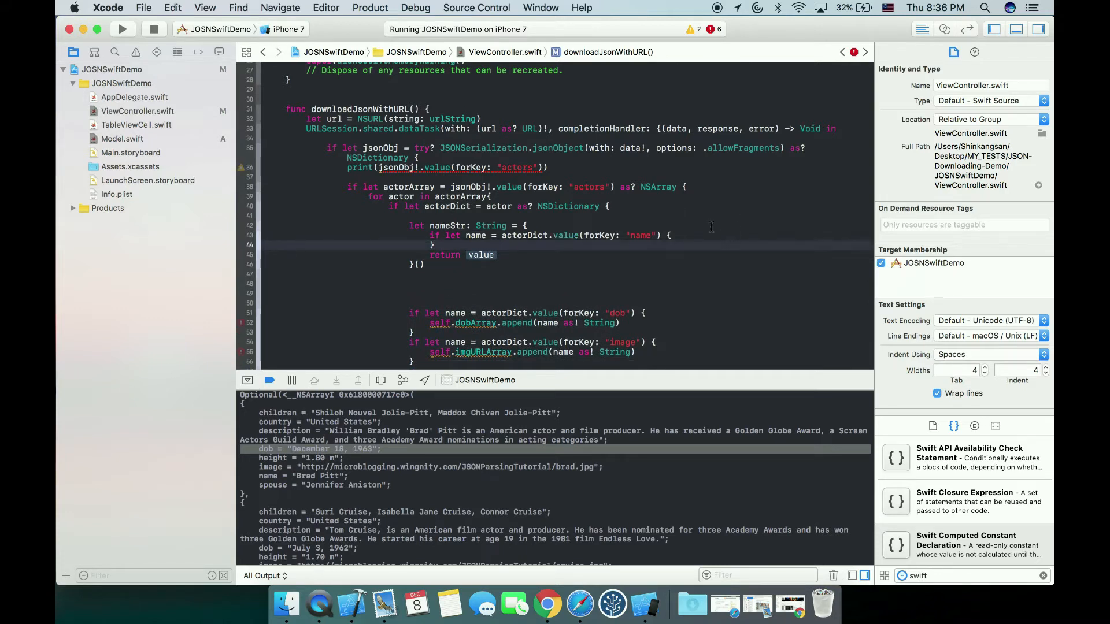
type("re")
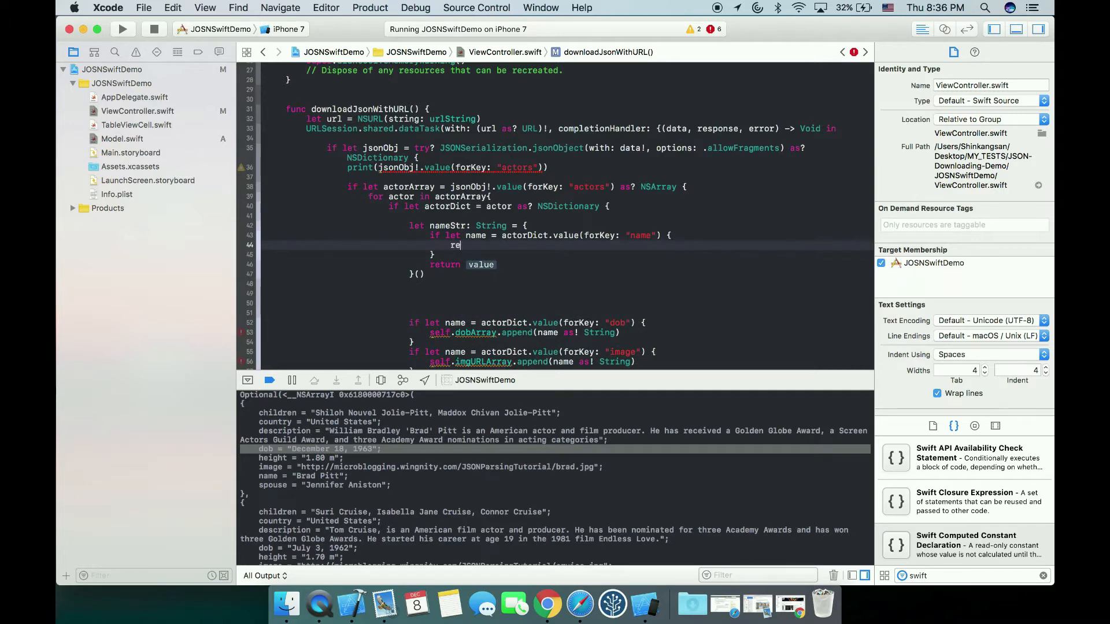
type("turn")
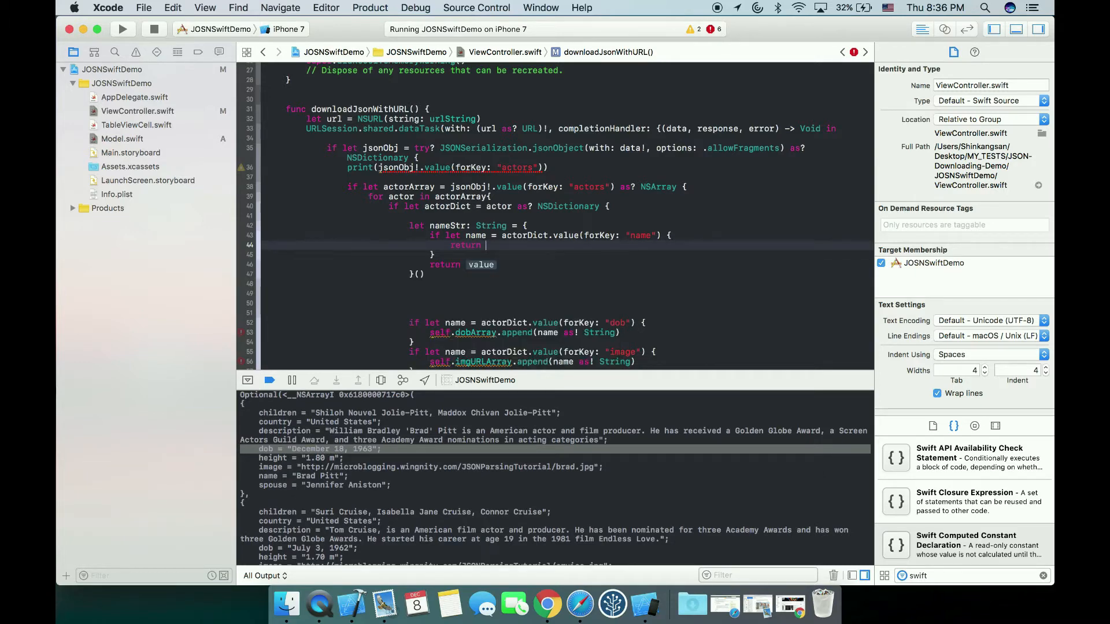
type("name")
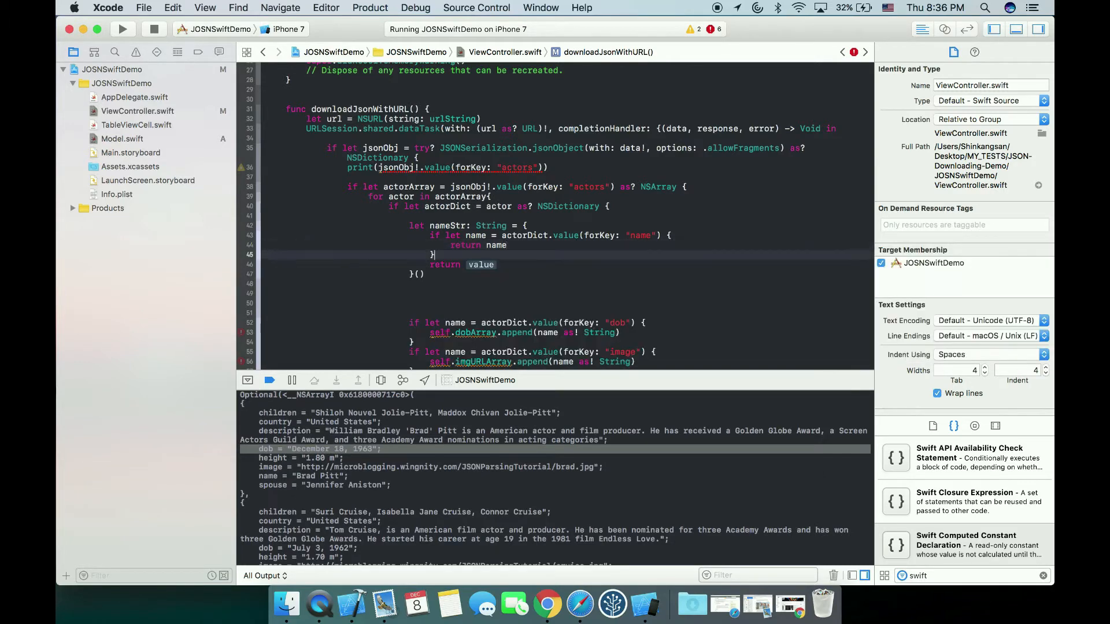
Step: Give nameStr the fallback "dummy name" and cast the returned name as! String
left_click(497, 264)
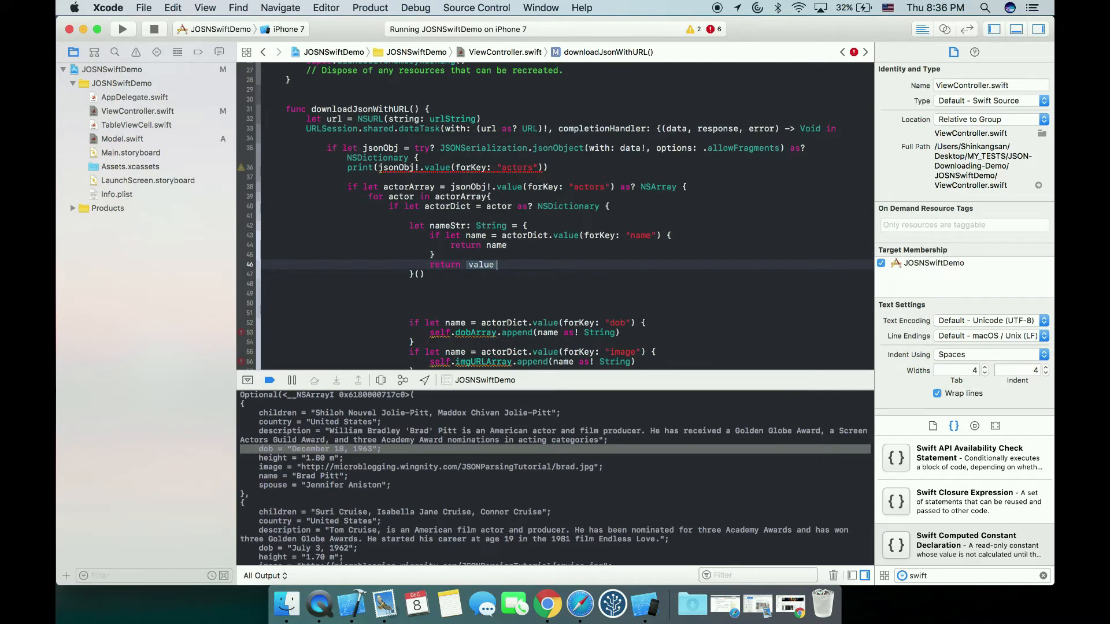
key("backspace")
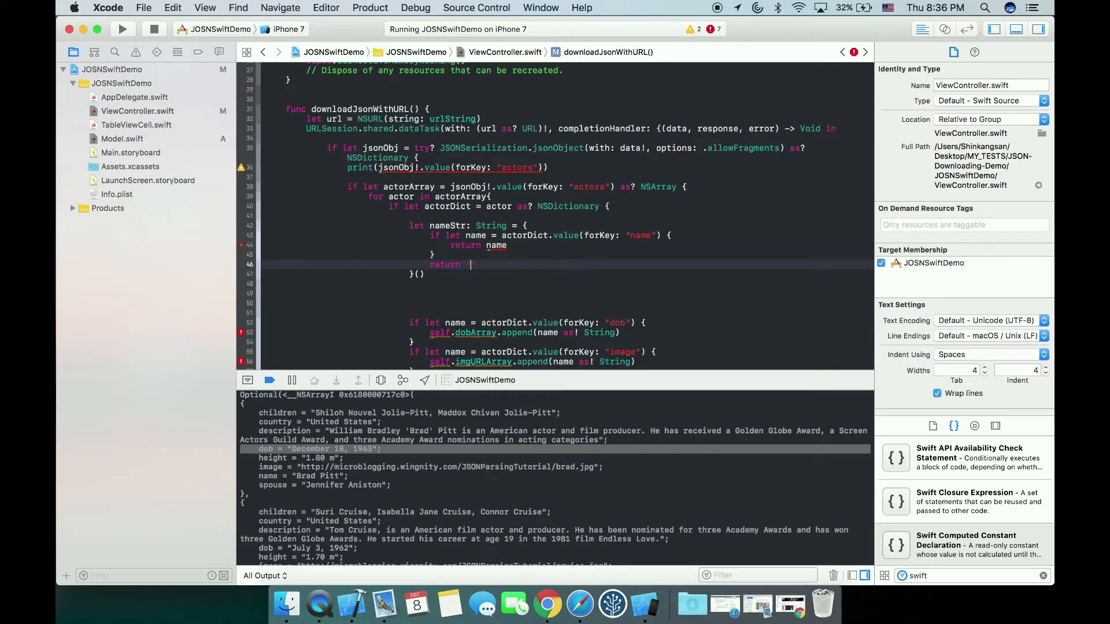
type("\"dummy na\"")
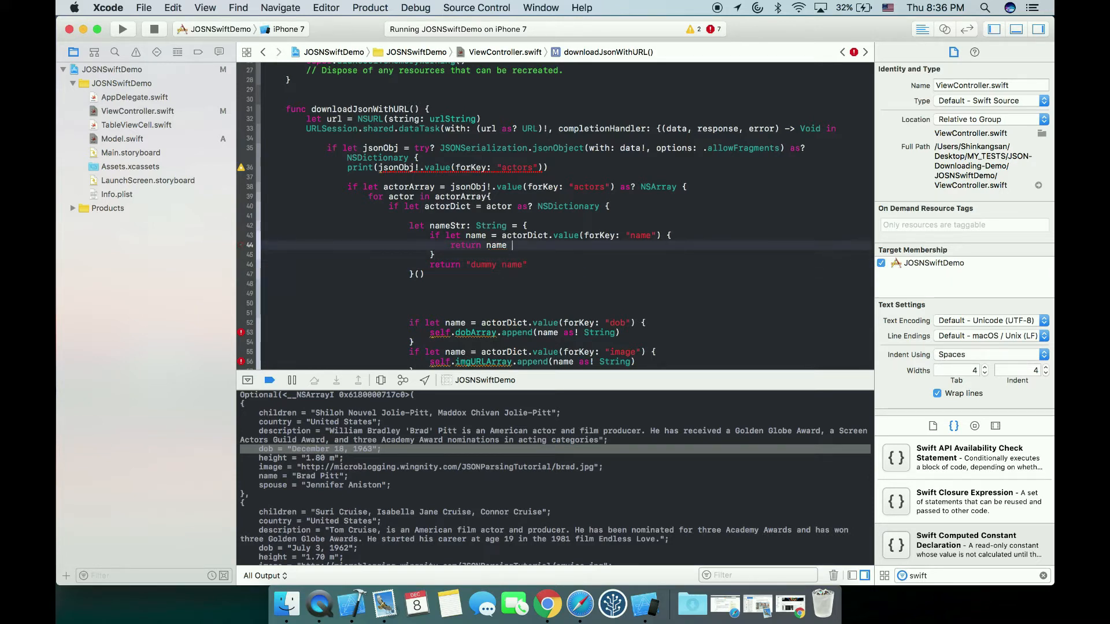
type("as!")
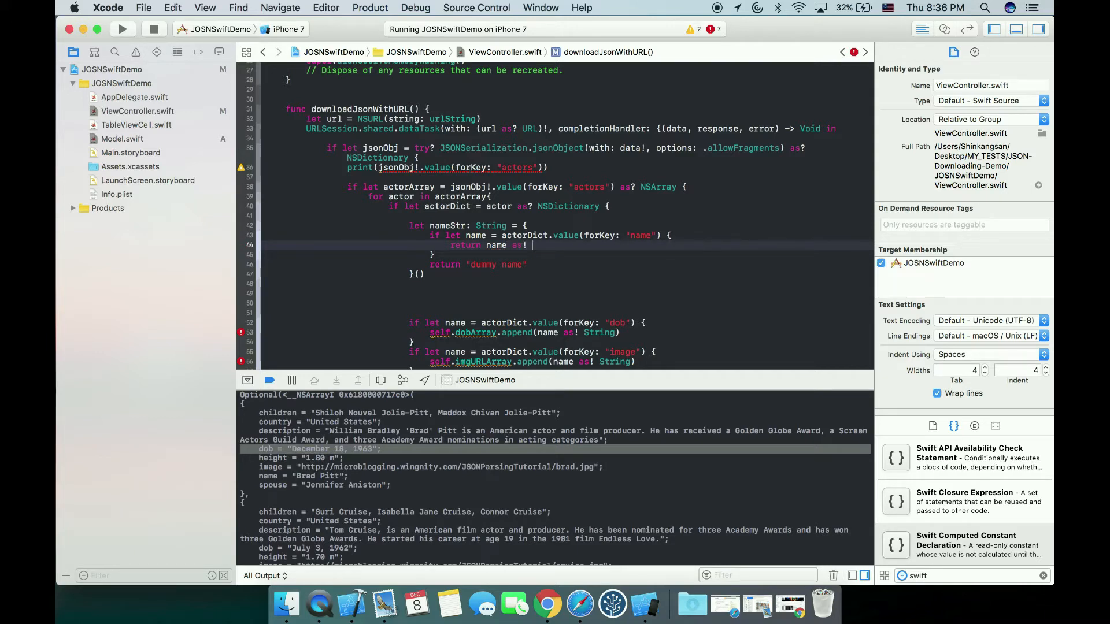
type("String")
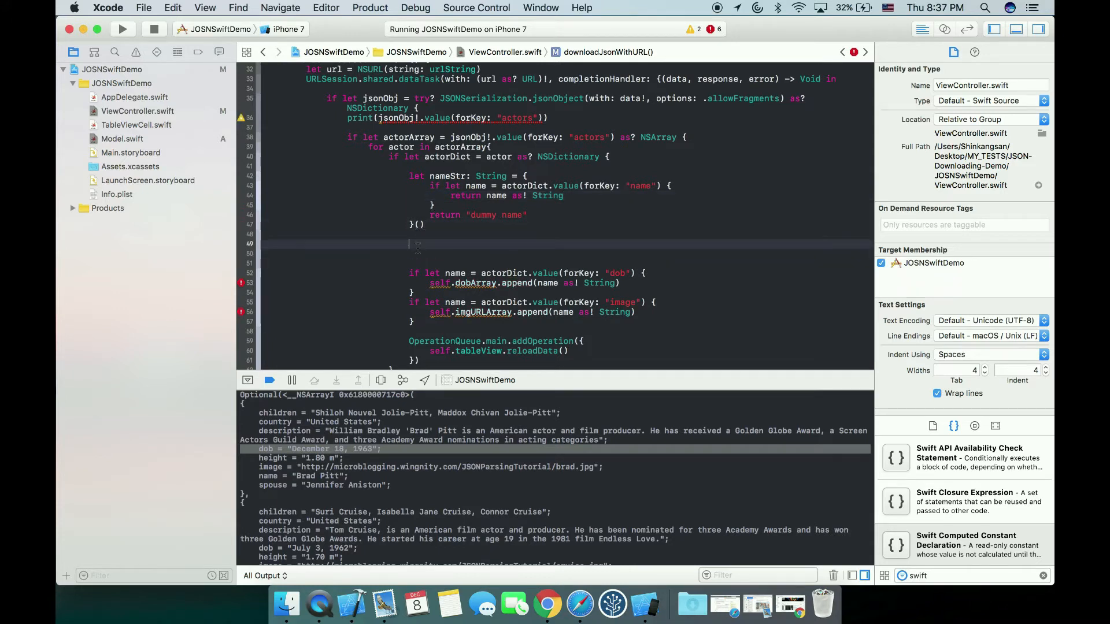
Step: Declare let dobStr: String = { }() below nameStr
type("let")
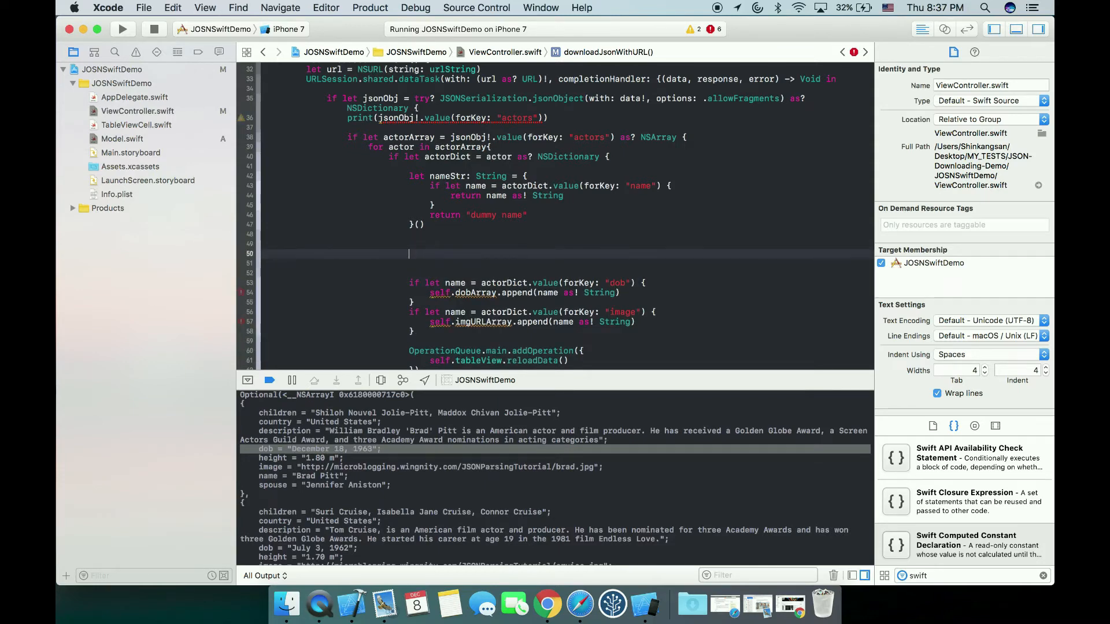
type("let")
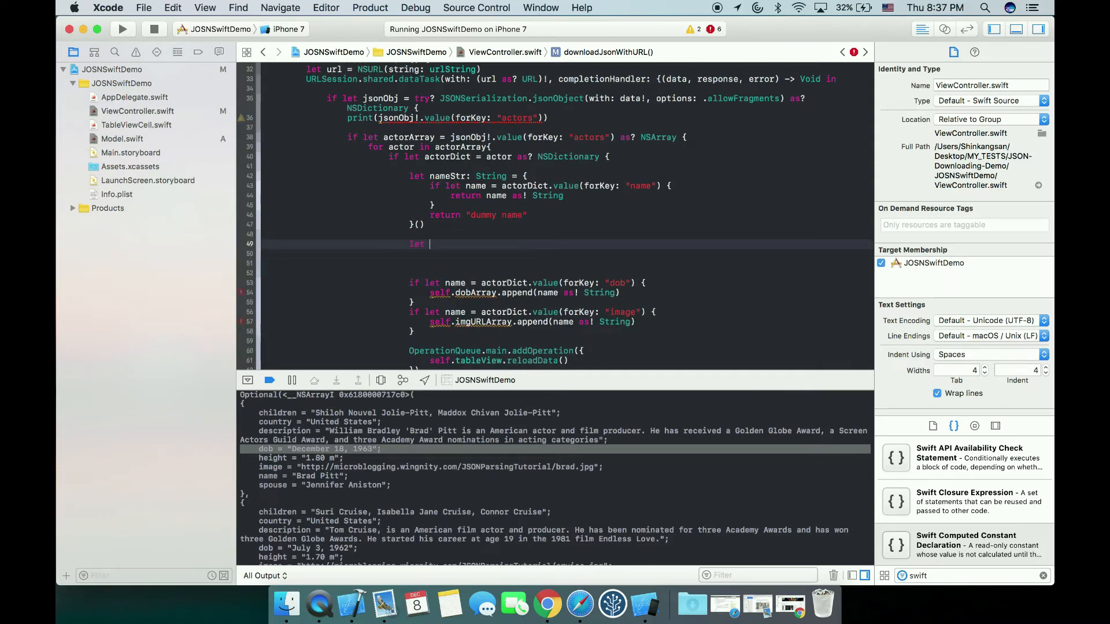
type("dobStr")
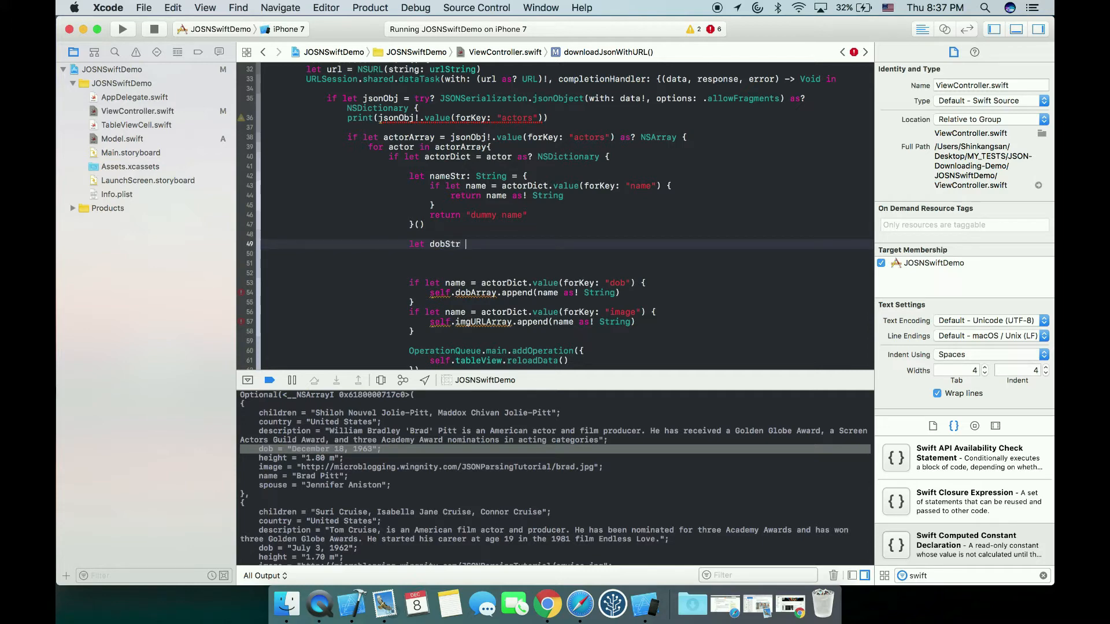
type(": String")
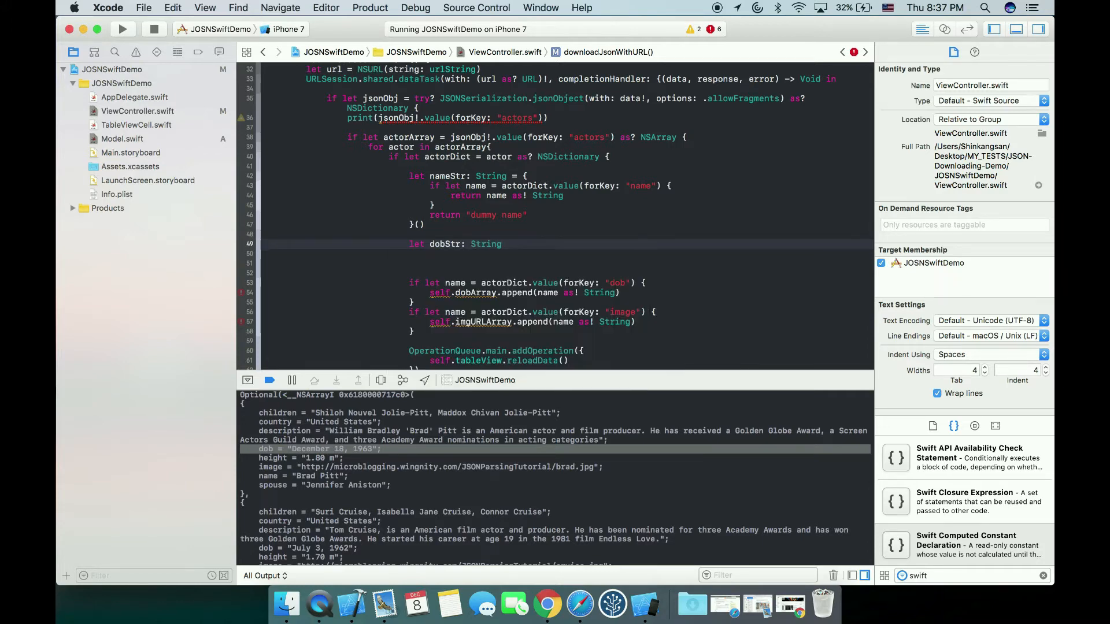
type("= {")
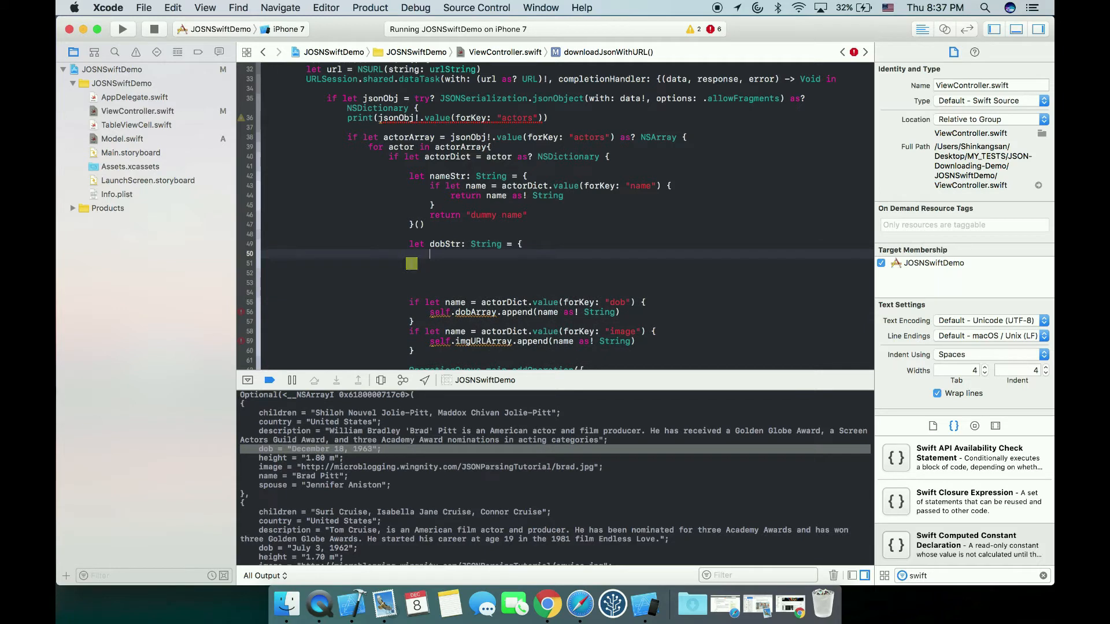
type("}()")
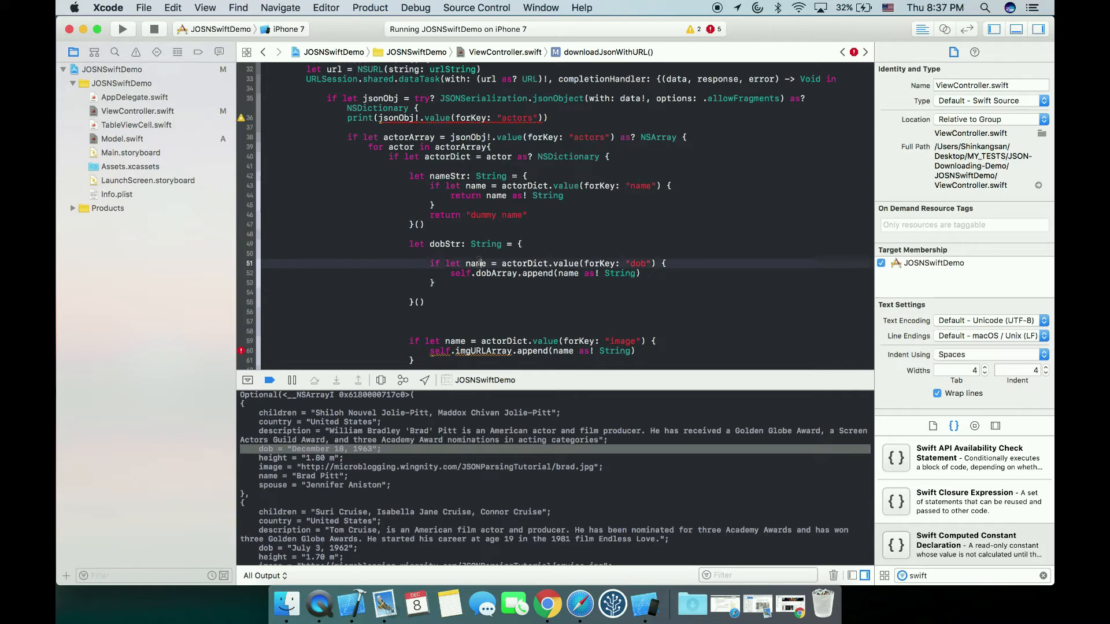
Step: Return the actor's dob inside dobStr with "dummy dob" as the fallback
type("dob")
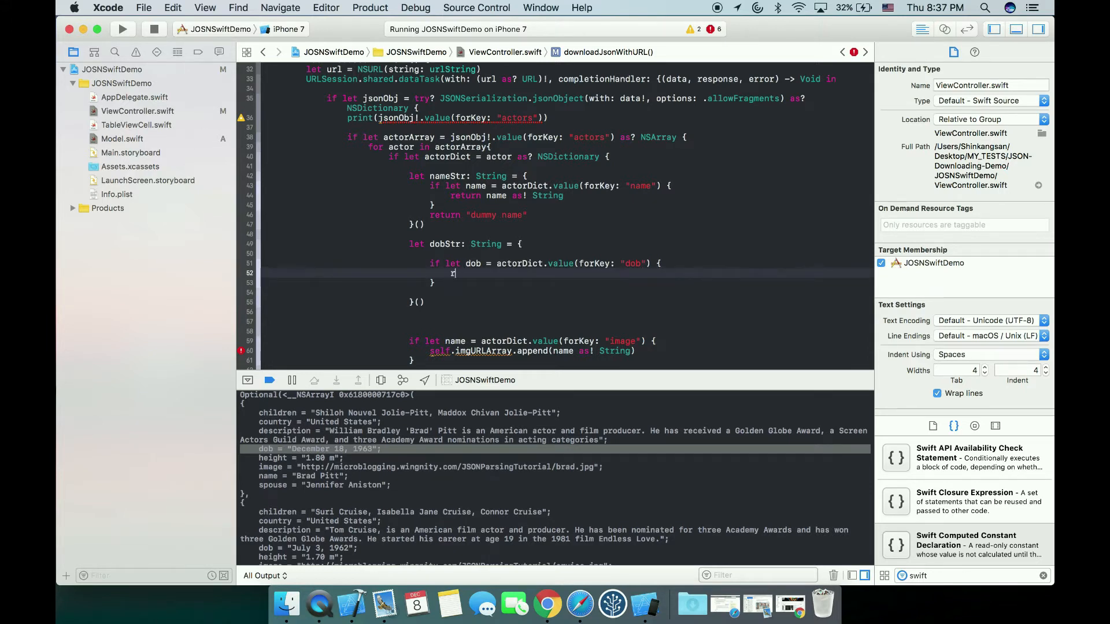
type("return dob as! String")
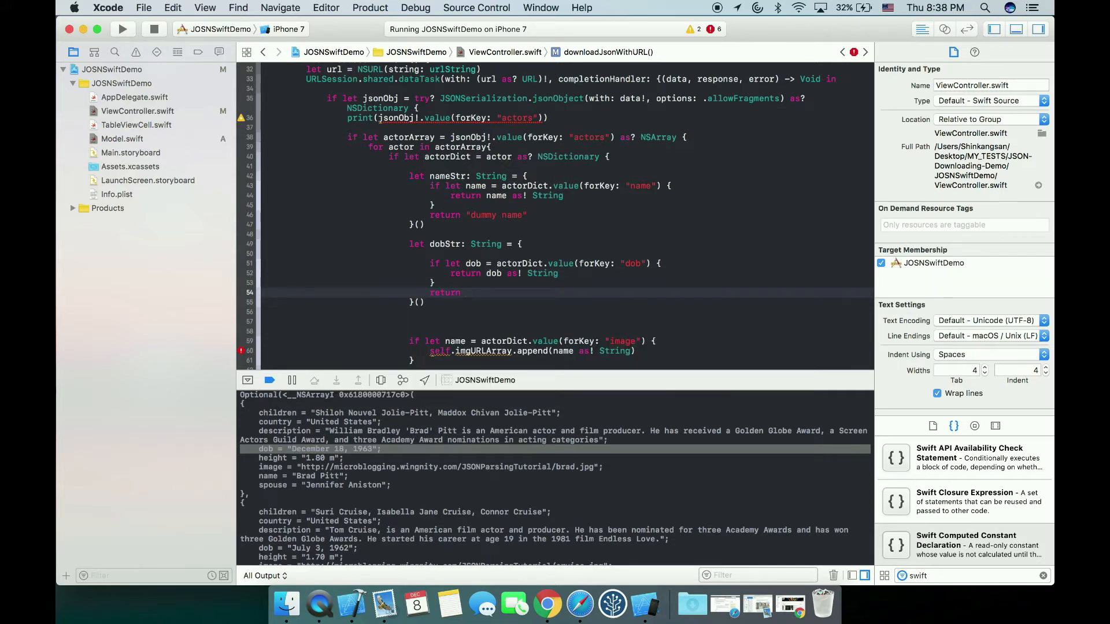
type("\"dumm\"")
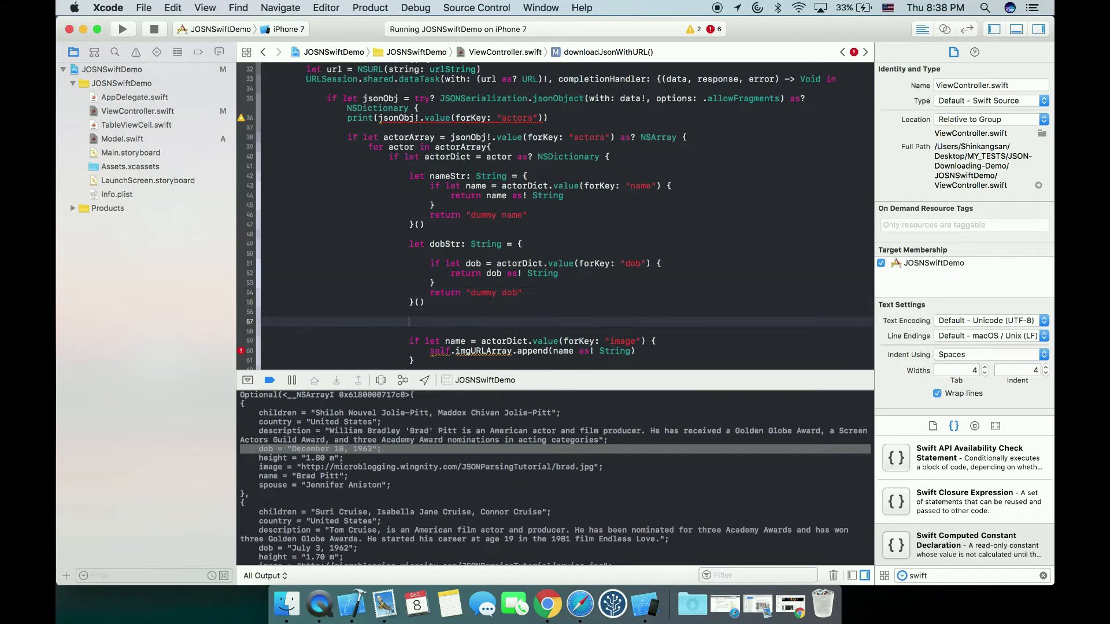
Step: Add an imgStr closure below dobStr returning the "image" value or "dummy image"
scroll("down", 3)
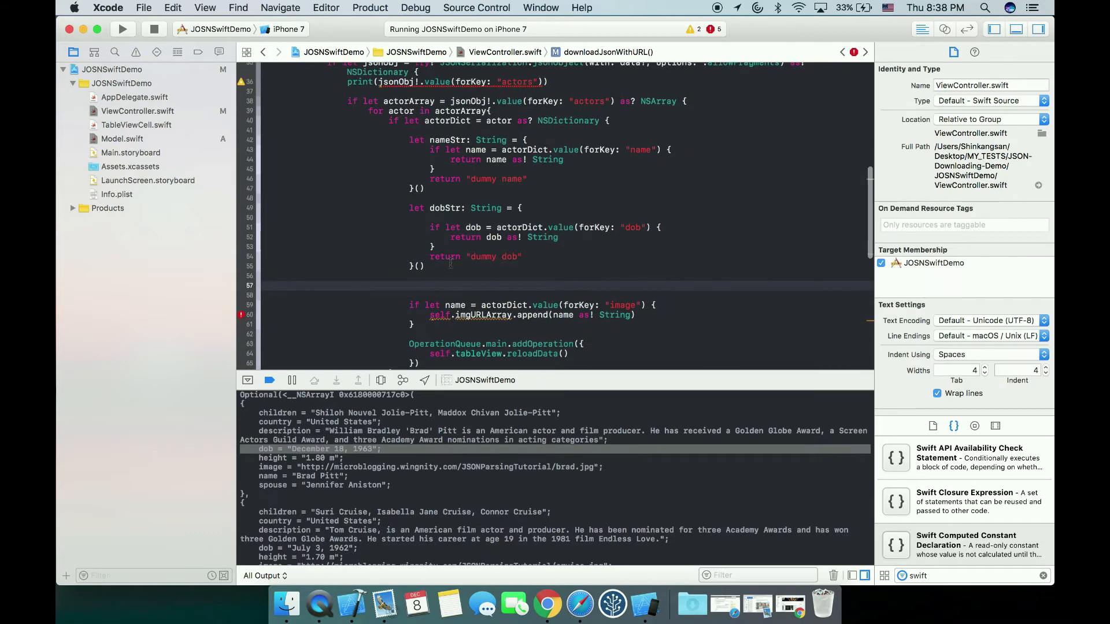
type("let imgStr: String = {")
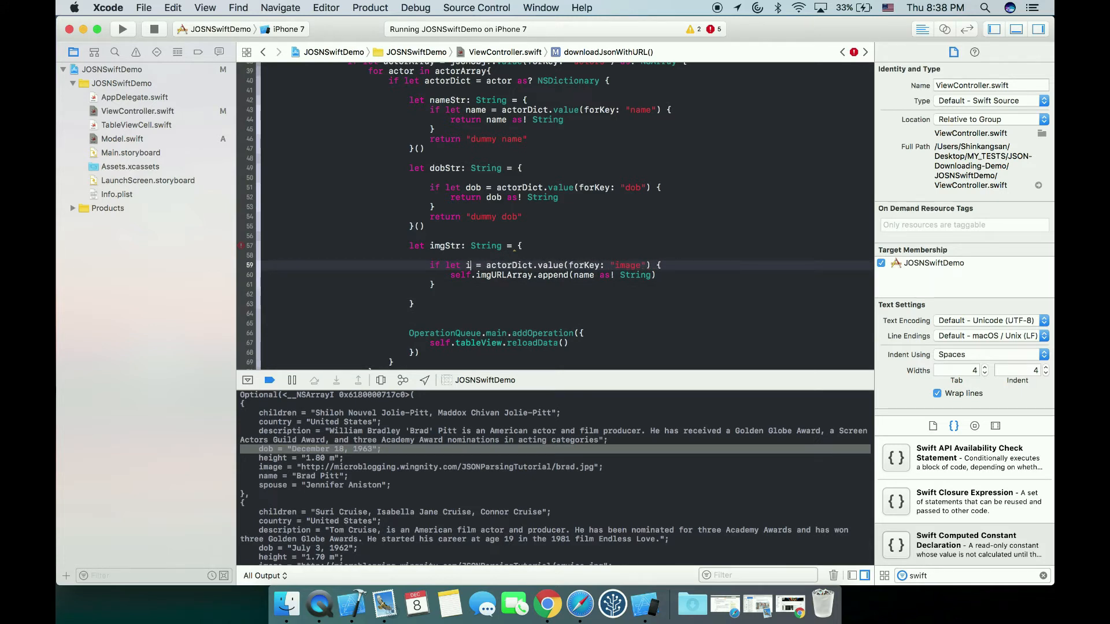
type("mg")
left_click(565, 274)
type("return")
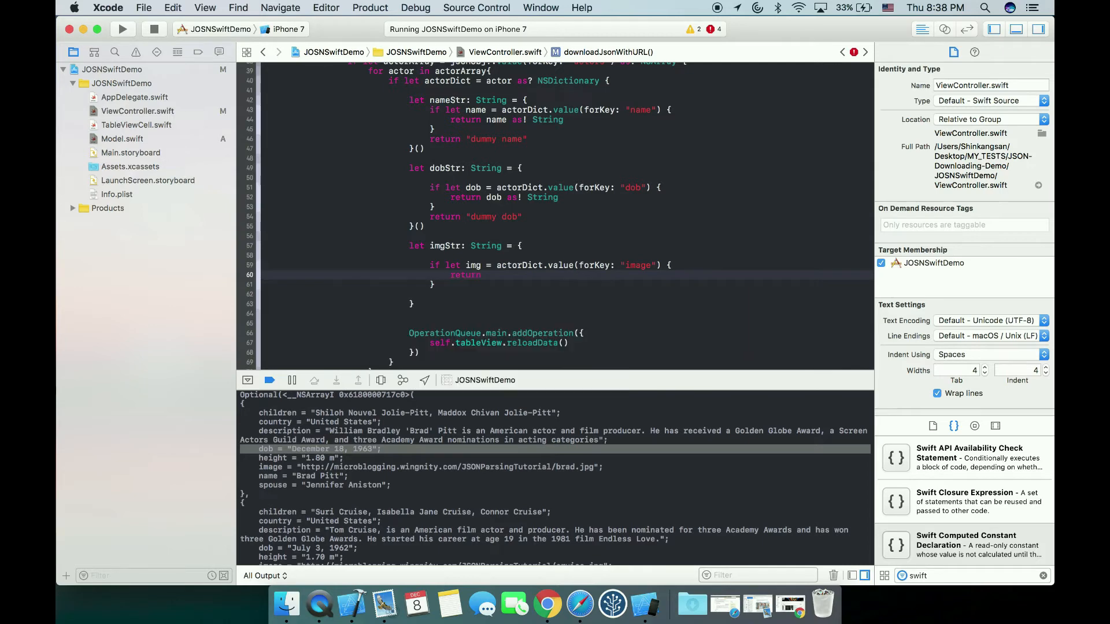
type("imgSt")
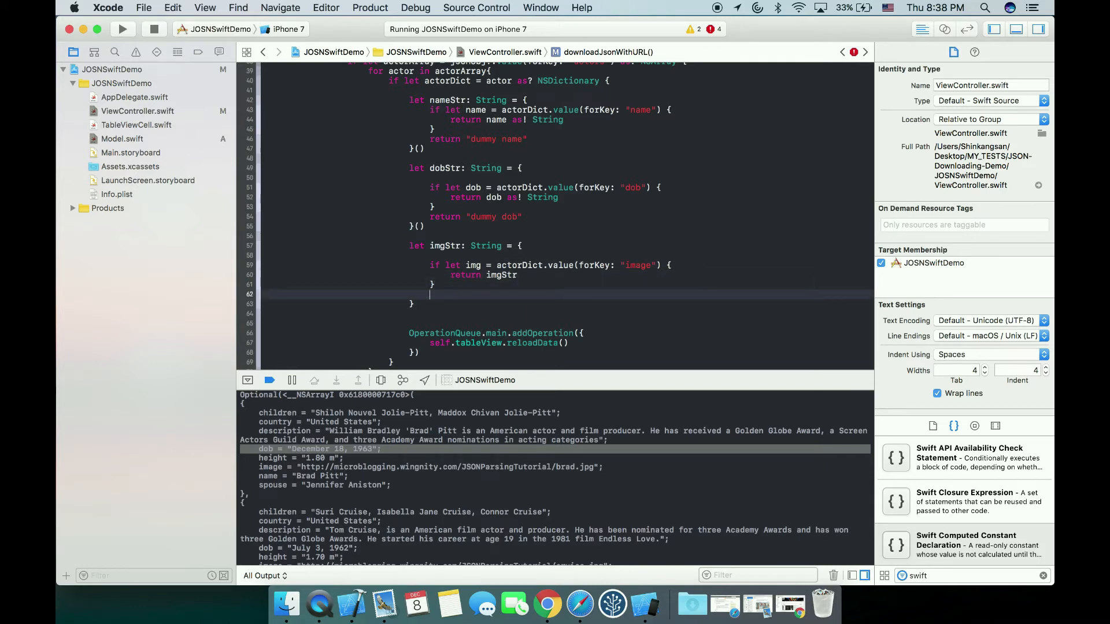
type("return \"dummy i")
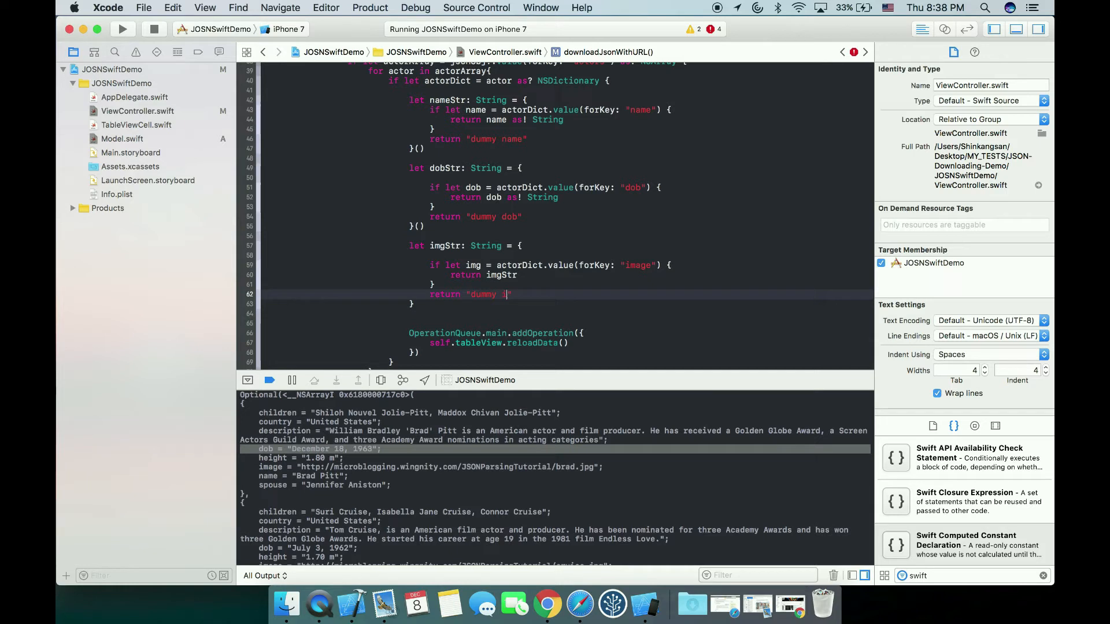
type("image")
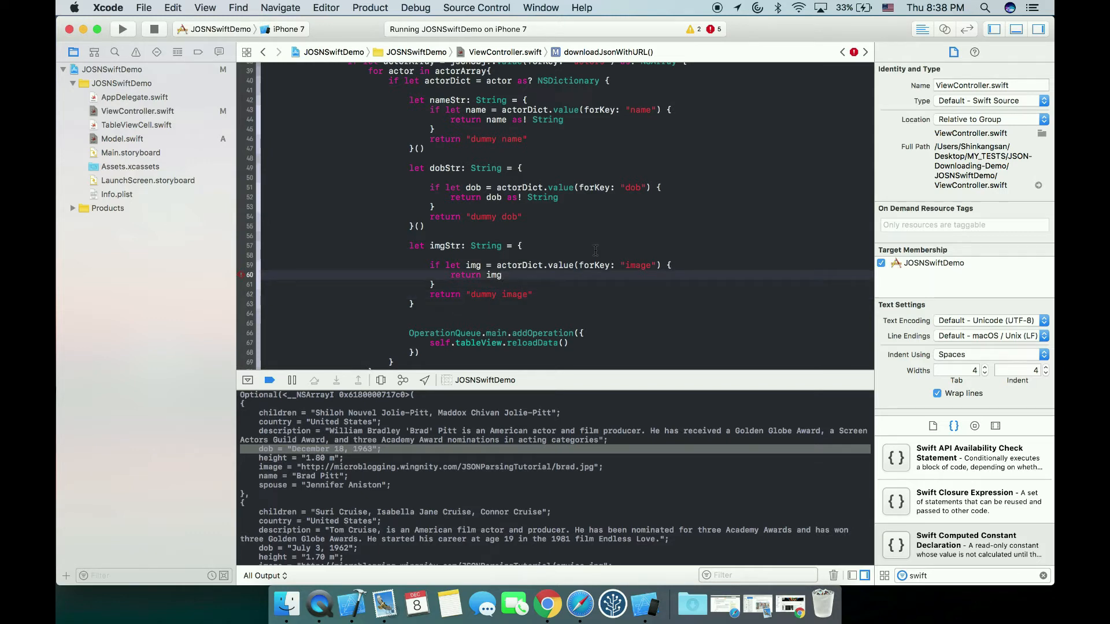
scroll("down", 3)
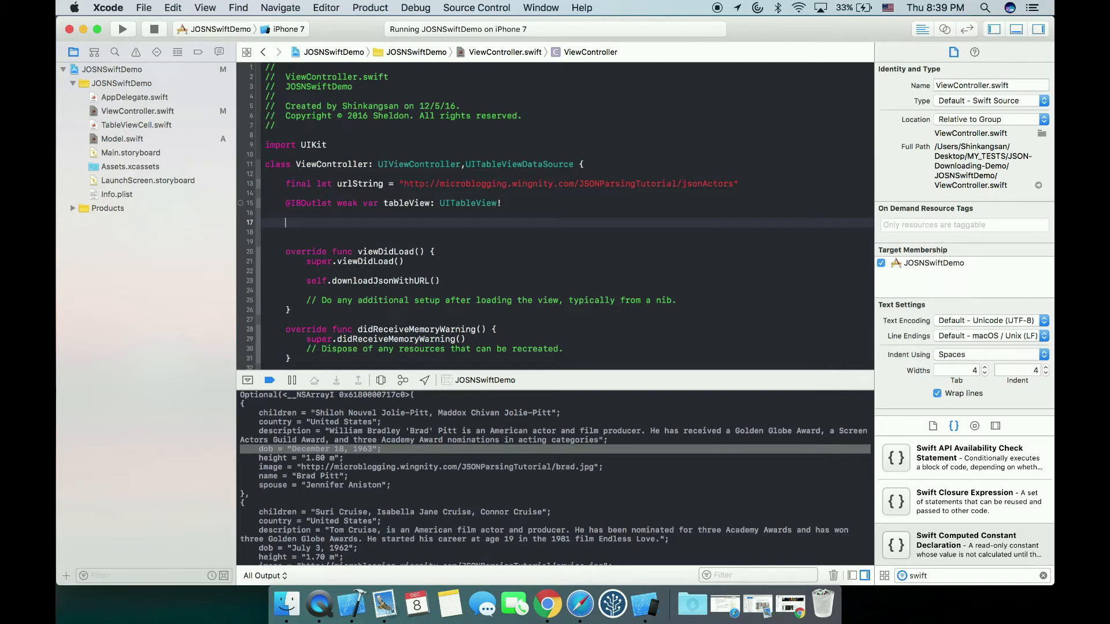
Step: Declare var actorsArray = [Actor]() below the tableView outlet in ViewController
type("l")
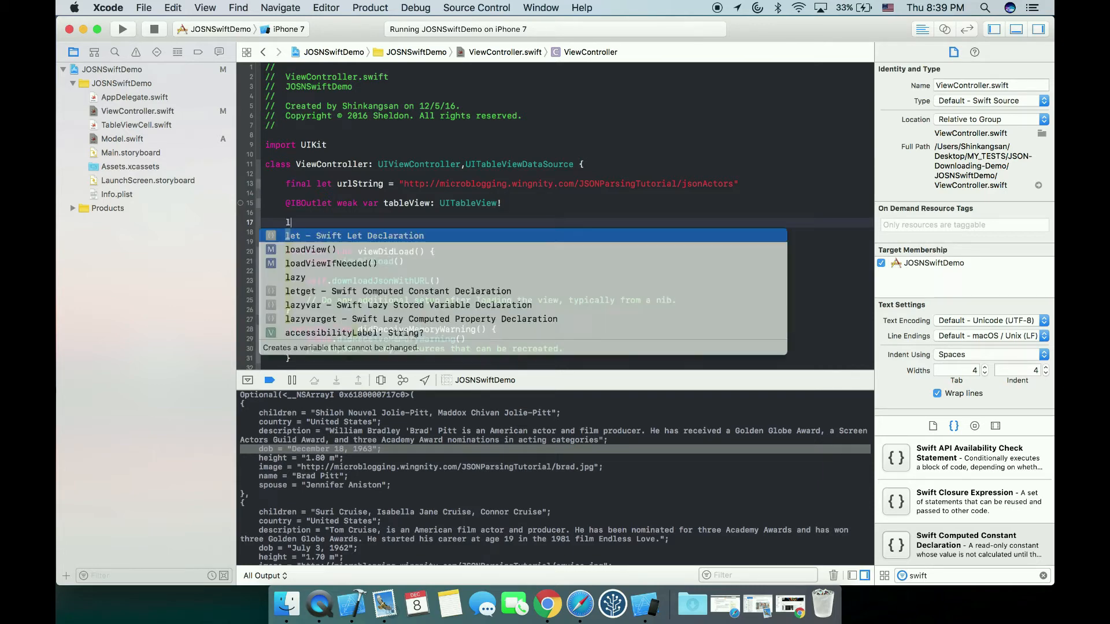
type("var ac")
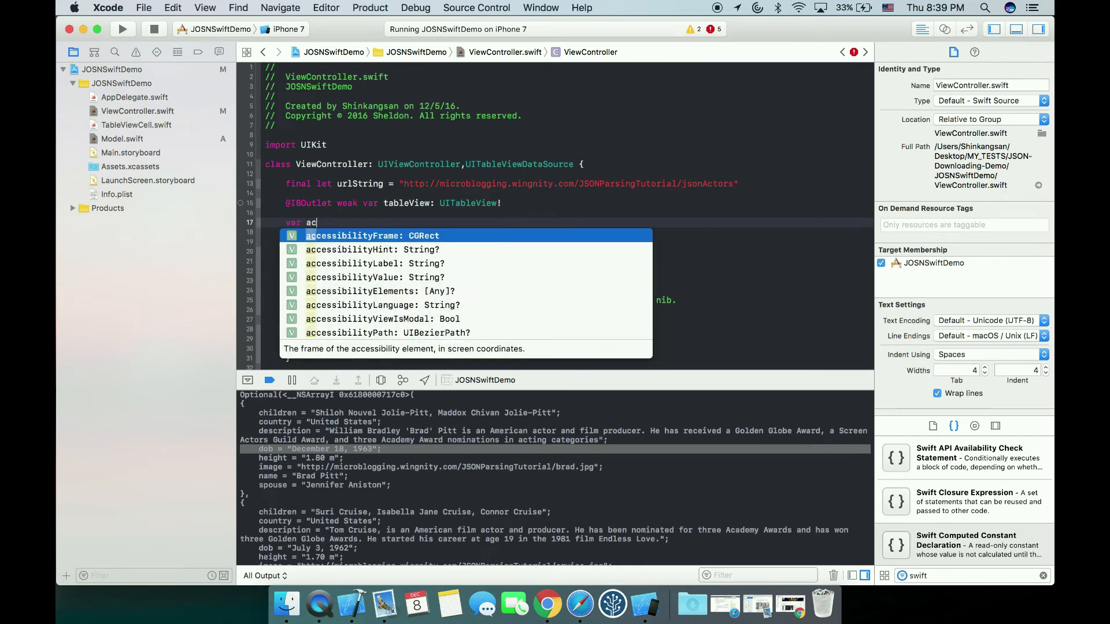
type("torsS")
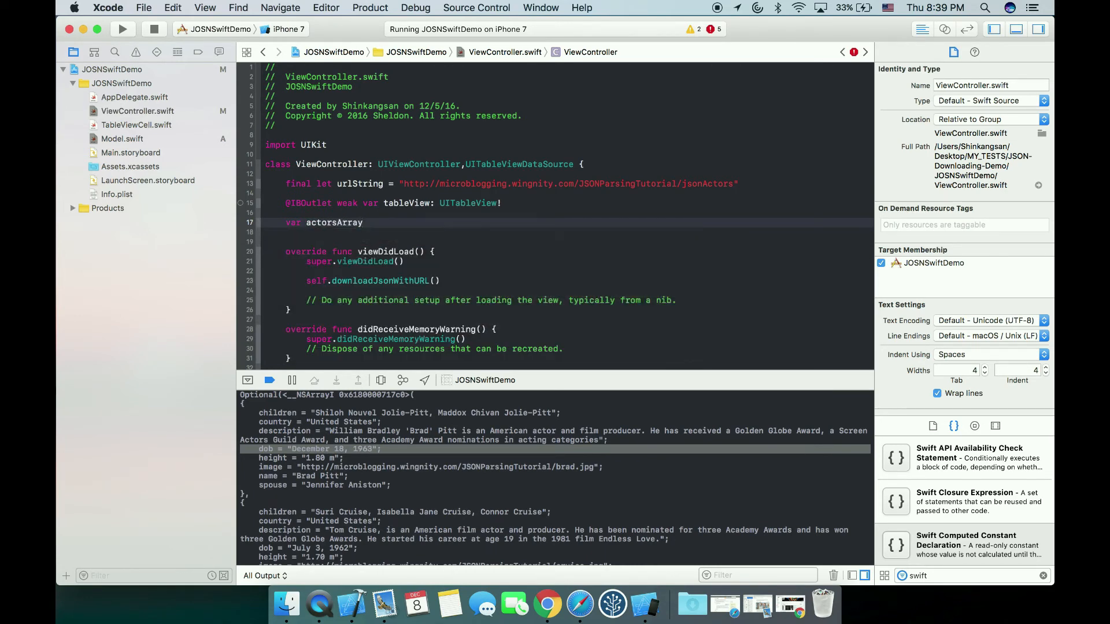
type("= []")
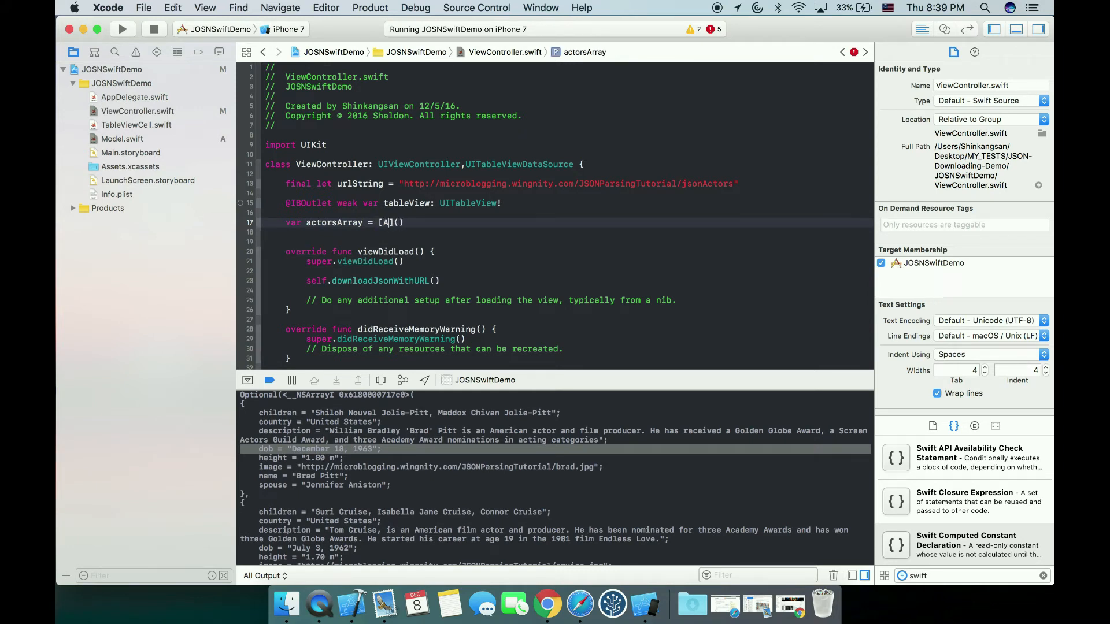
type("ctor")
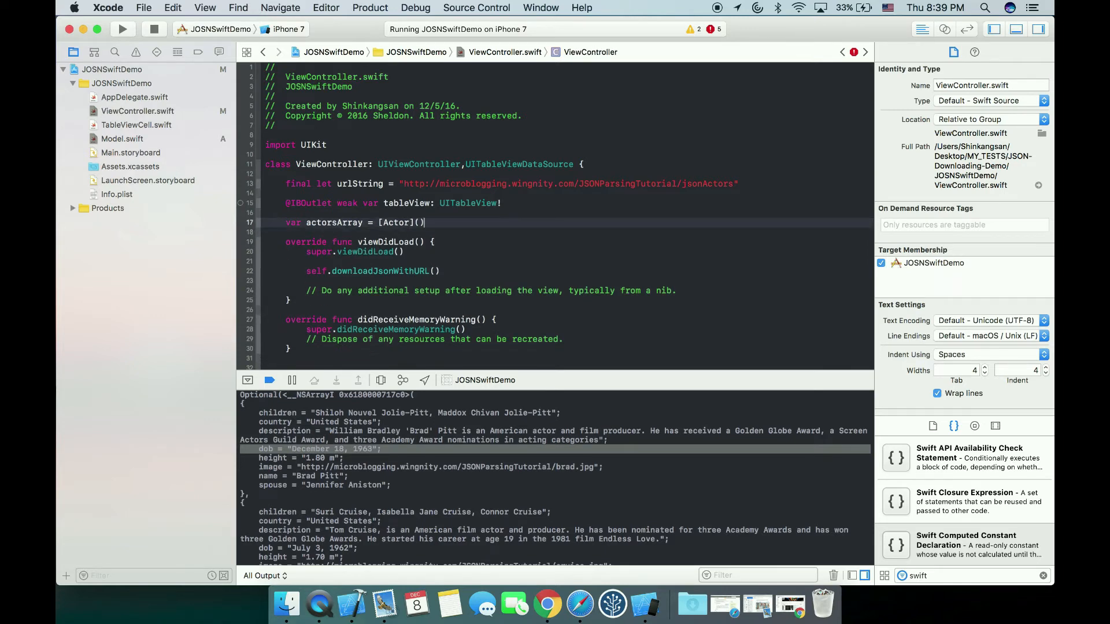
scroll("down", 3)
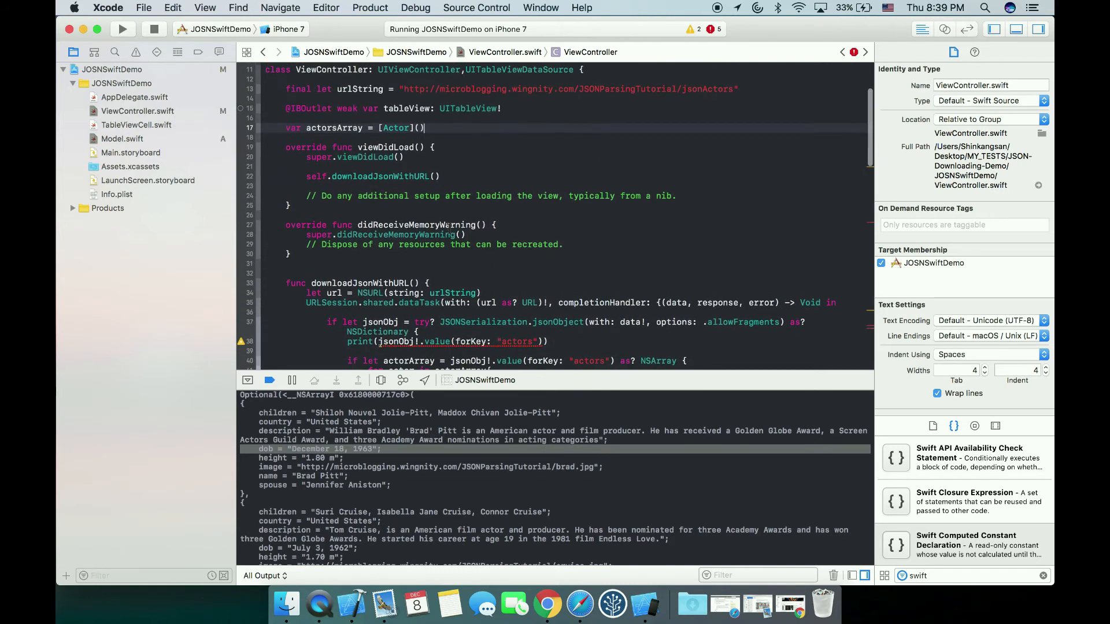
Step: Append Actor(name: nameStr, dob: dobStr, img: imgStr) to actorsArray inside the loop
scroll("down", 3)
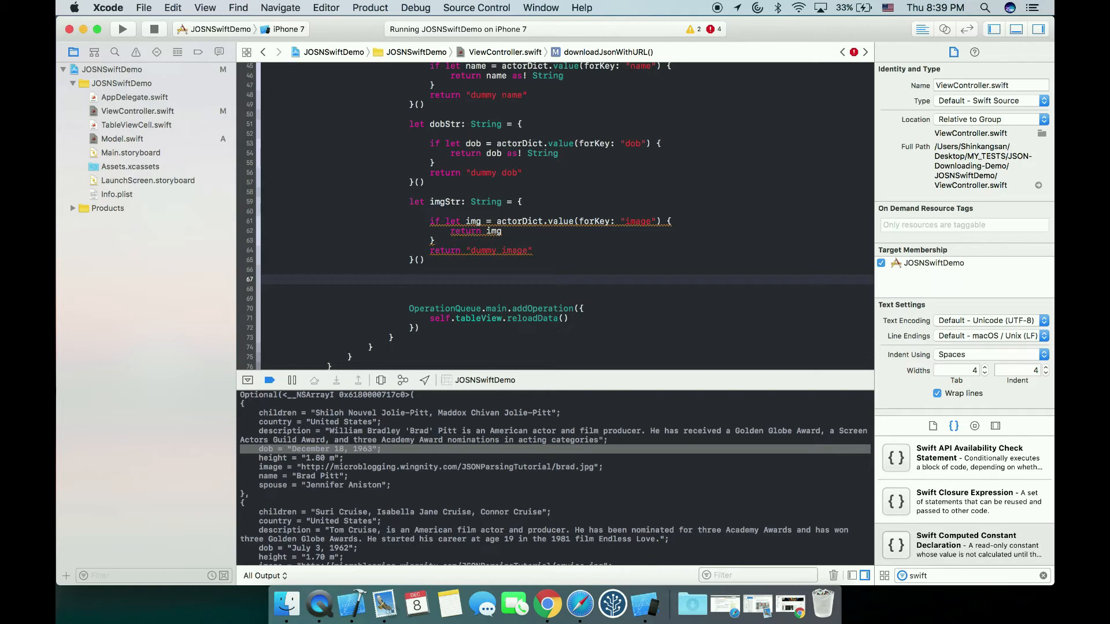
type("actorArray.a")
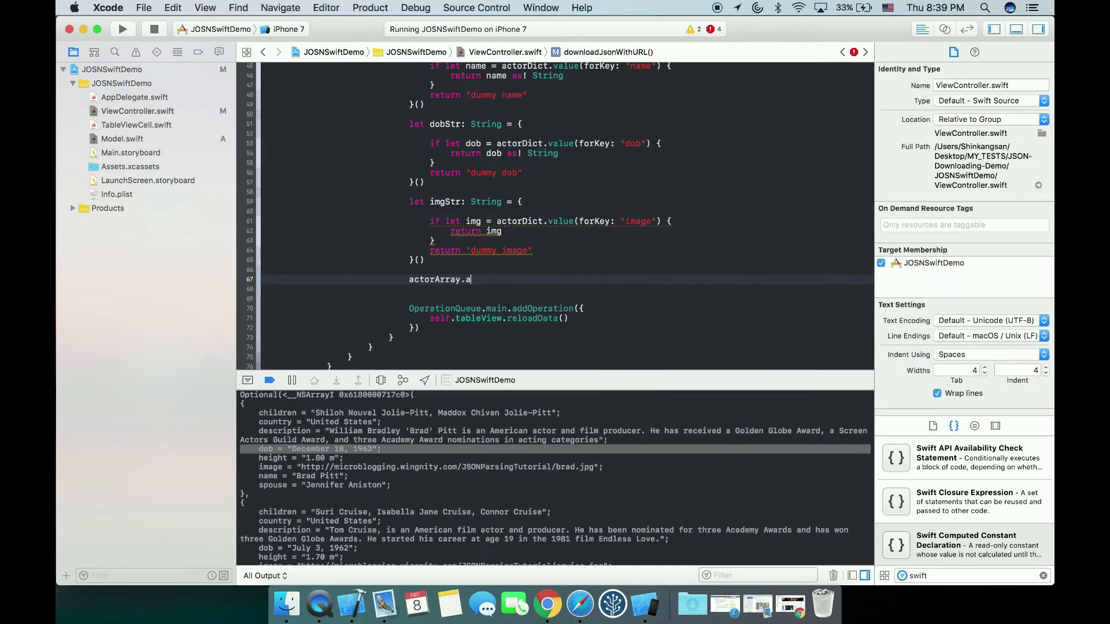
type("p")
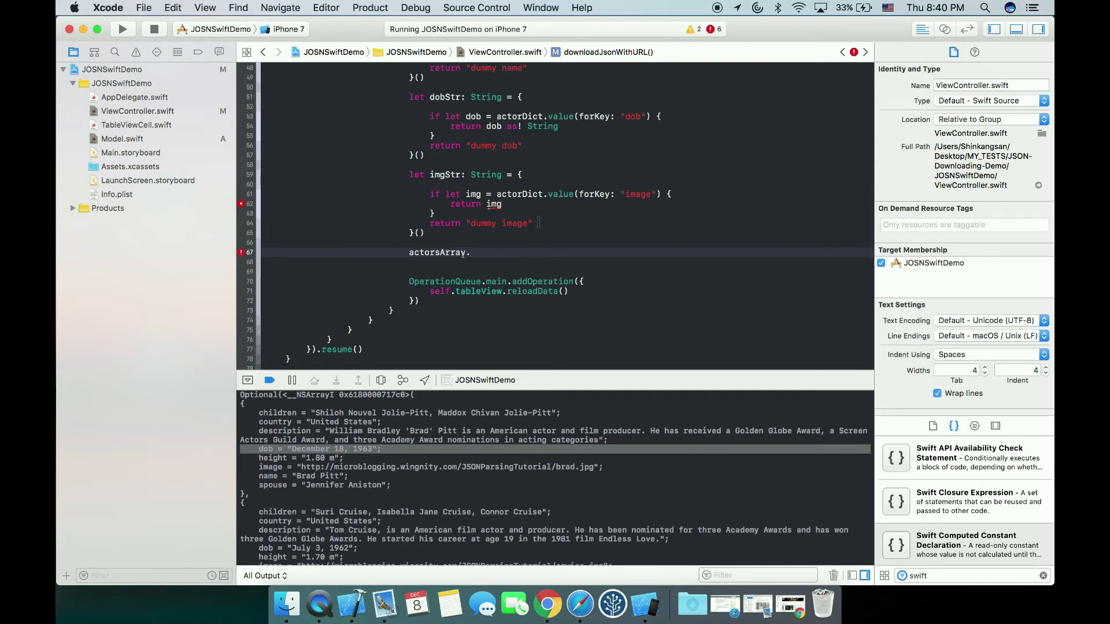
type("as! String")
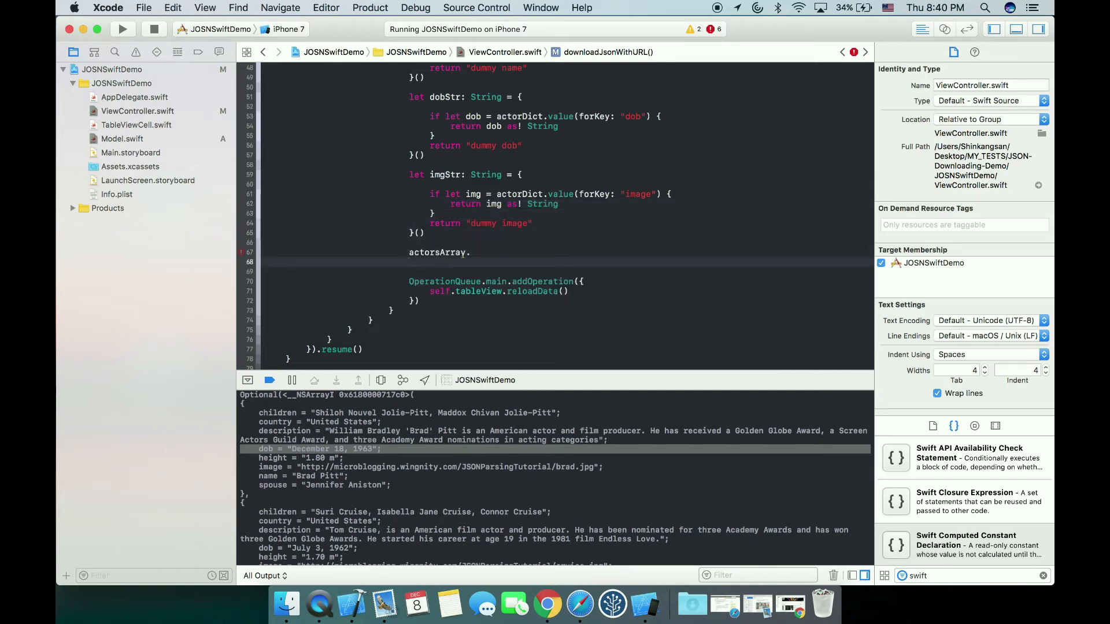
type(".append(newElement: Element")
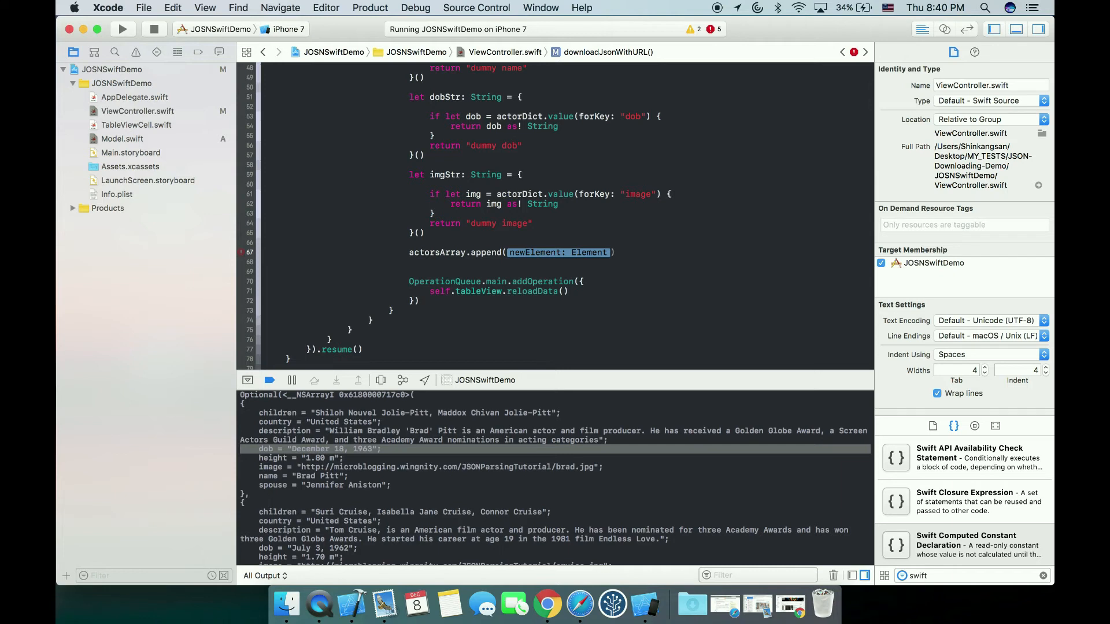
type("Actor(na")
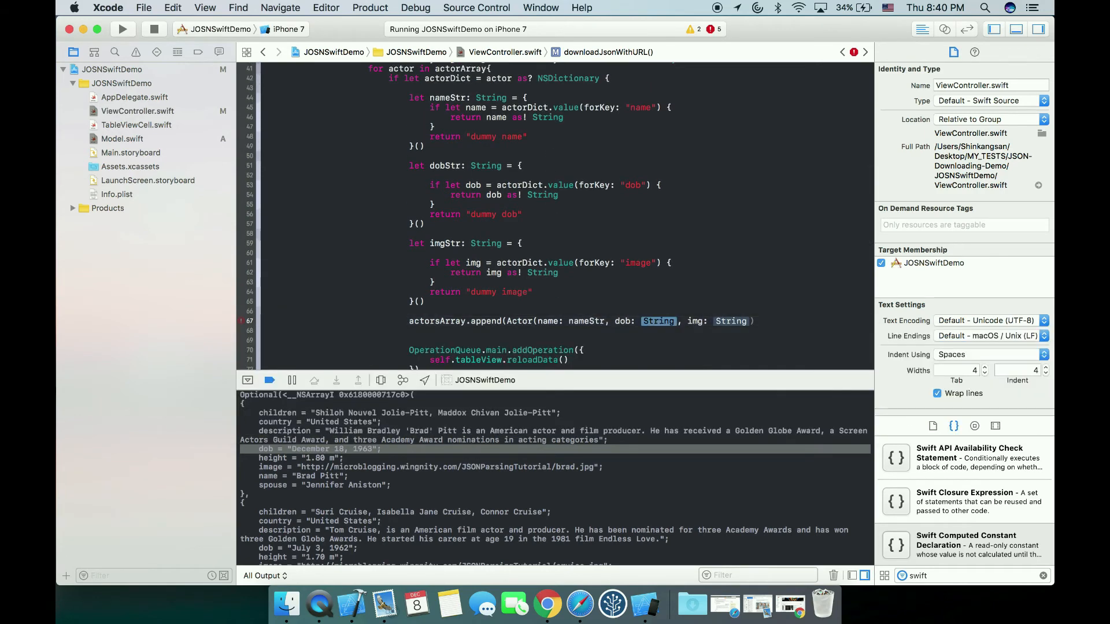
type("dob")
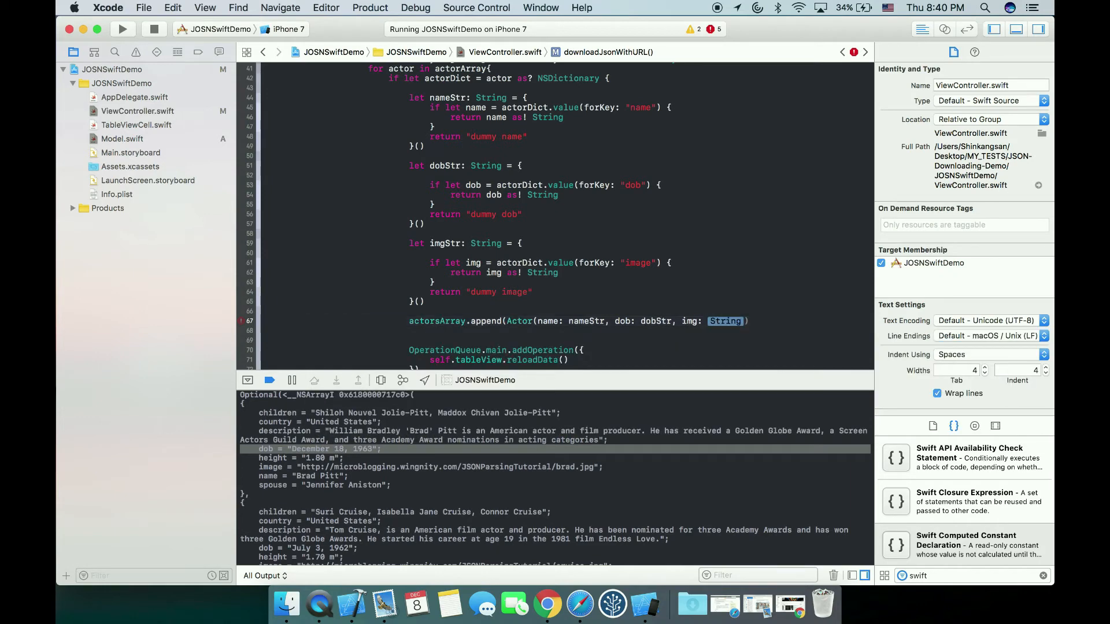
type("img")
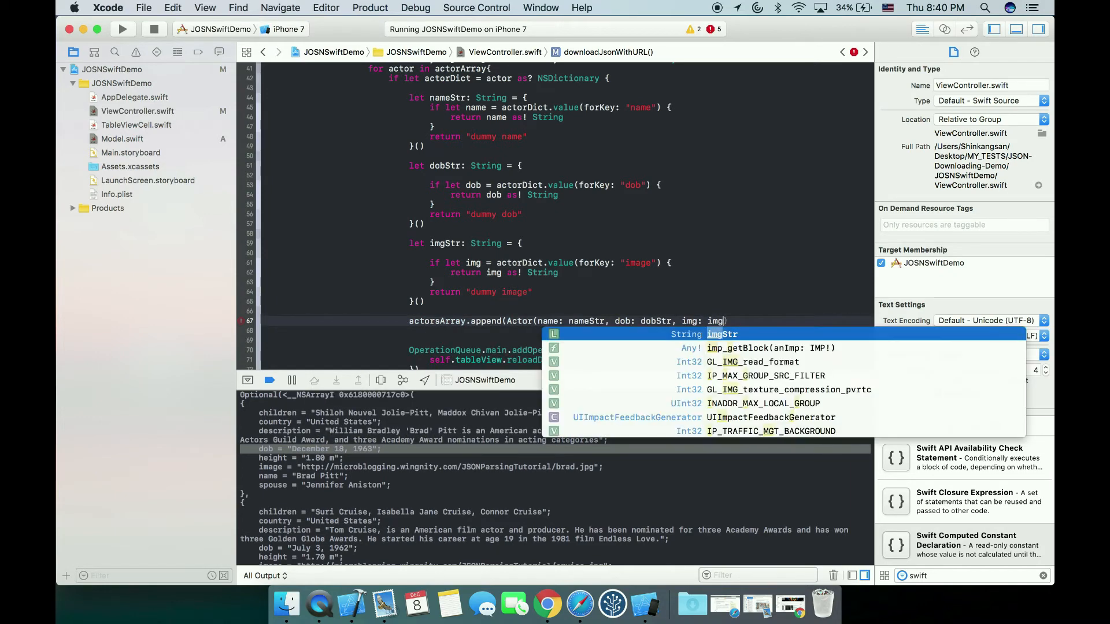
key("Return")
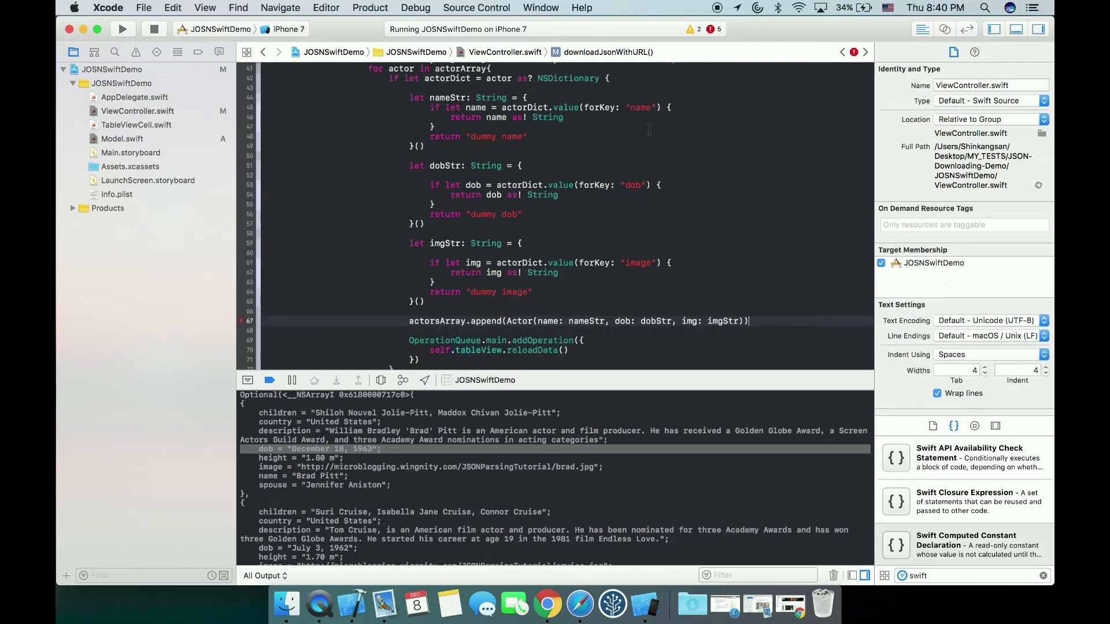
Step: Prefix the actorsArray reference with self. to clear the closure error
scroll("down", 3)
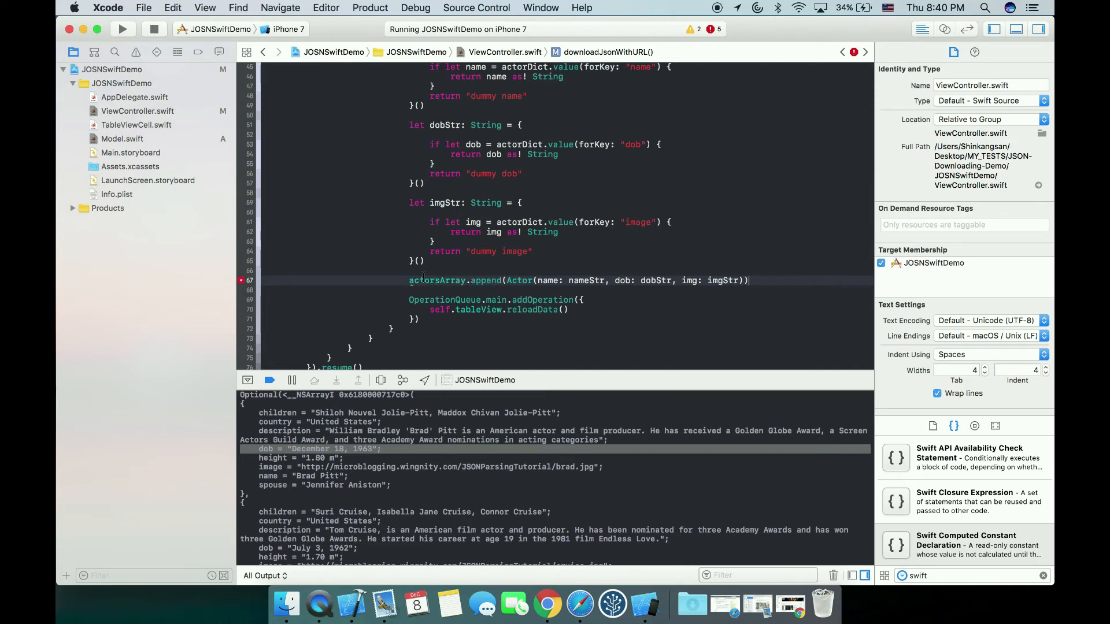
left_click(248, 280)
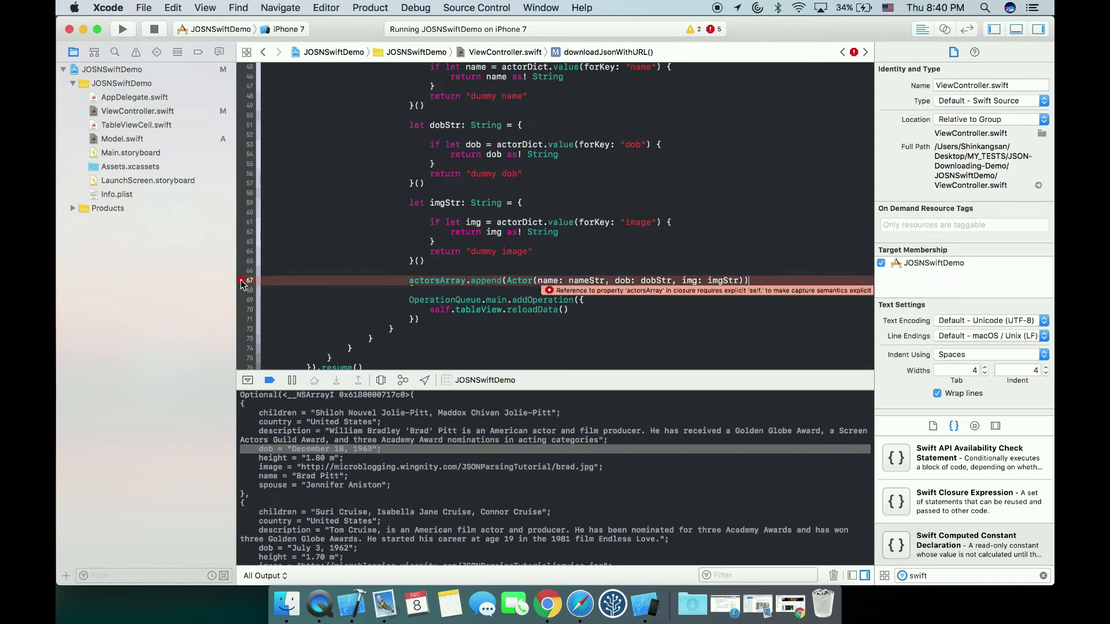
type("self.")
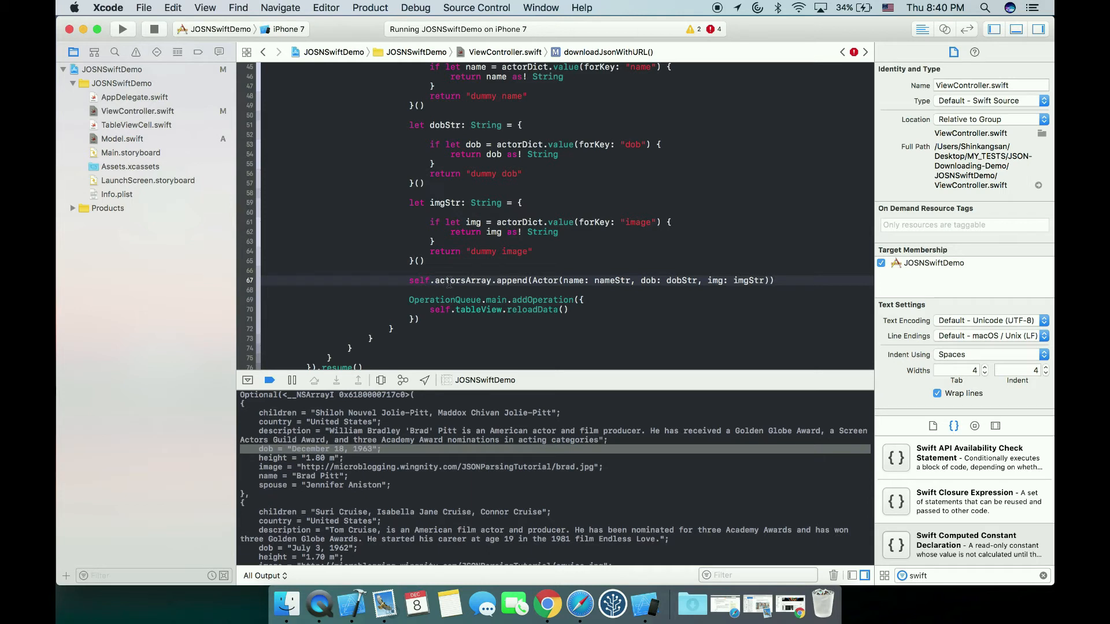
scroll("down", 3)
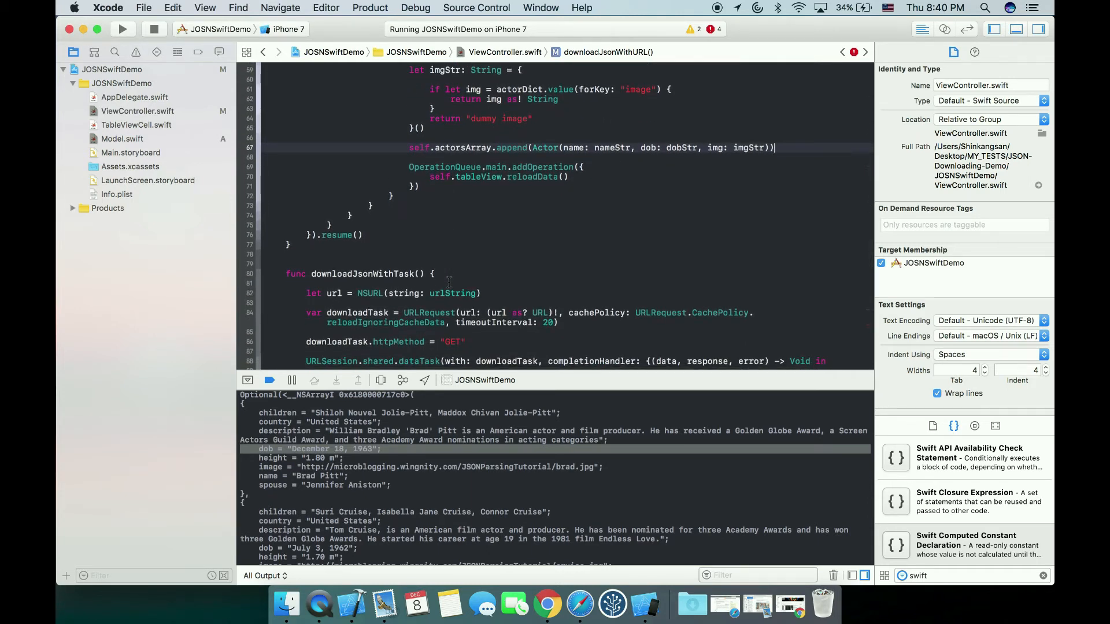
Step: In cellForRowAt, let actor be the actorsArray element for the row's index
scroll("down", 3)
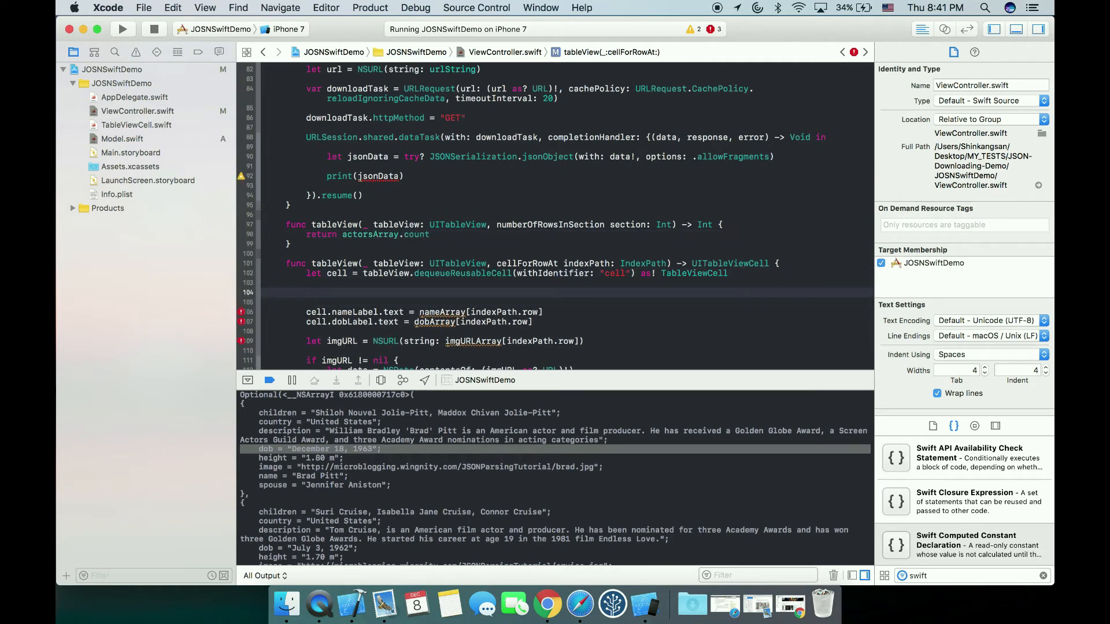
type("let ac")
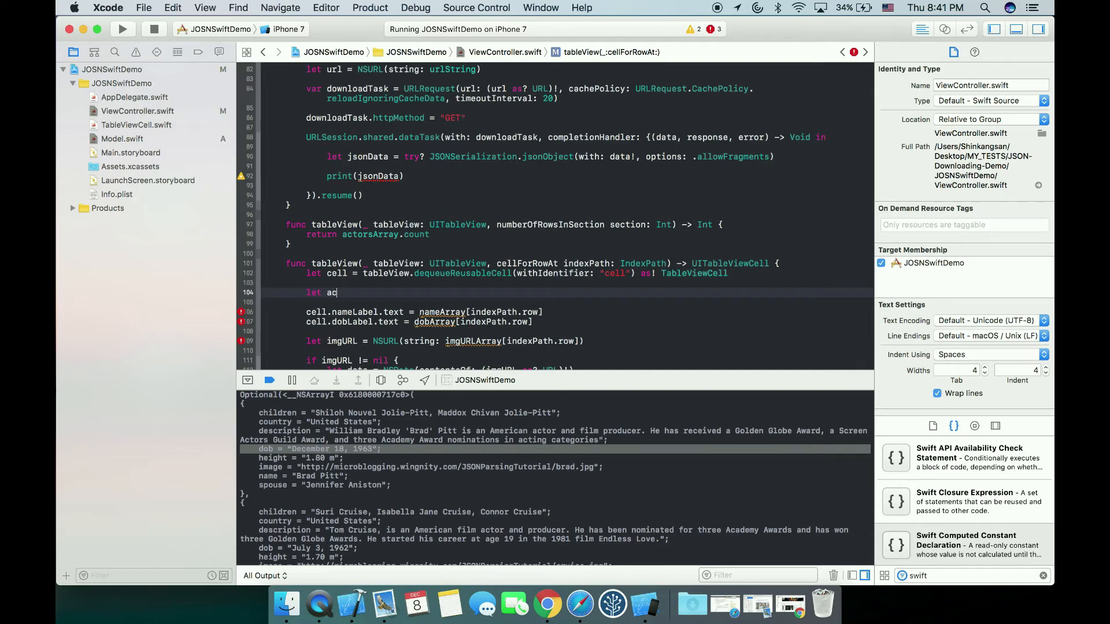
type("tor")
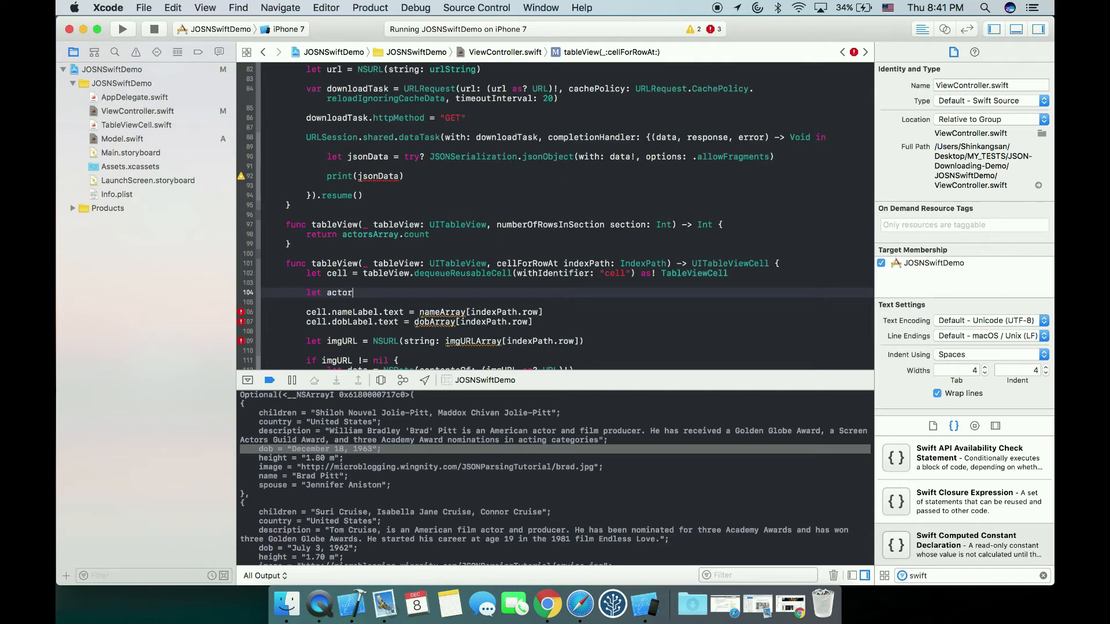
type("= actorsArray")
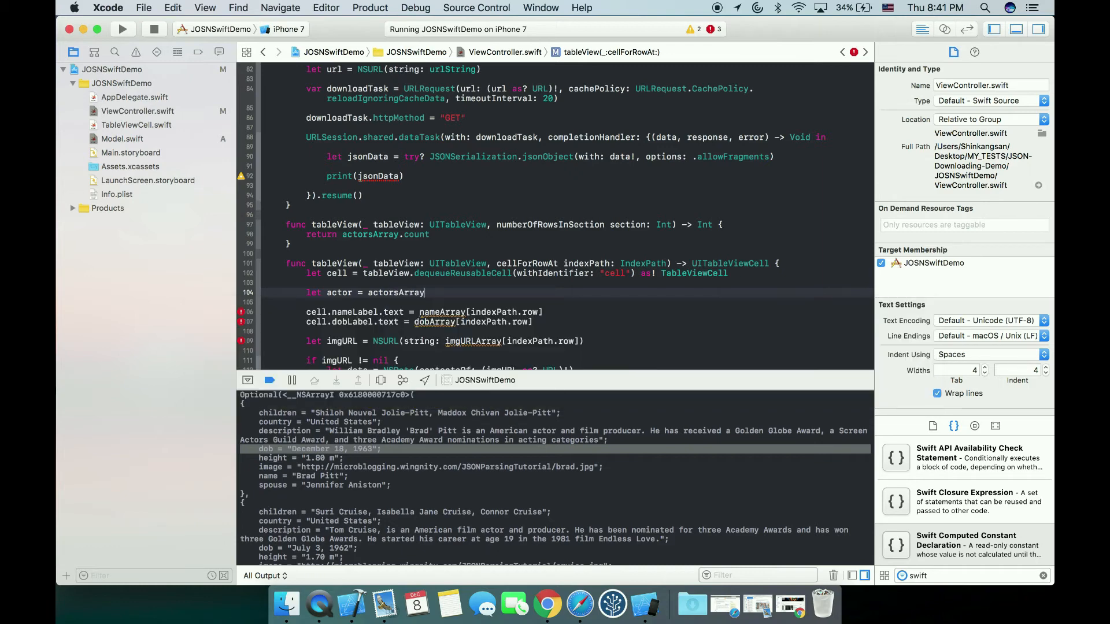
type("[inde")
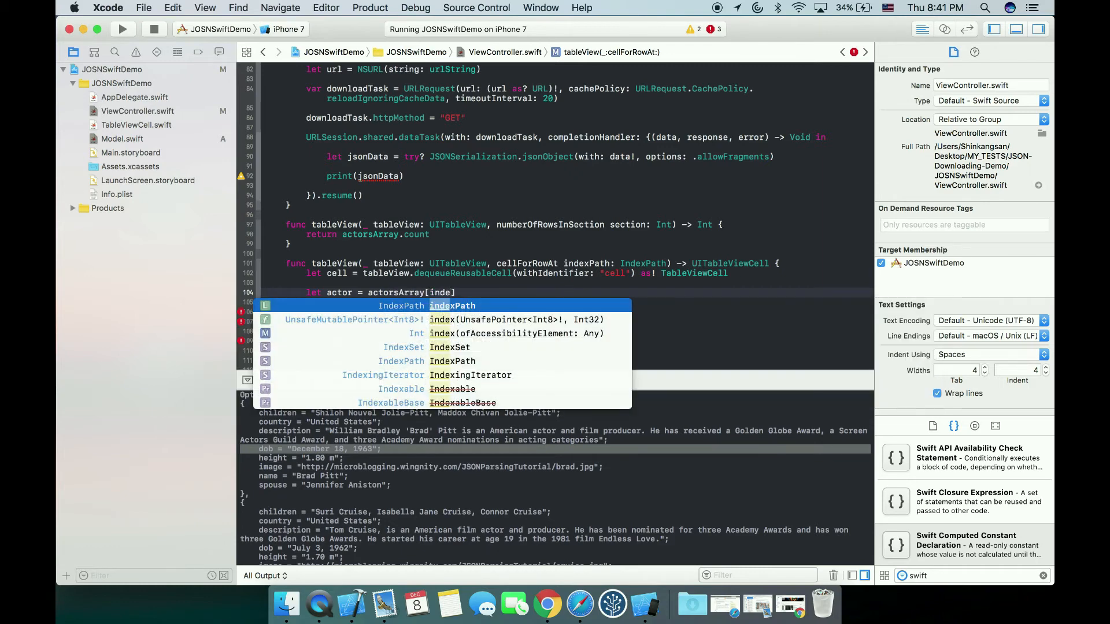
key("Return")
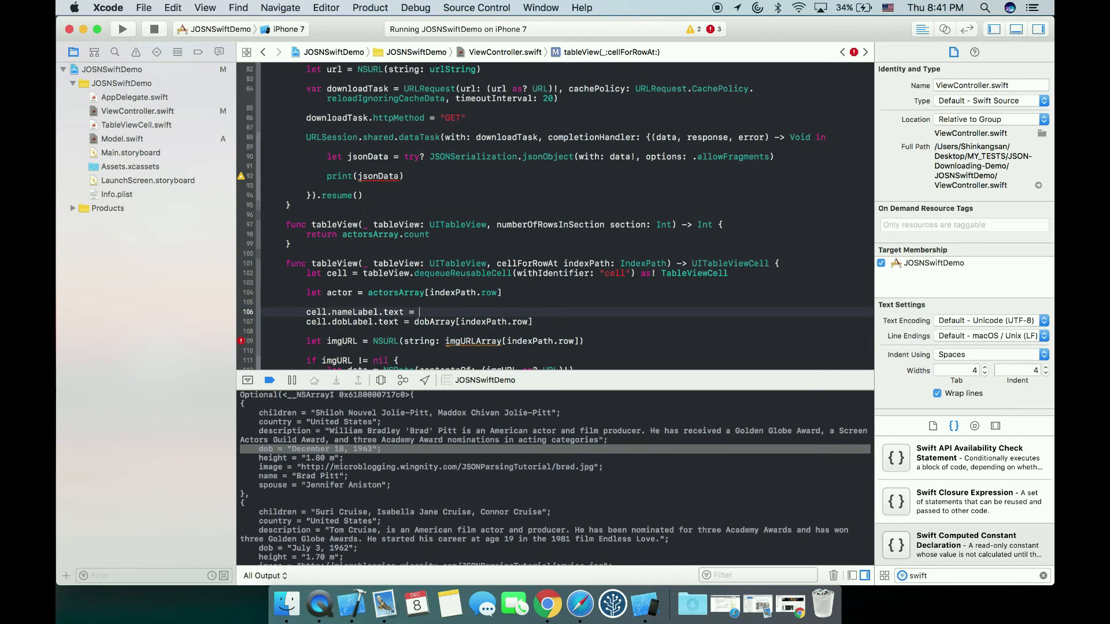
Step: Fill the cell's labels and image URL from actor.name, actor.dob and actor.imageStr
type("actor.name")
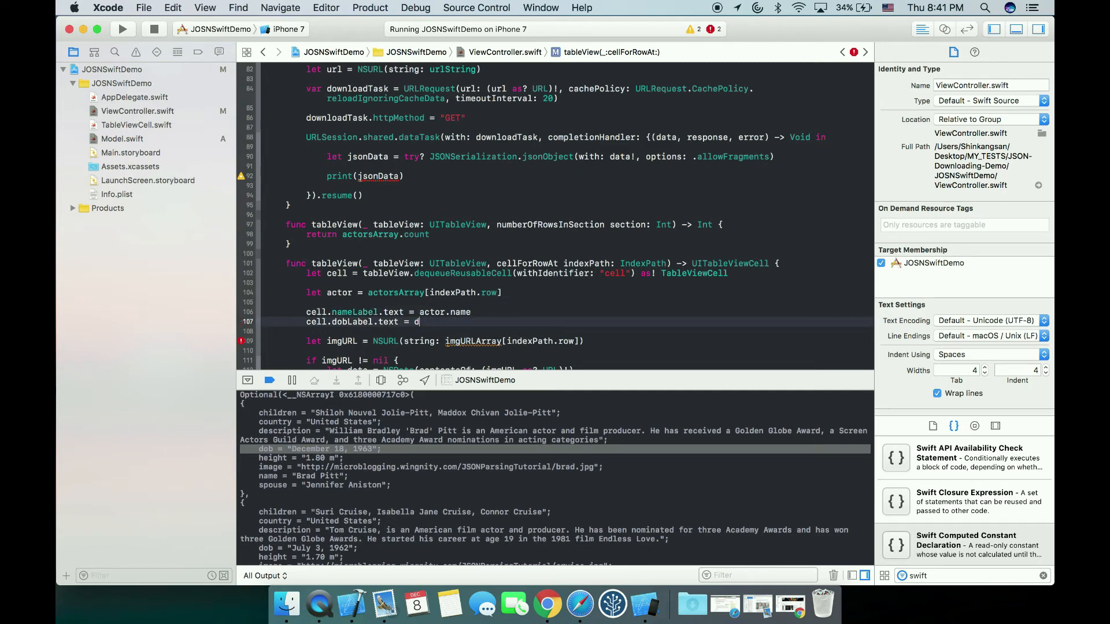
type("ctor")
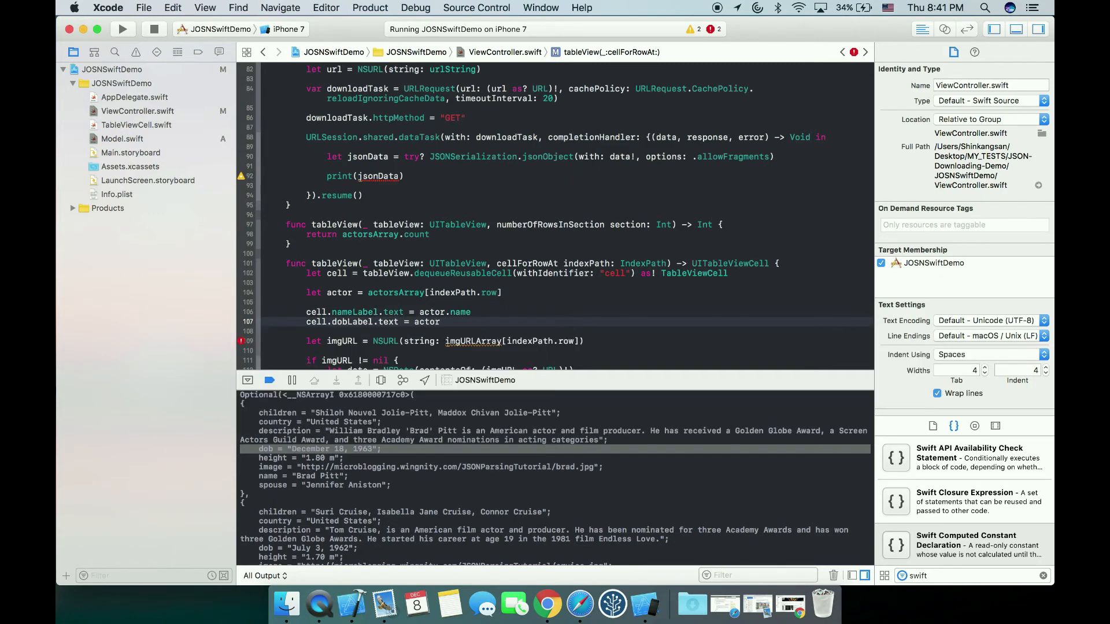
type(".dob")
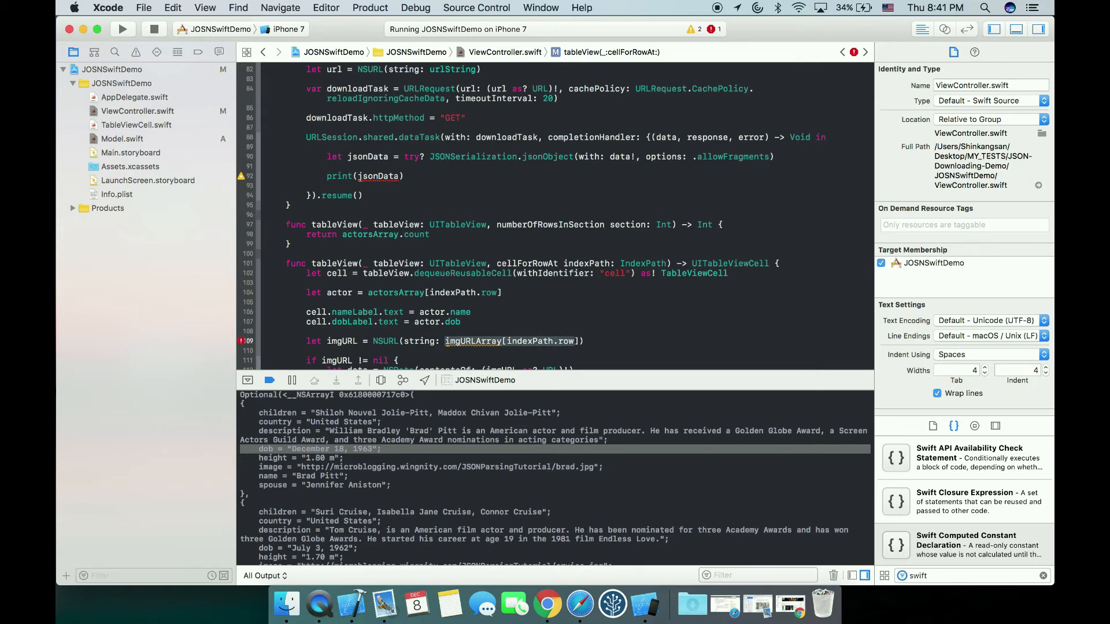
type("ac")
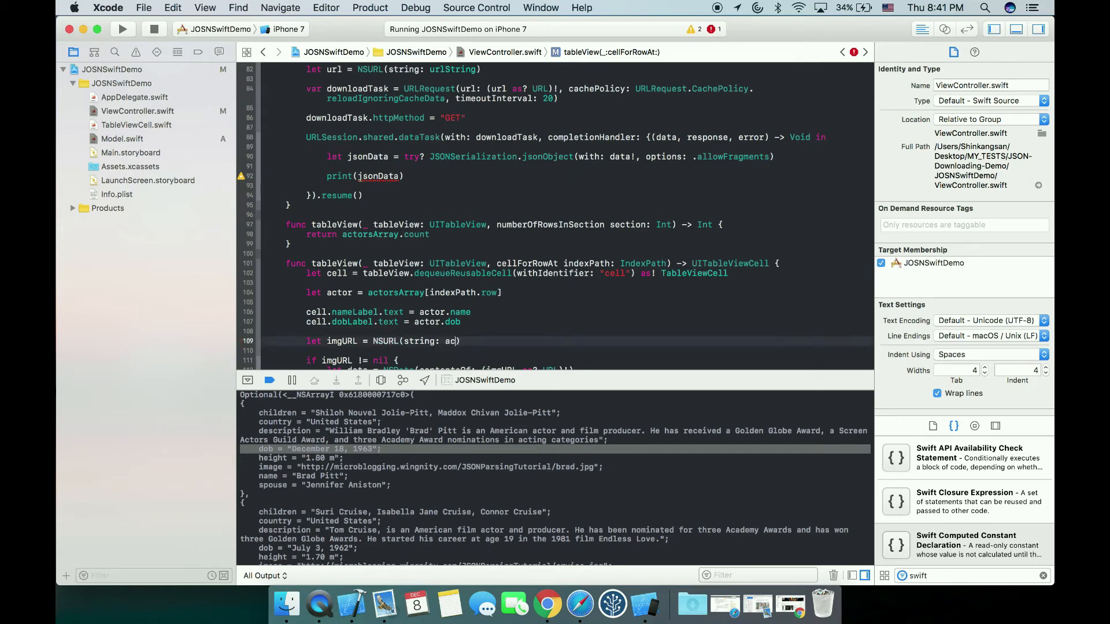
type("actor.imageStr")
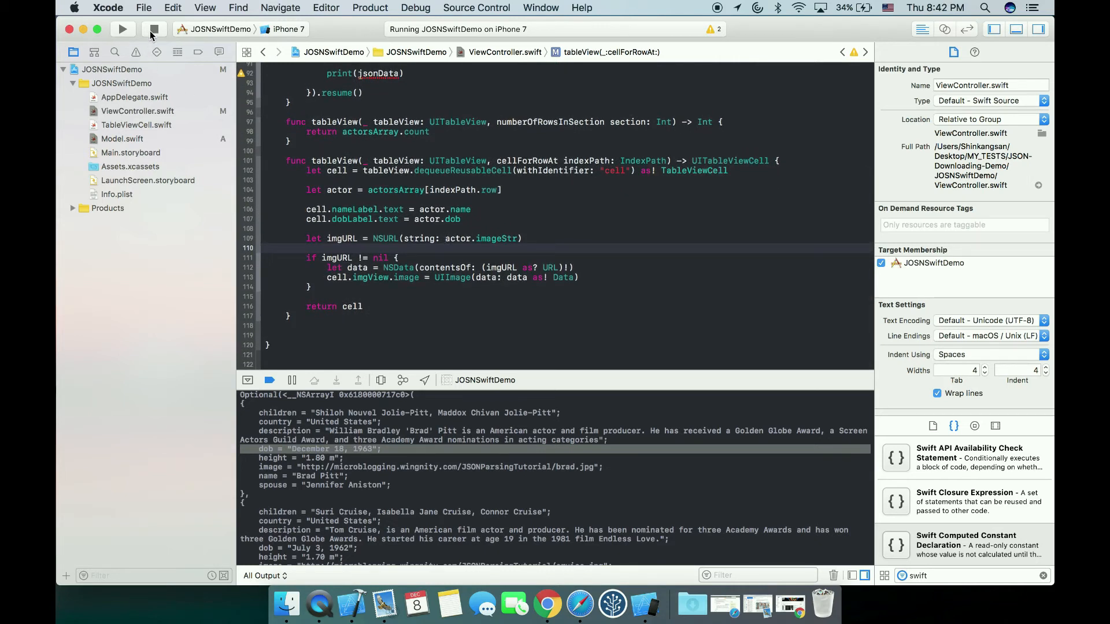
Step: Rebuild and run the app so the iPhone 7 simulator lists actors with names, dates and photos
left_click(122, 29)
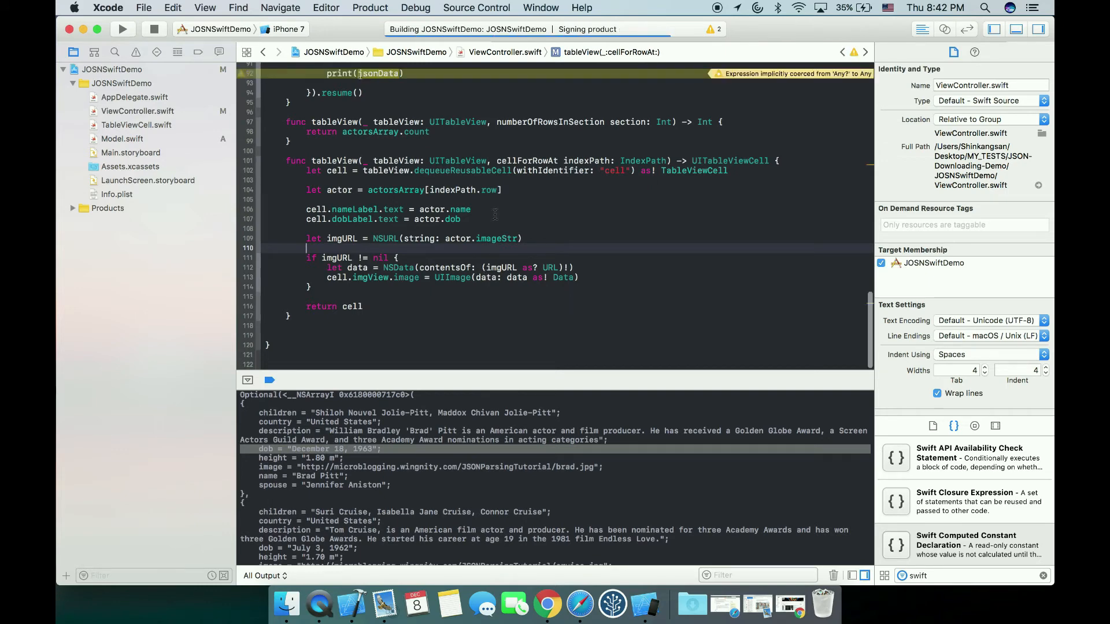
left_click(121, 29)
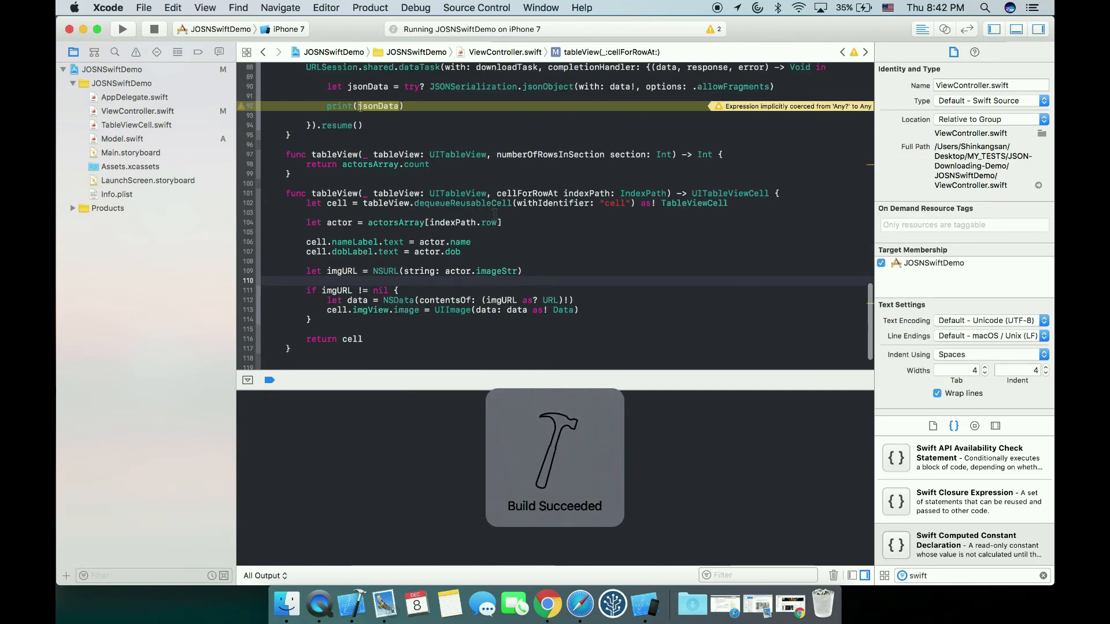
scroll("down", 3)
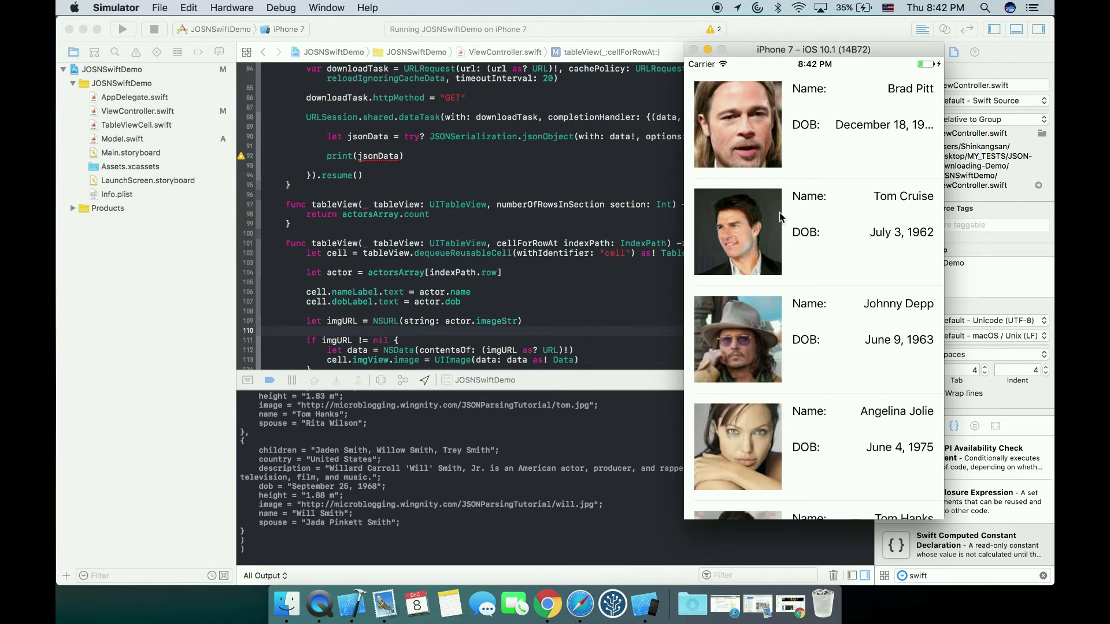
mouse_move(534, 245)
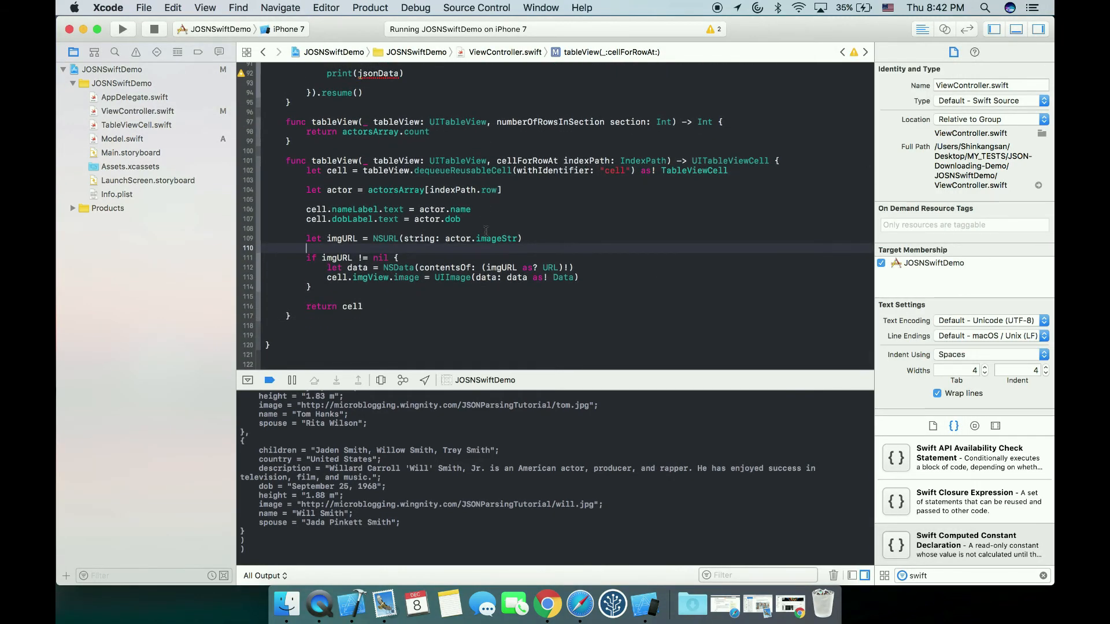
mouse_move(367, 200)
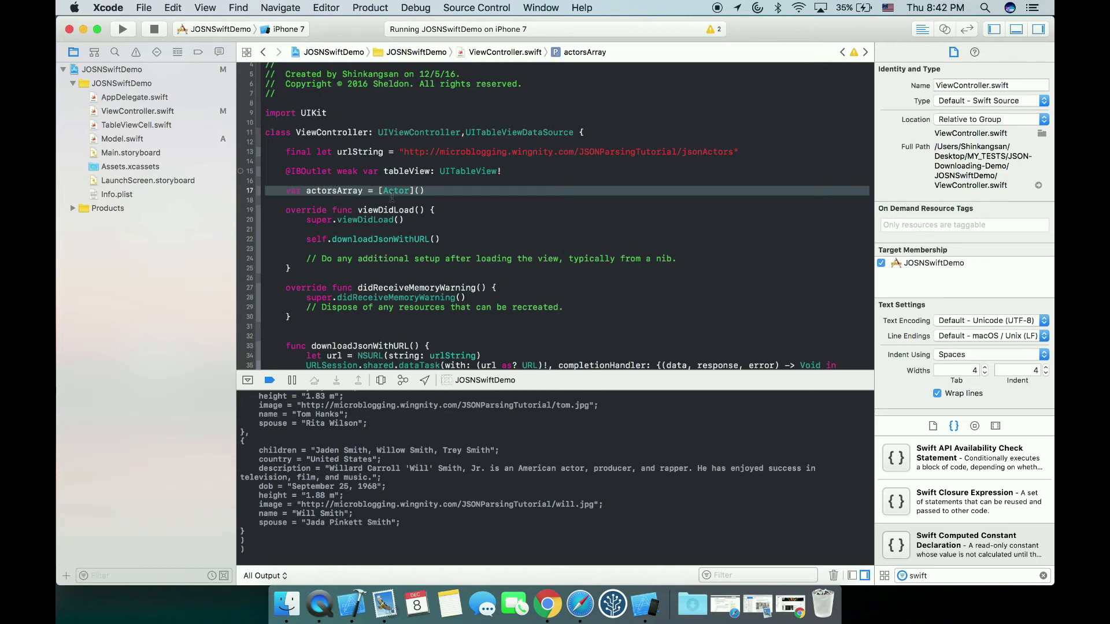
scroll("down", 3)
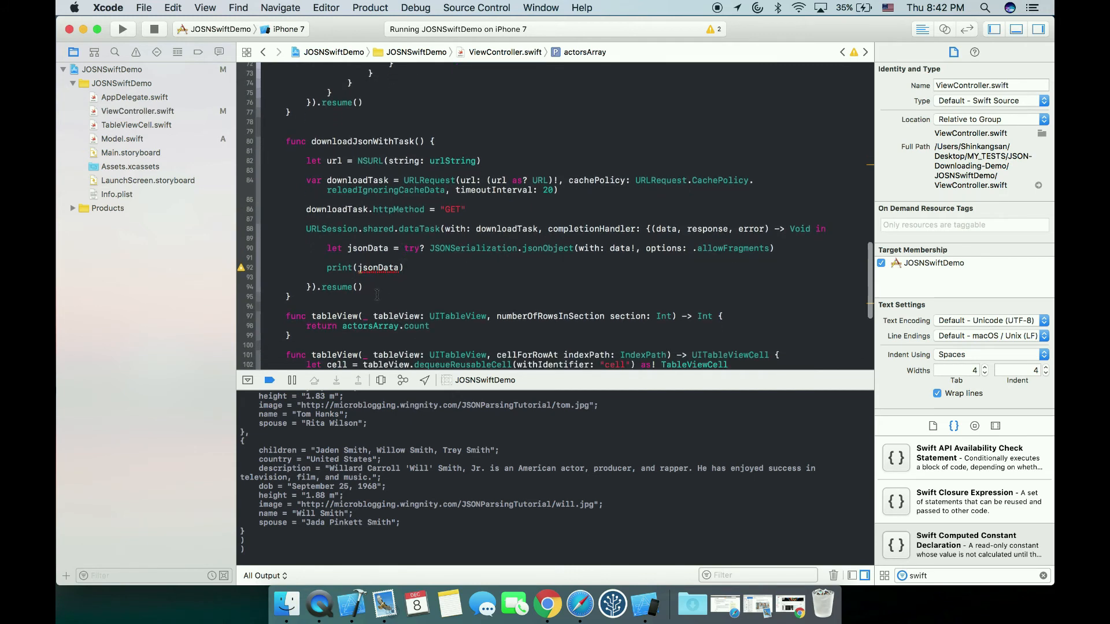
scroll("down", 3)
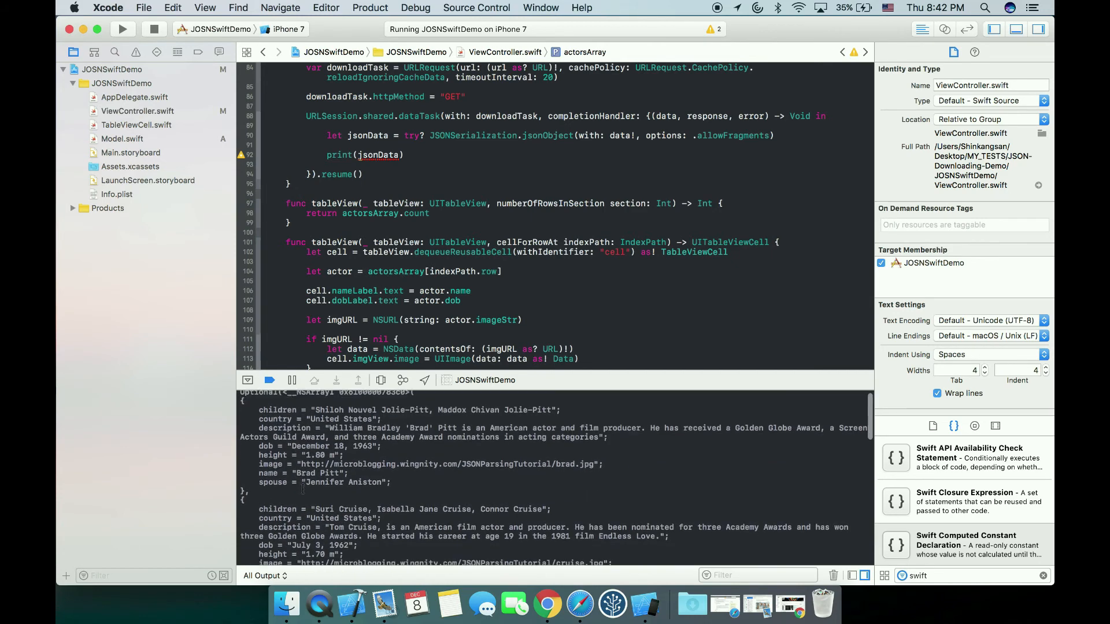
scroll("down", 3)
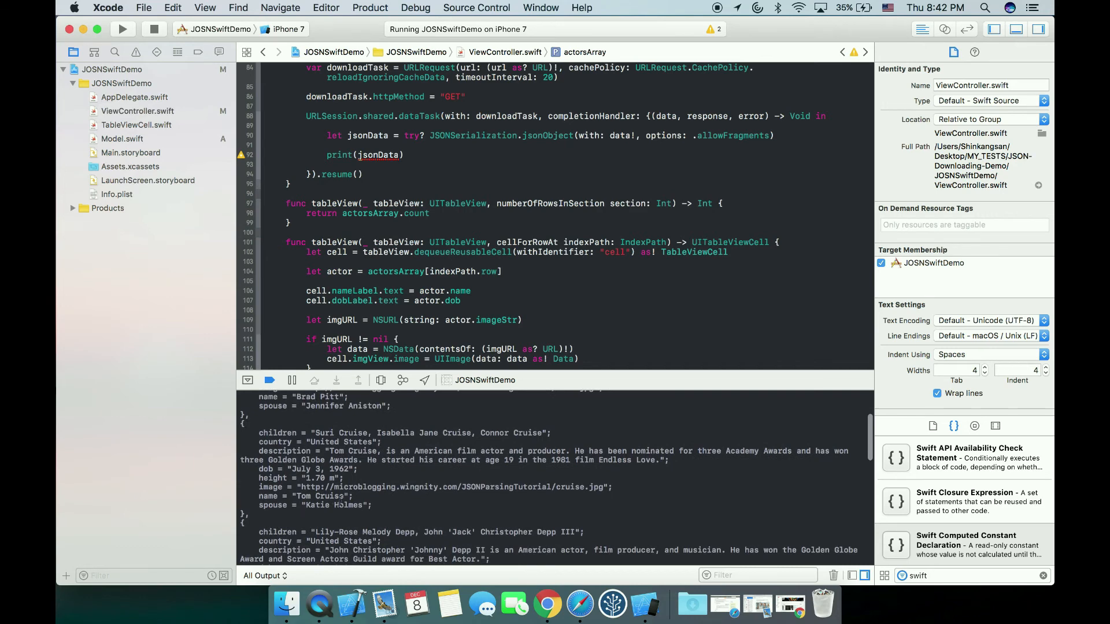
scroll("down", 3)
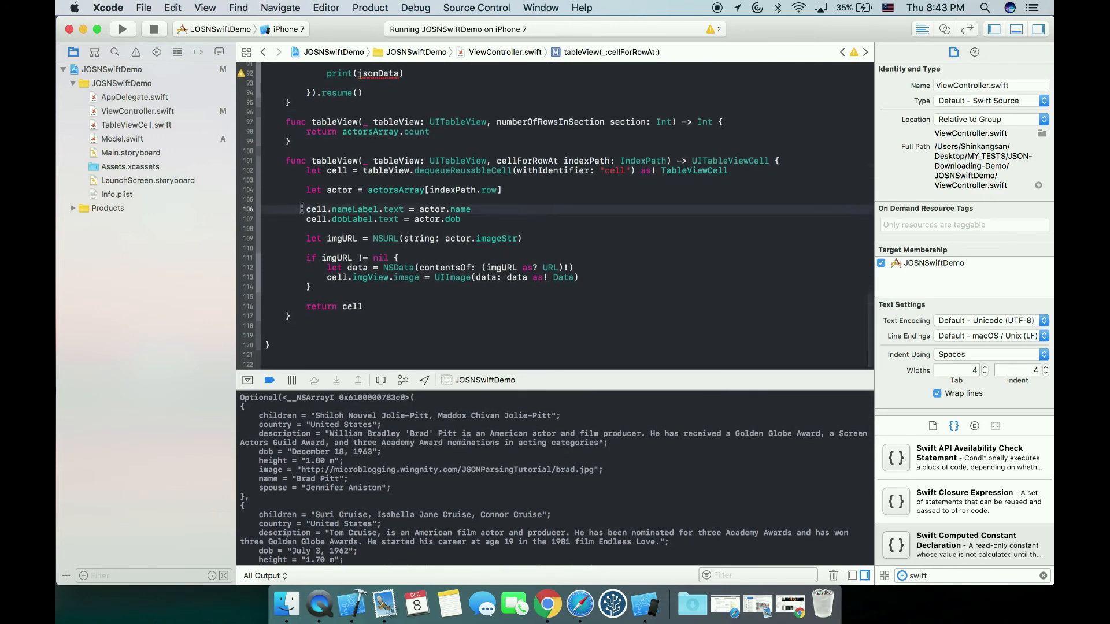
left_click_drag(302, 210, 538, 238)
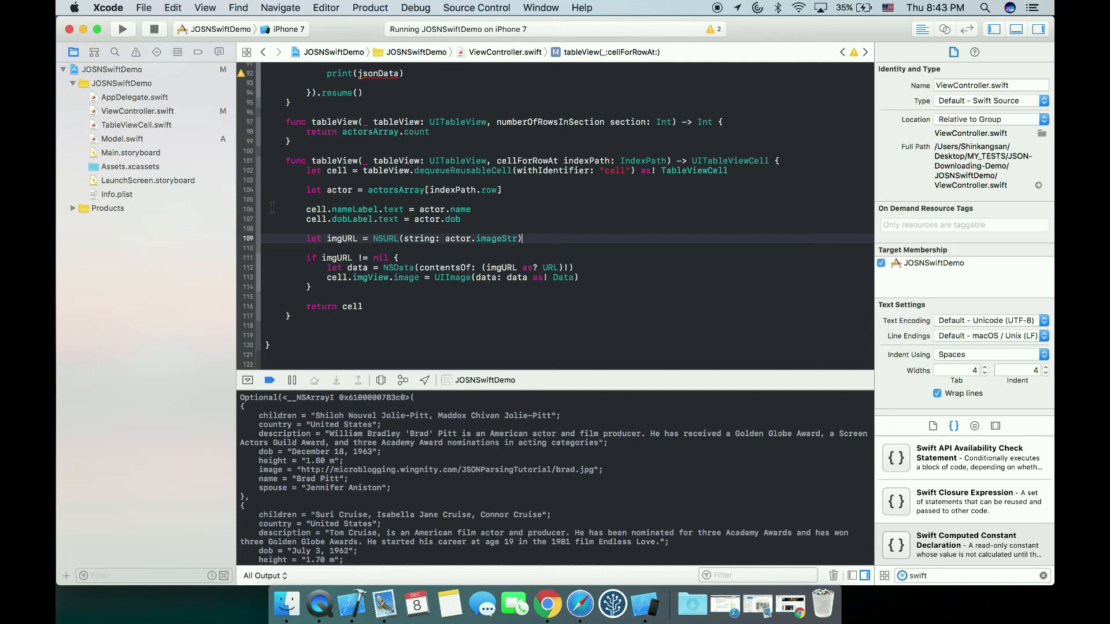
mouse_move(219, 235)
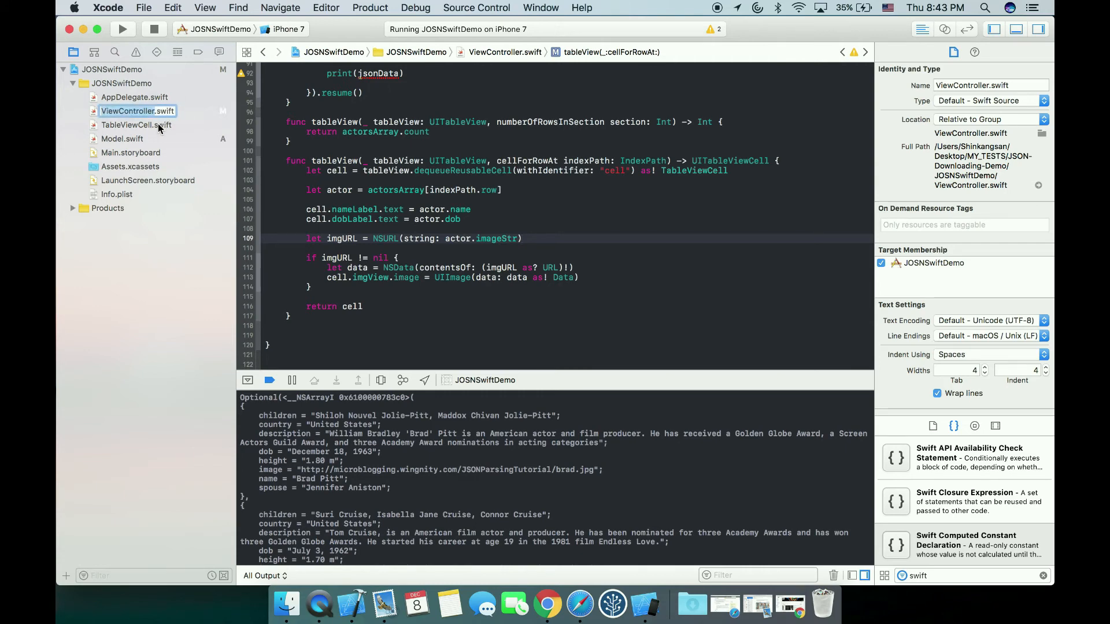
Step: Create a new group named Actor in the project navigator
right_click(136, 125)
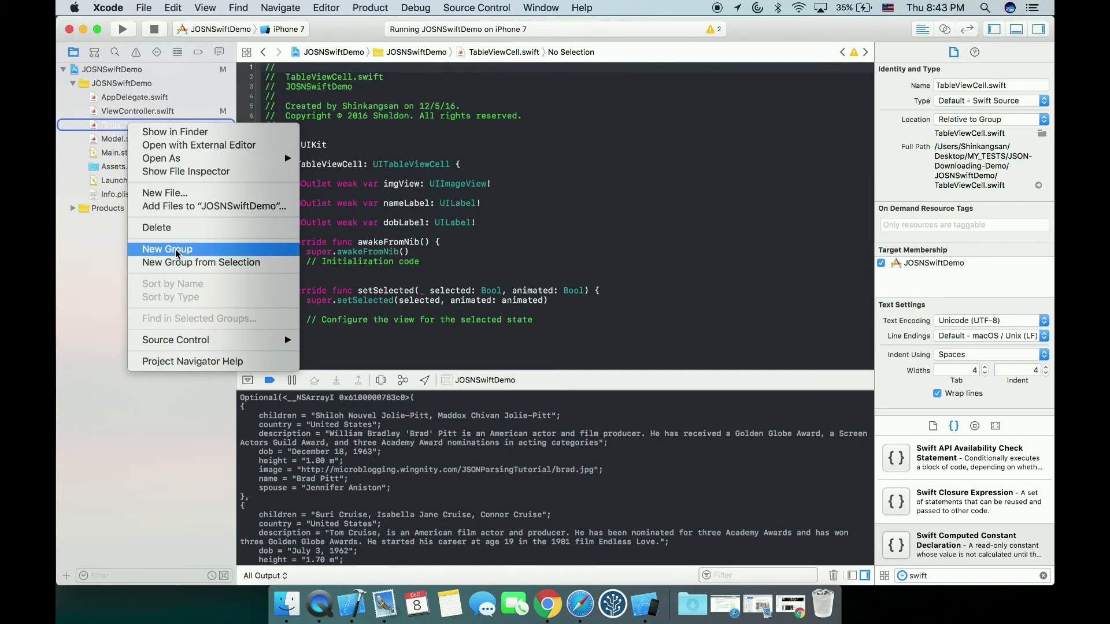
left_click(167, 250)
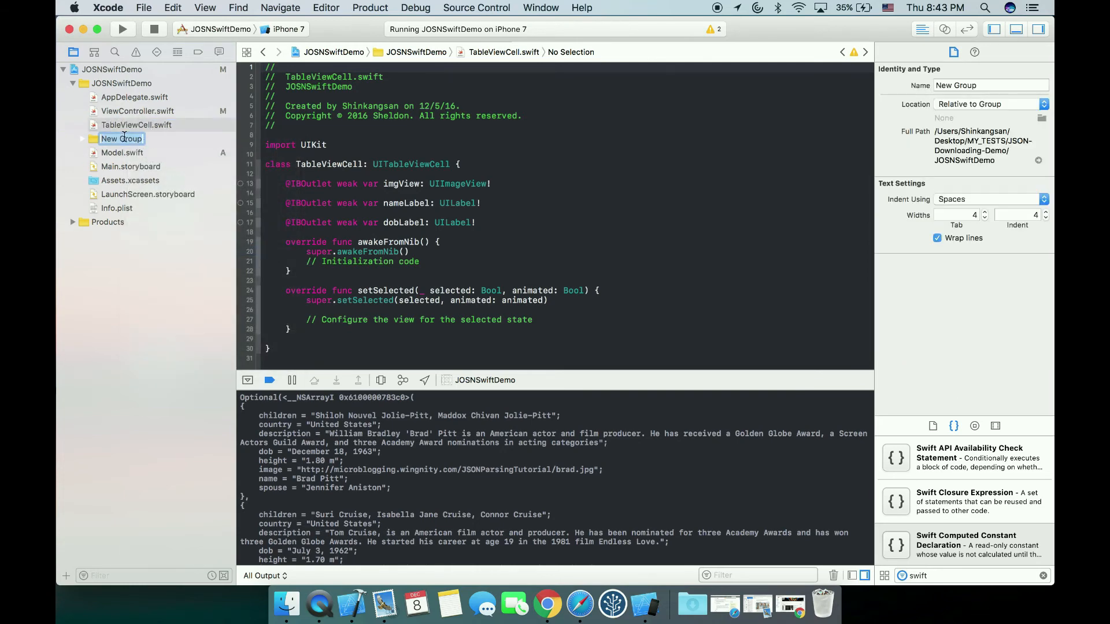
type("Ac")
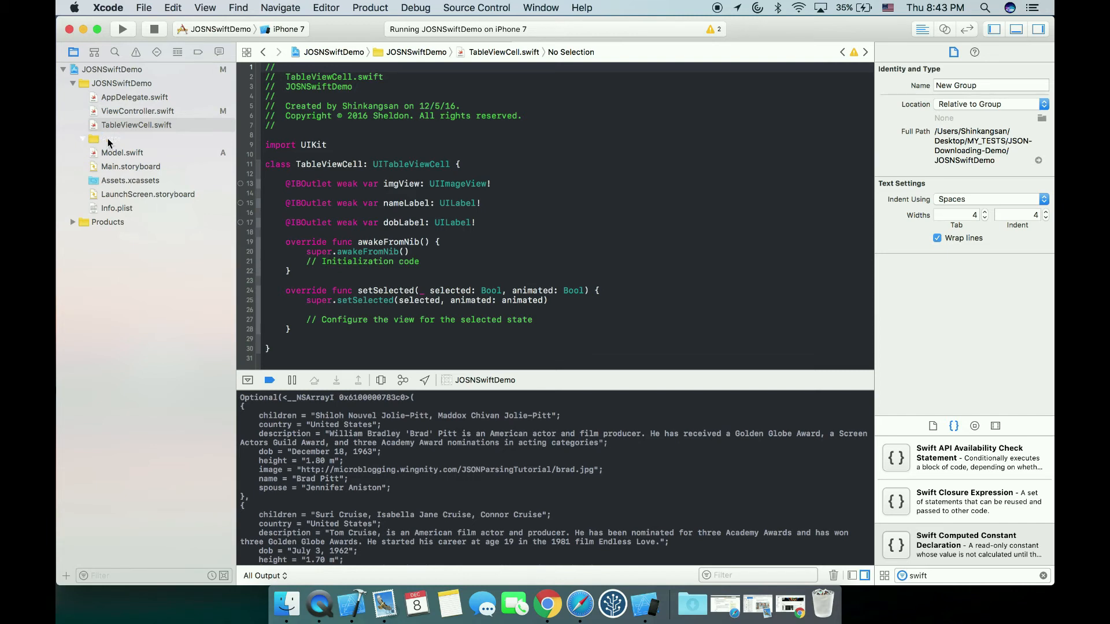
left_click(123, 153)
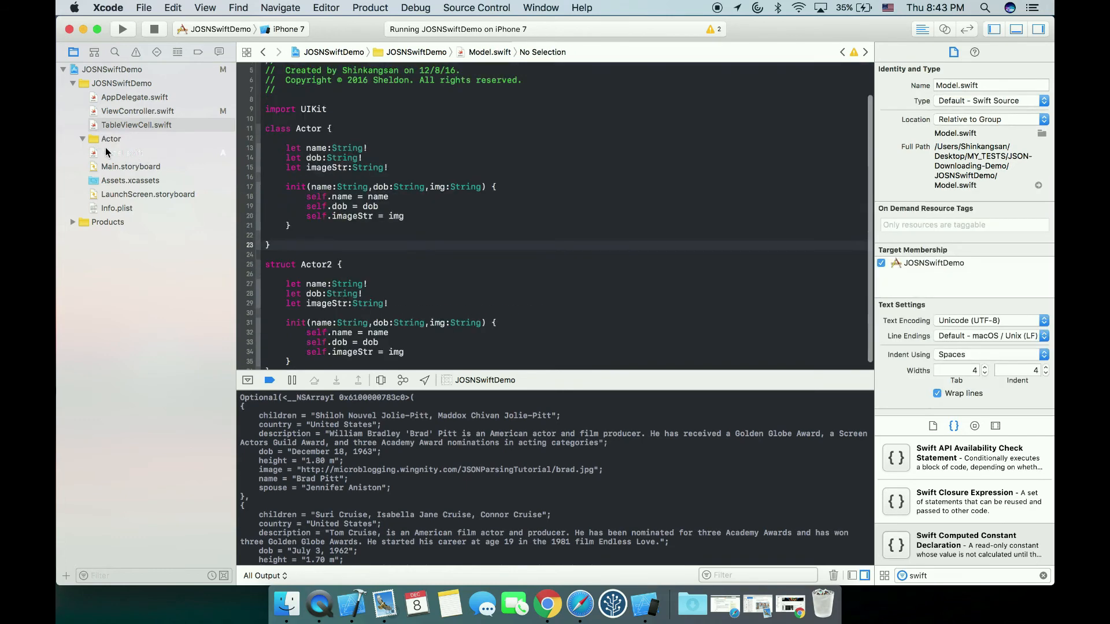
left_click(83, 139)
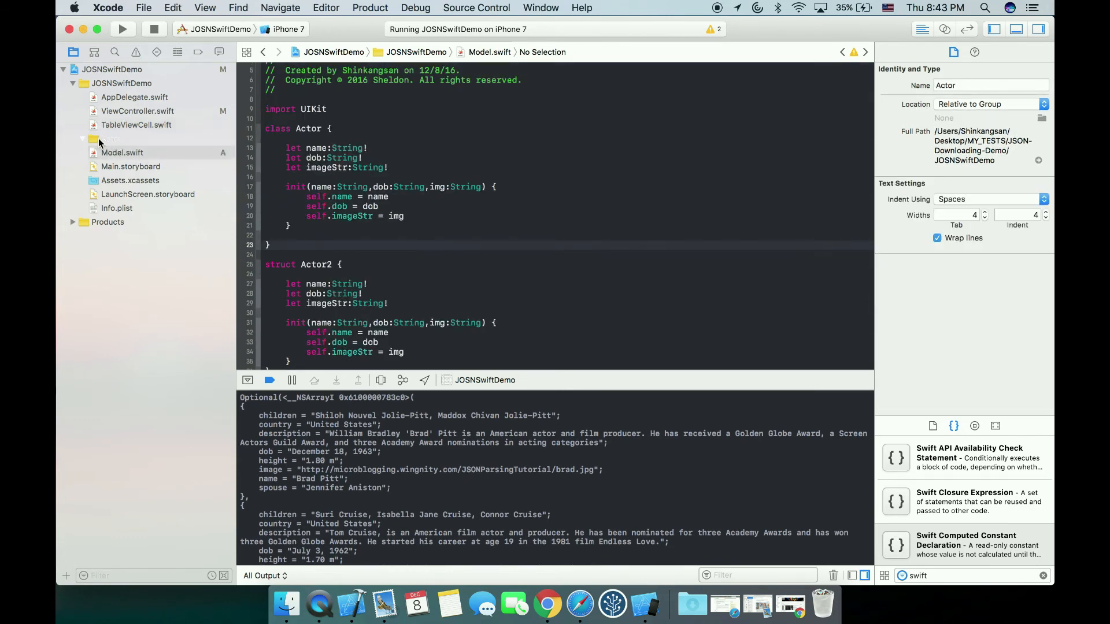
mouse_move(100, 141)
type("Actor")
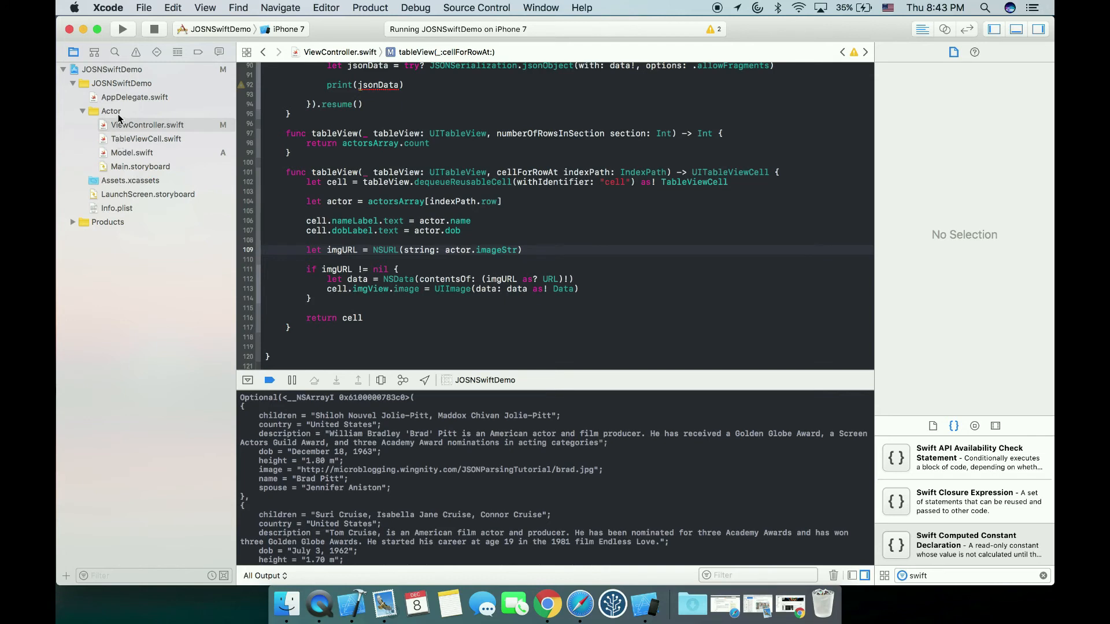
Step: Add View, Model and Controller subgroups inside the Actor group
left_click(111, 111)
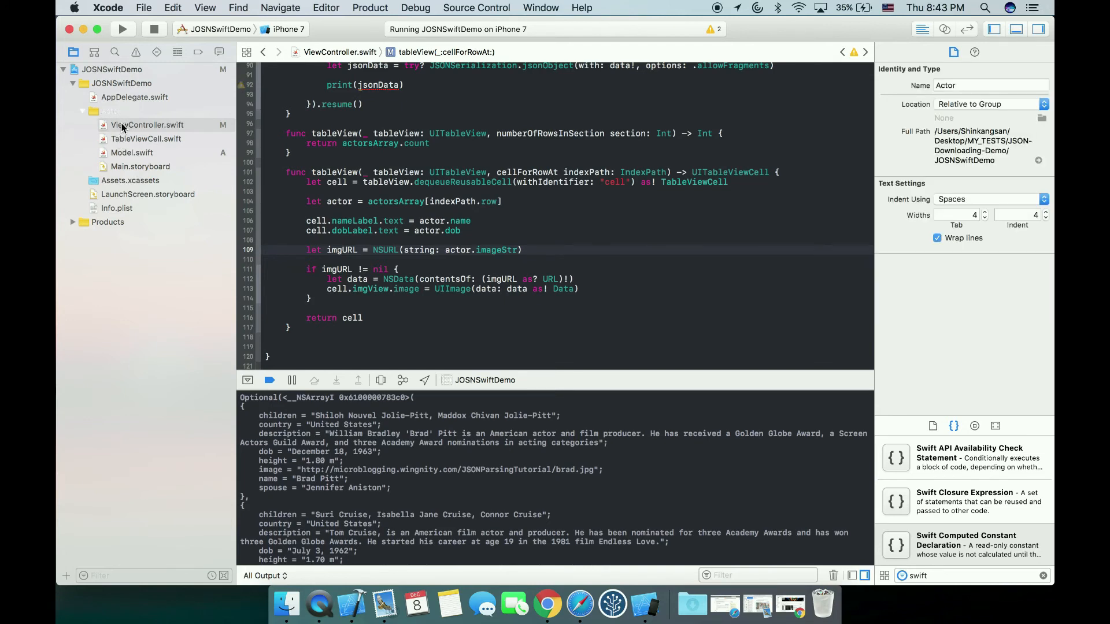
right_click(147, 125)
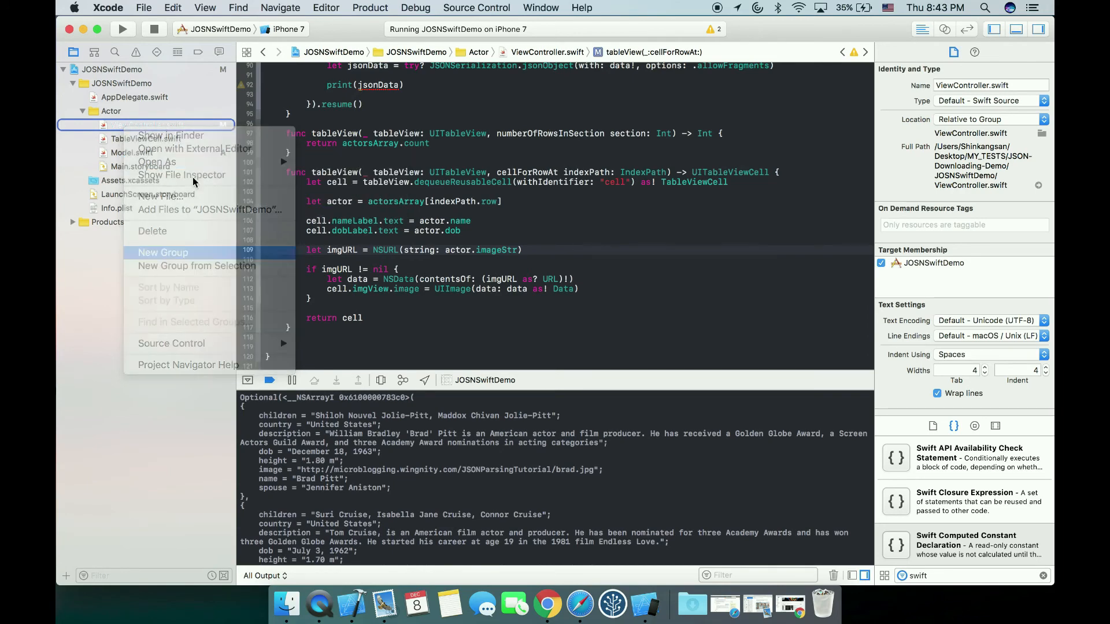
left_click(161, 253)
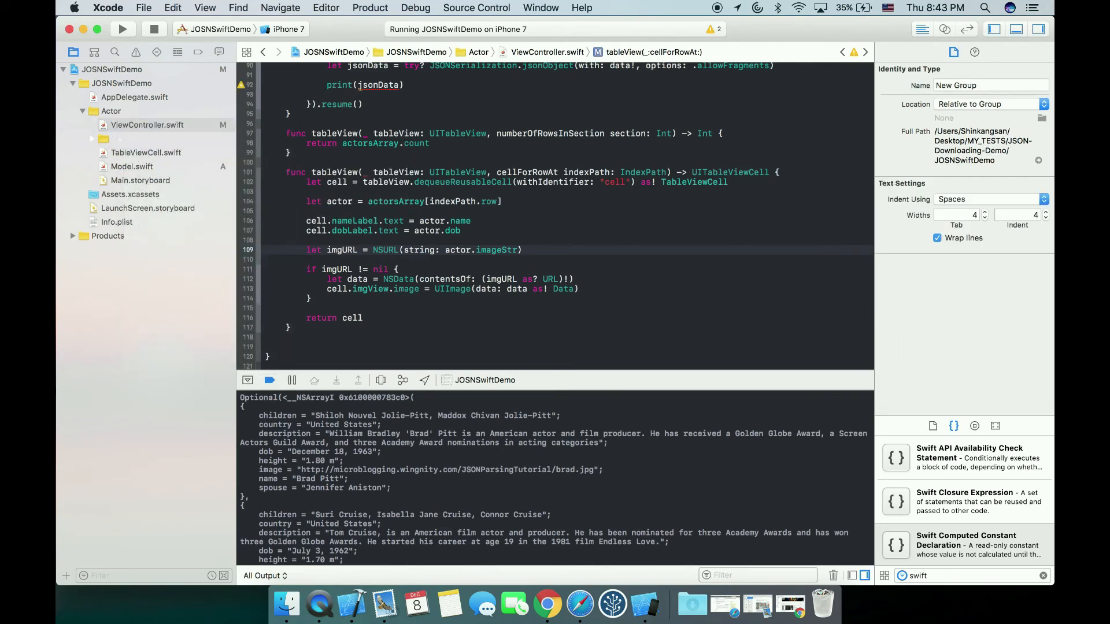
right_click(146, 153)
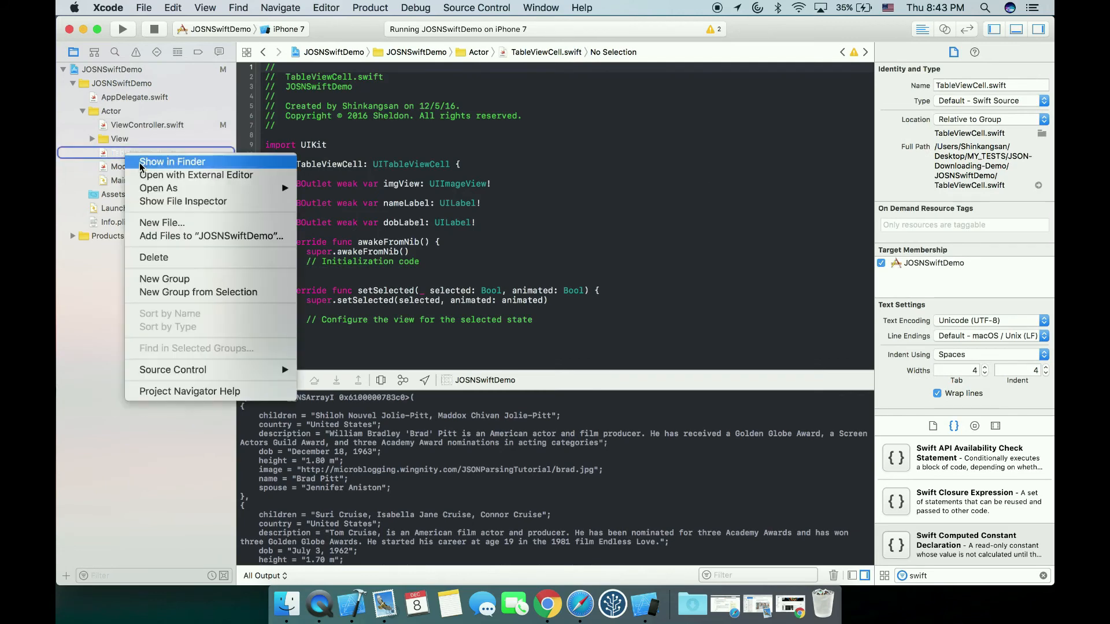
mouse_move(197, 175)
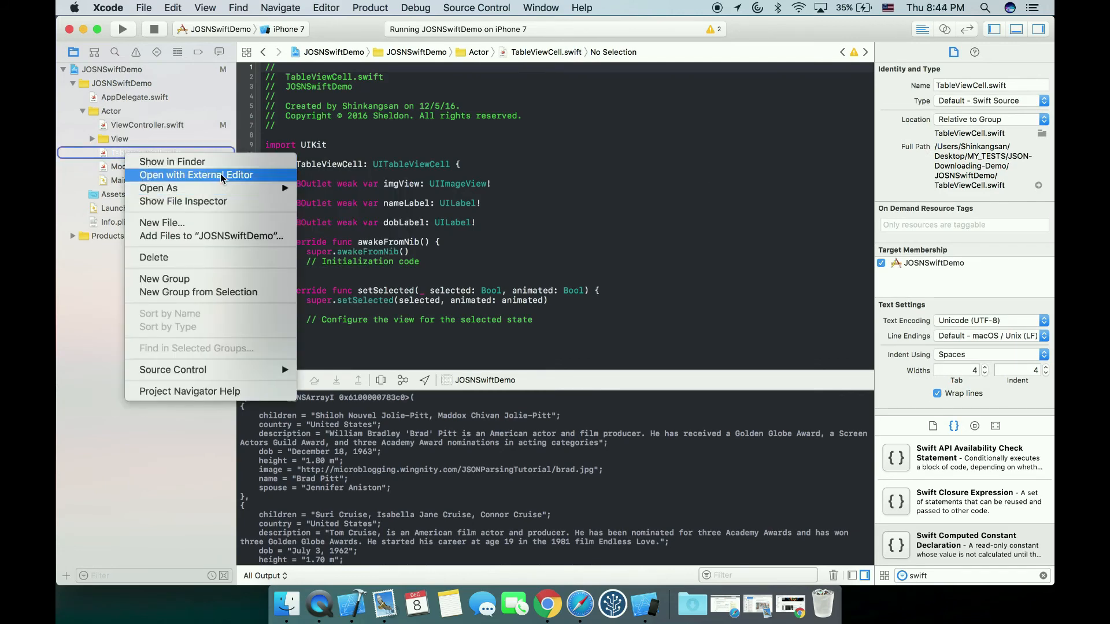
left_click(164, 278)
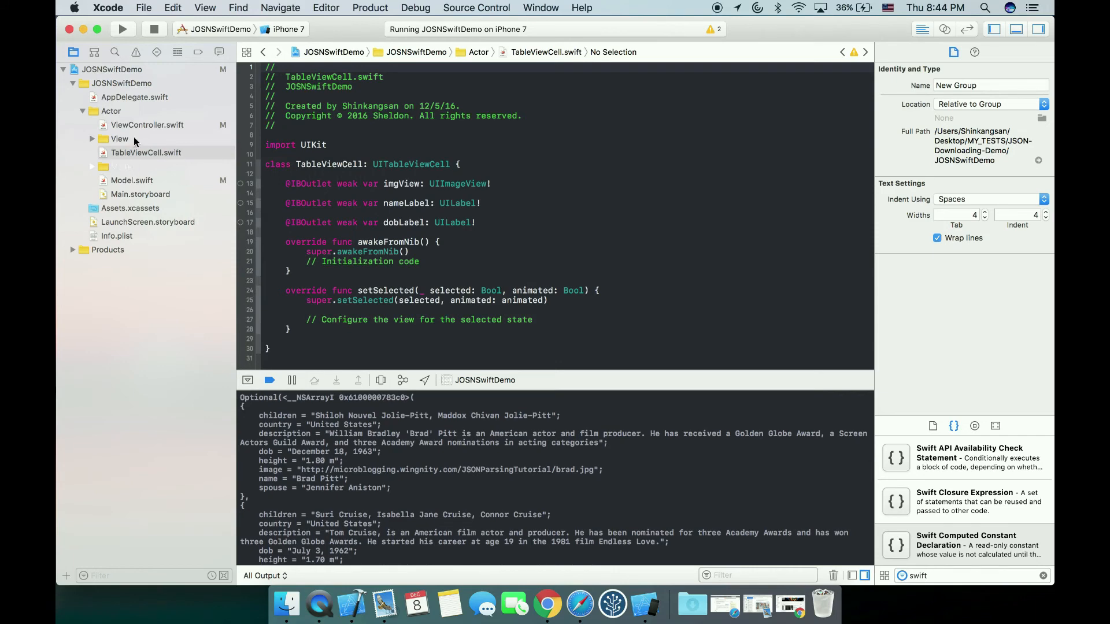
right_click(134, 180)
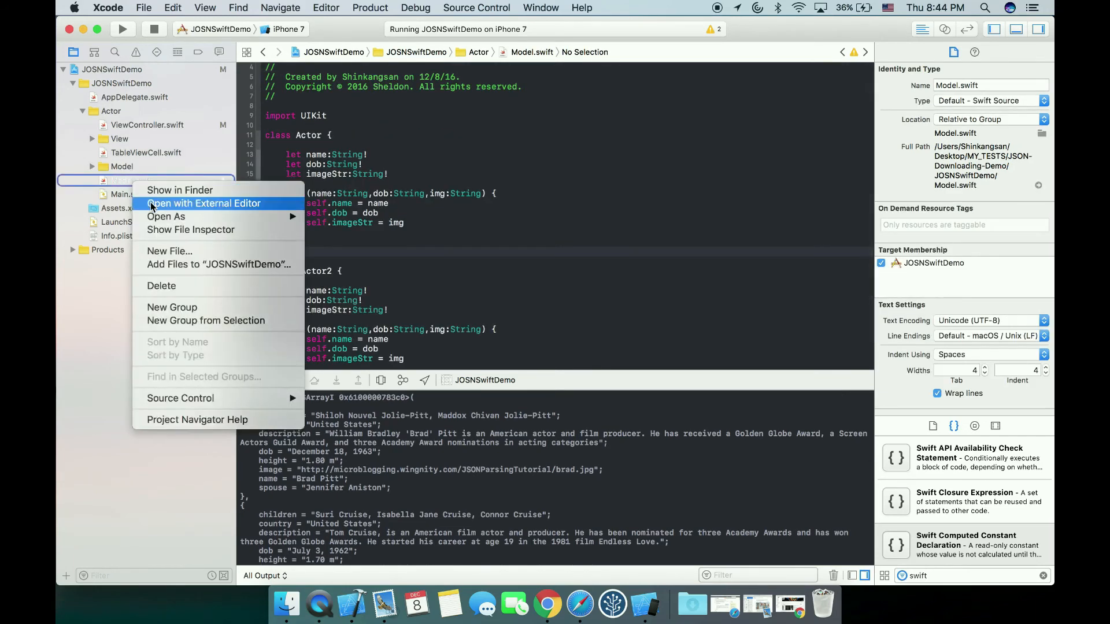
mouse_move(191, 311)
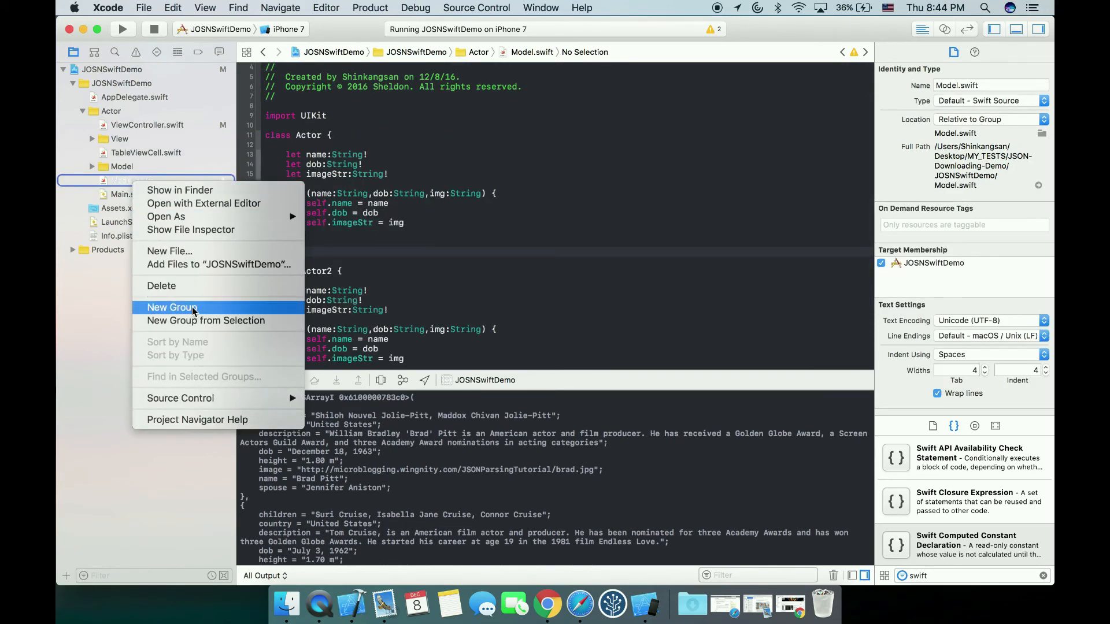
left_click(171, 308)
type("Controller")
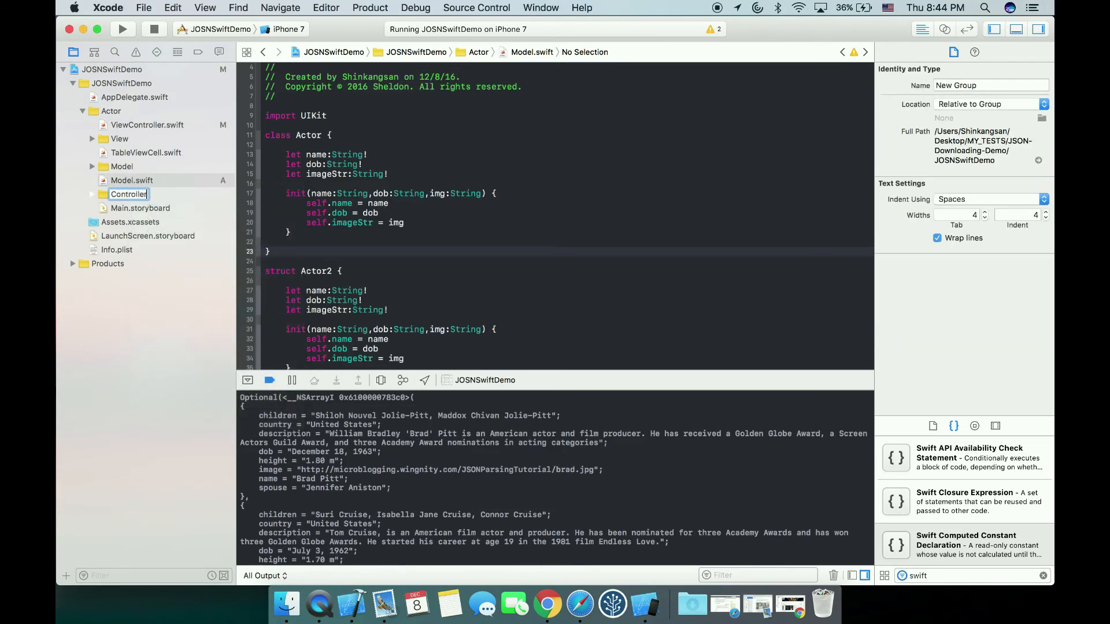
left_click(145, 153)
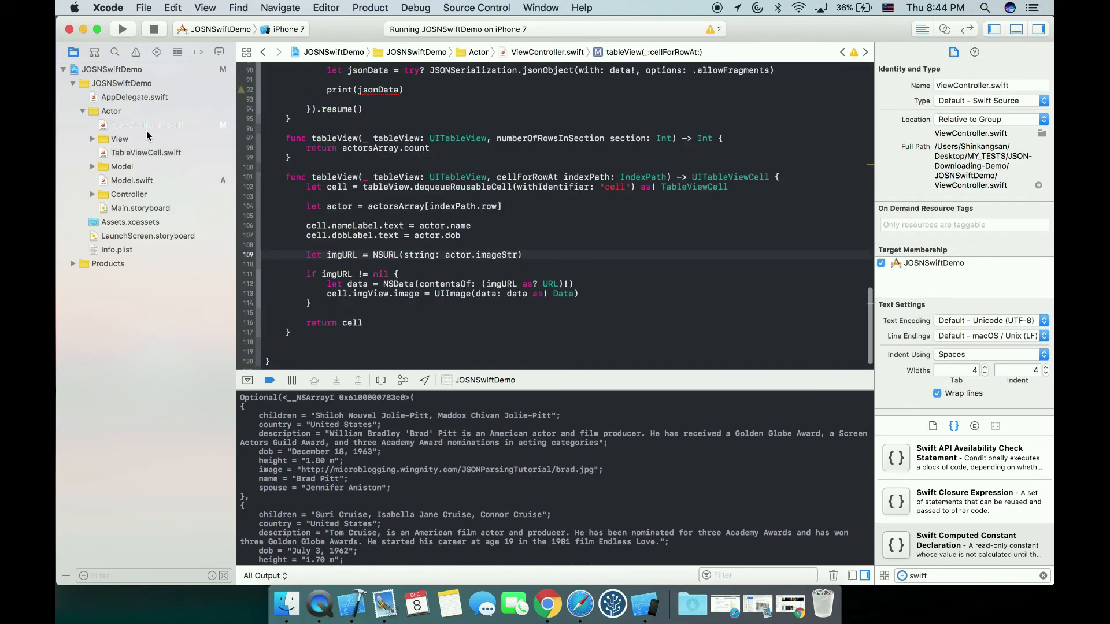
Step: Move ViewController.swift into Controller, Model.swift into Model, TableViewCell.swift into View
left_click(128, 181)
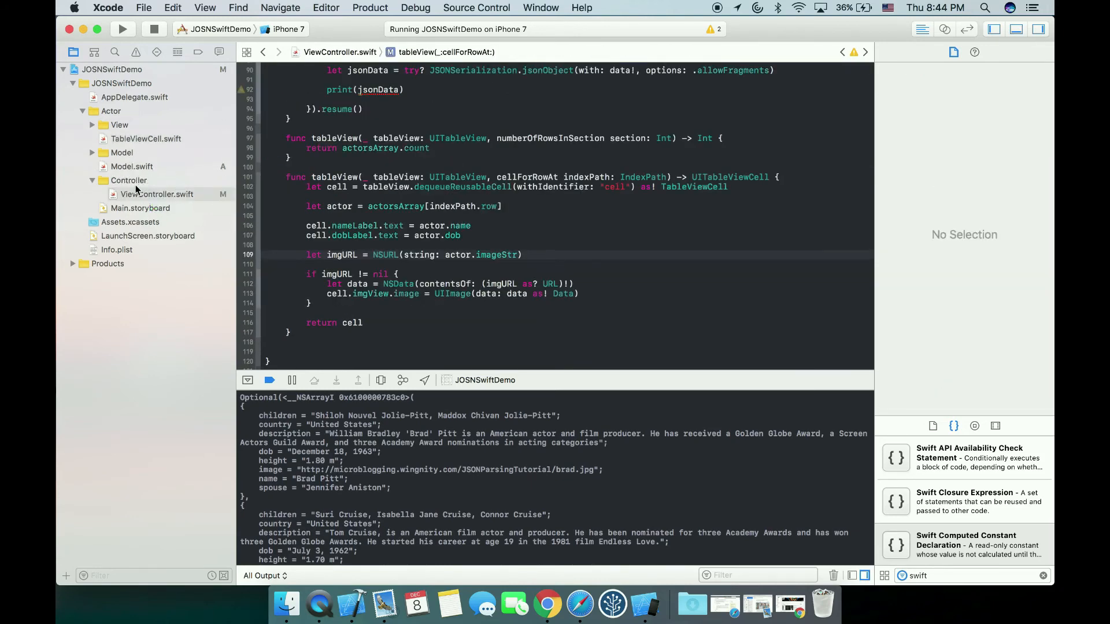
mouse_move(130, 171)
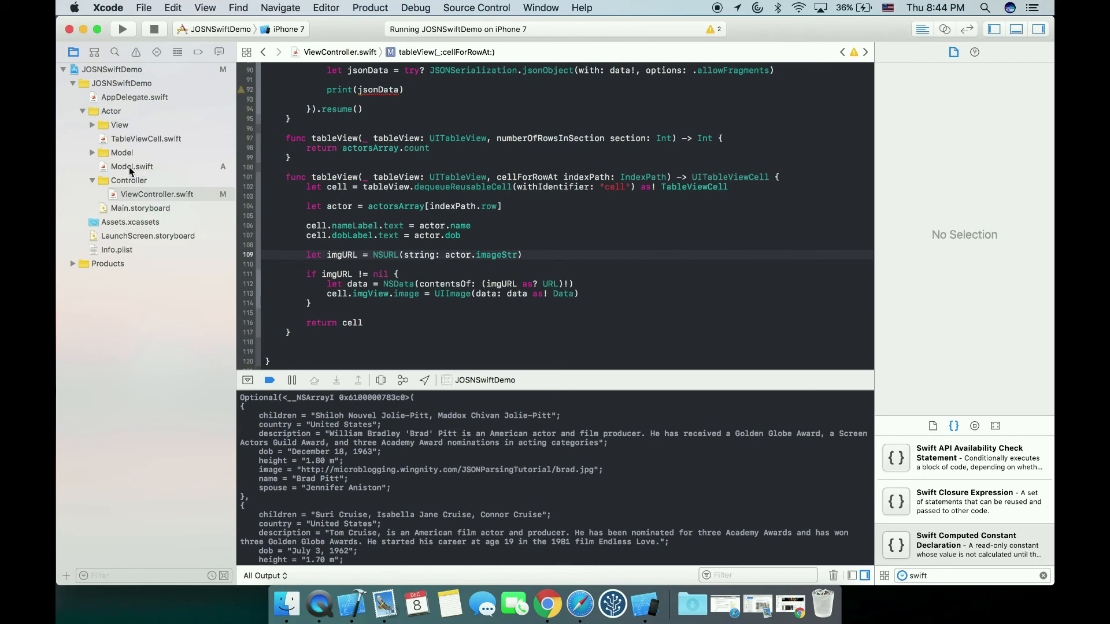
left_click(130, 165)
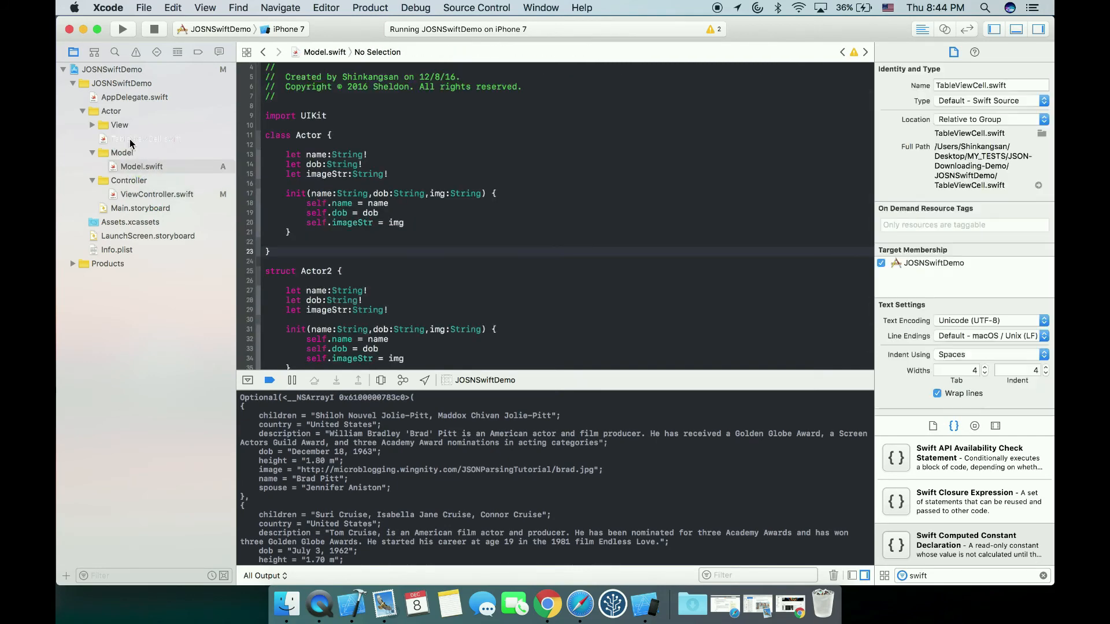
left_click(156, 139)
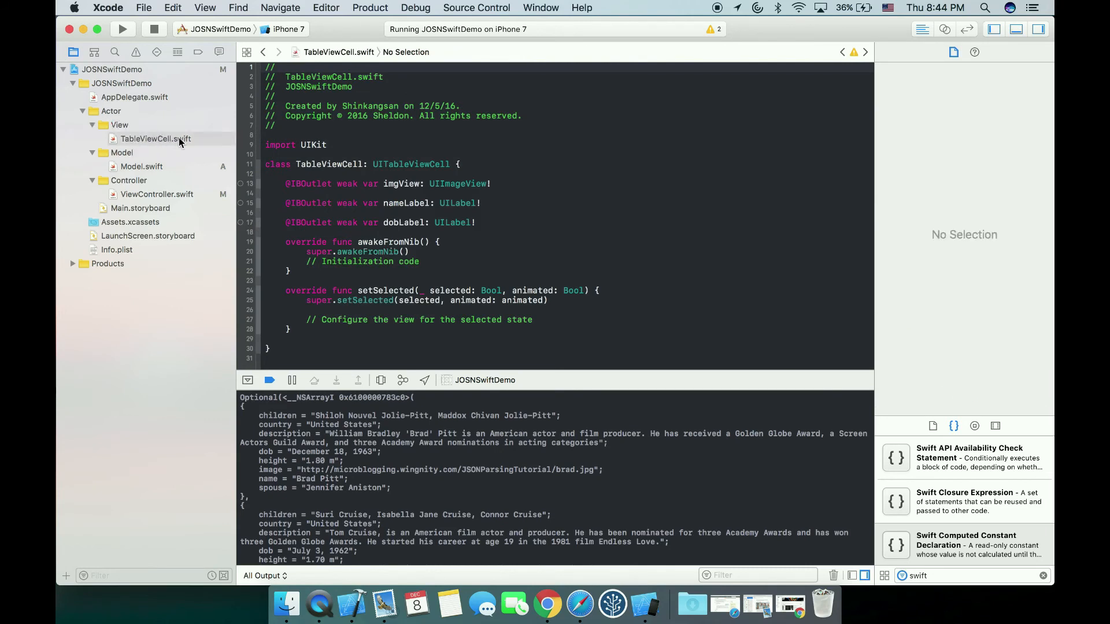
mouse_move(174, 243)
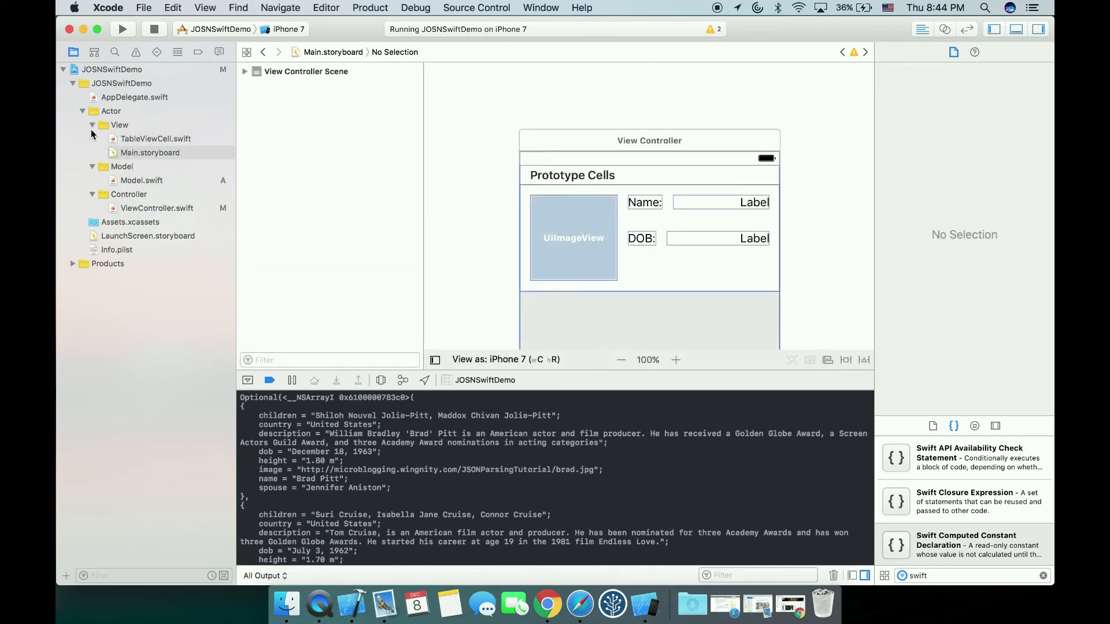
Step: Collapse and expand the groups, then check Model.swift, ViewController.swift and Main.storyboard in place
left_click(93, 125)
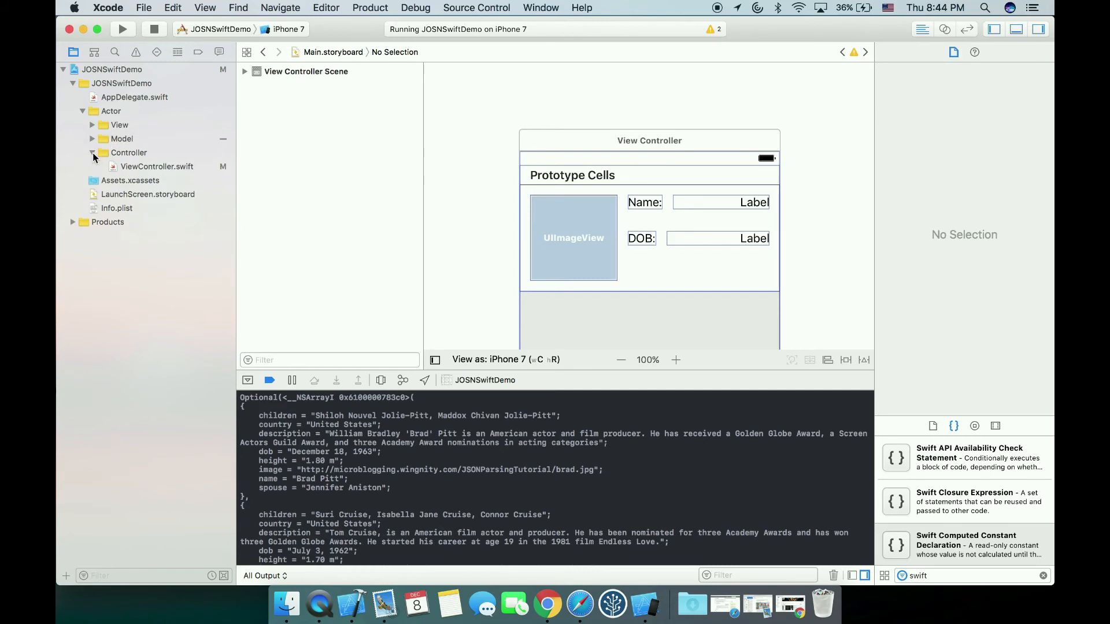
left_click(92, 152)
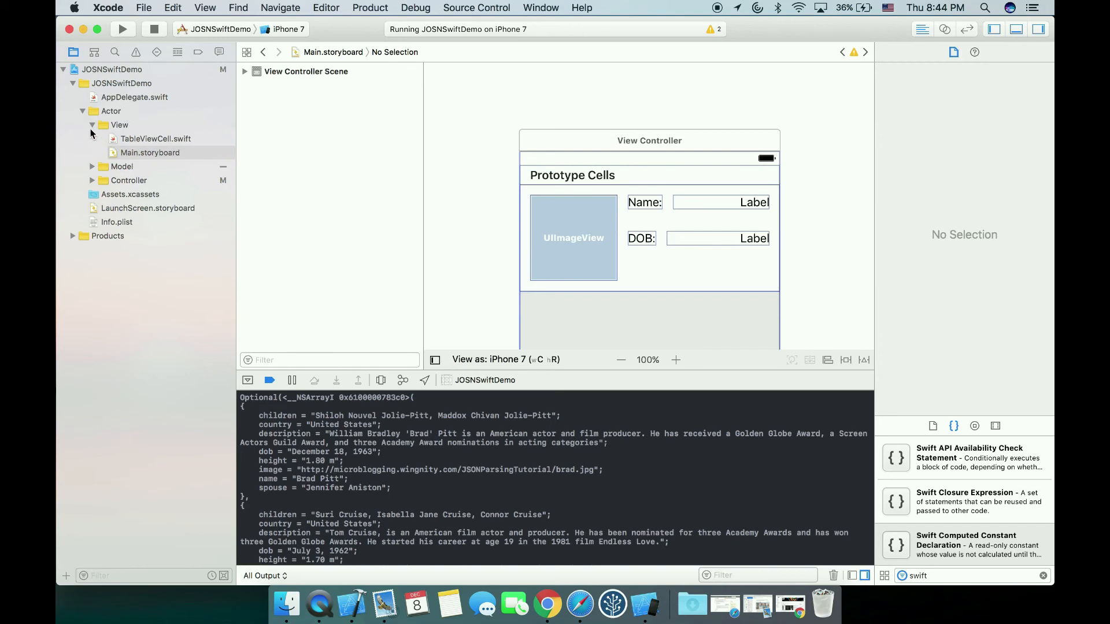
left_click(93, 166)
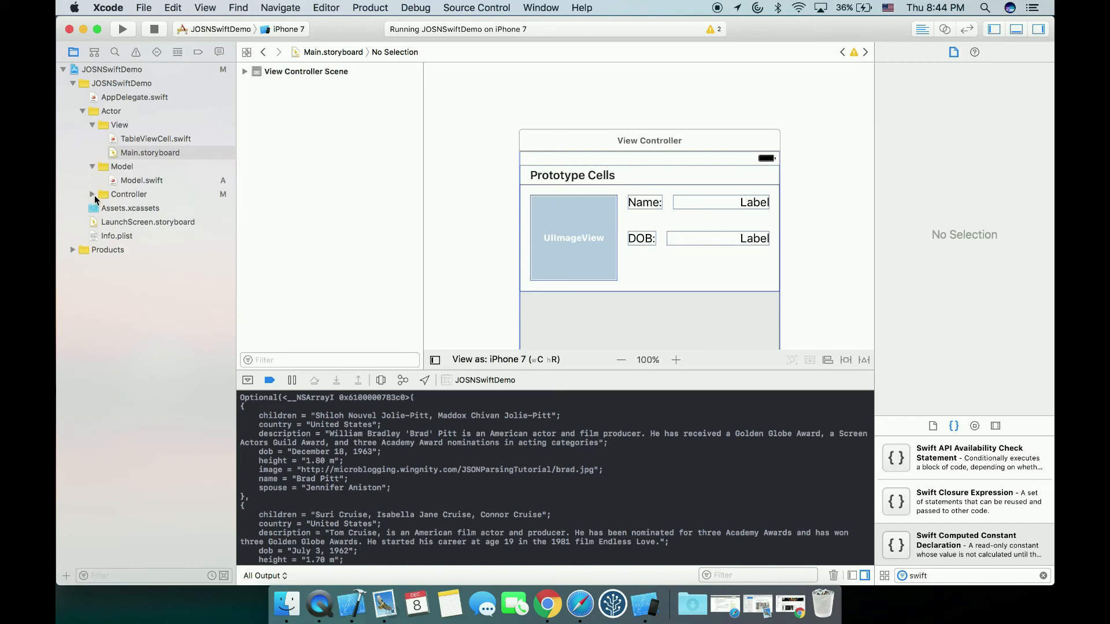
left_click(93, 194)
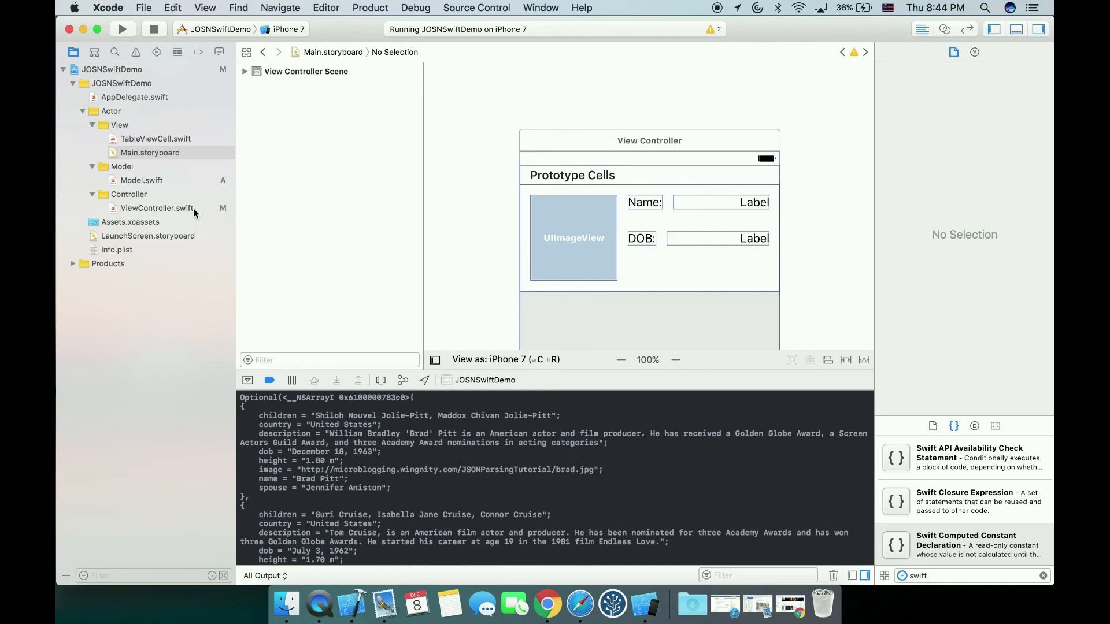
mouse_move(550, 130)
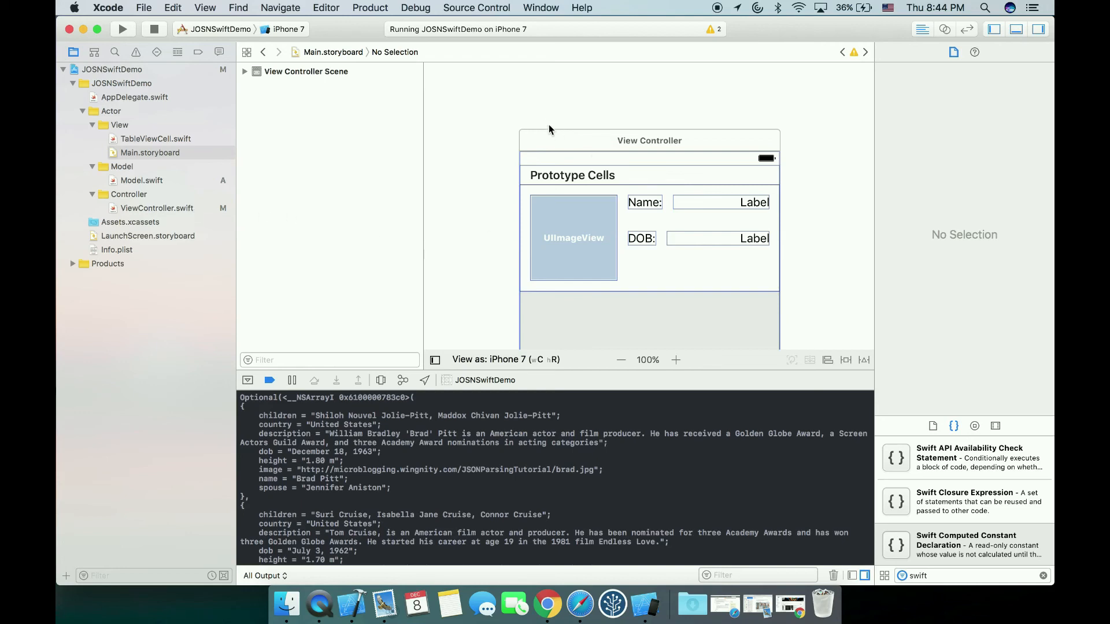
mouse_move(541, 123)
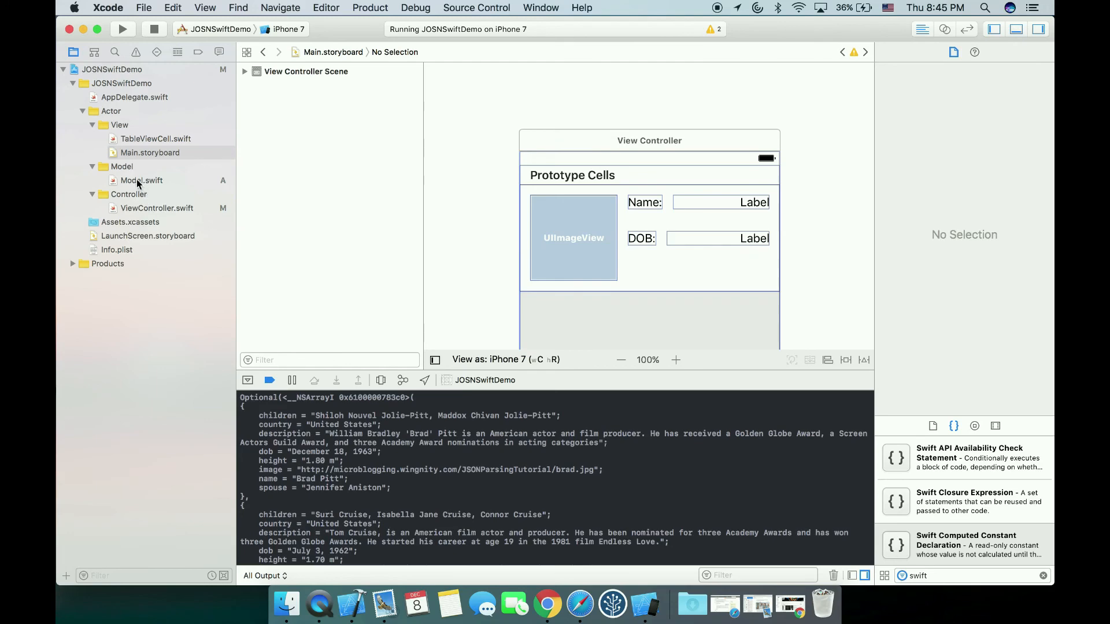
left_click(141, 181)
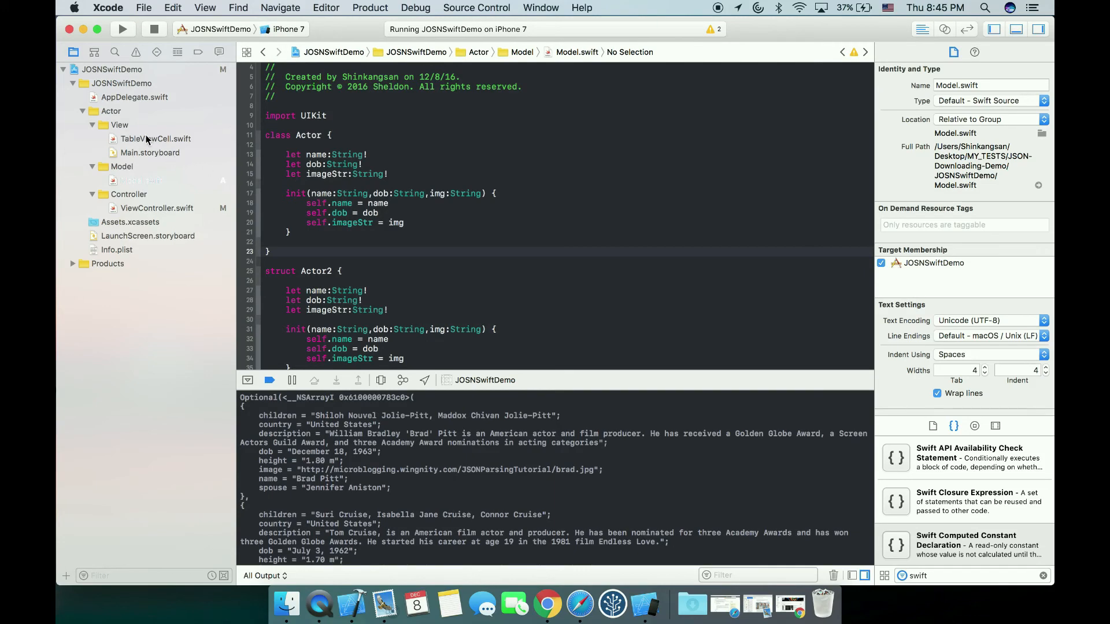
left_click(156, 208)
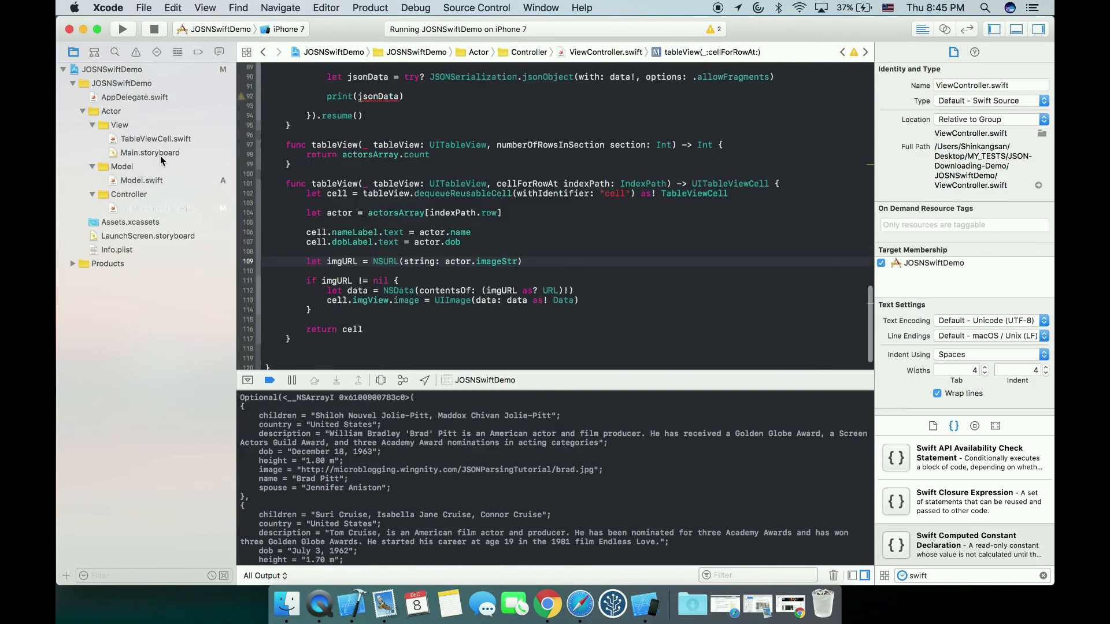
left_click(150, 152)
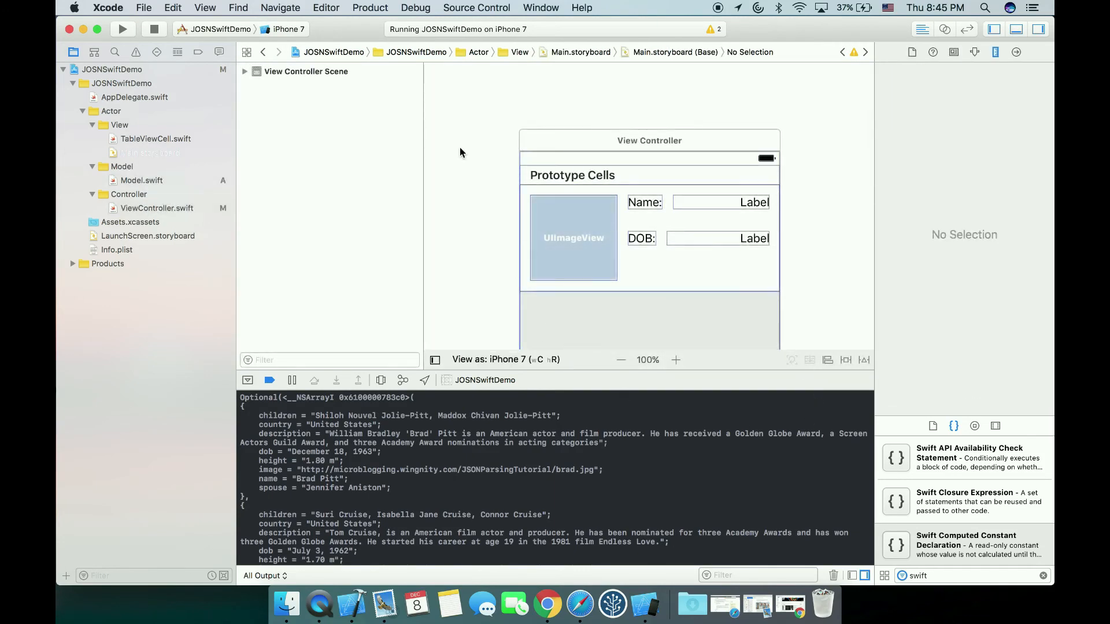
mouse_move(746, 155)
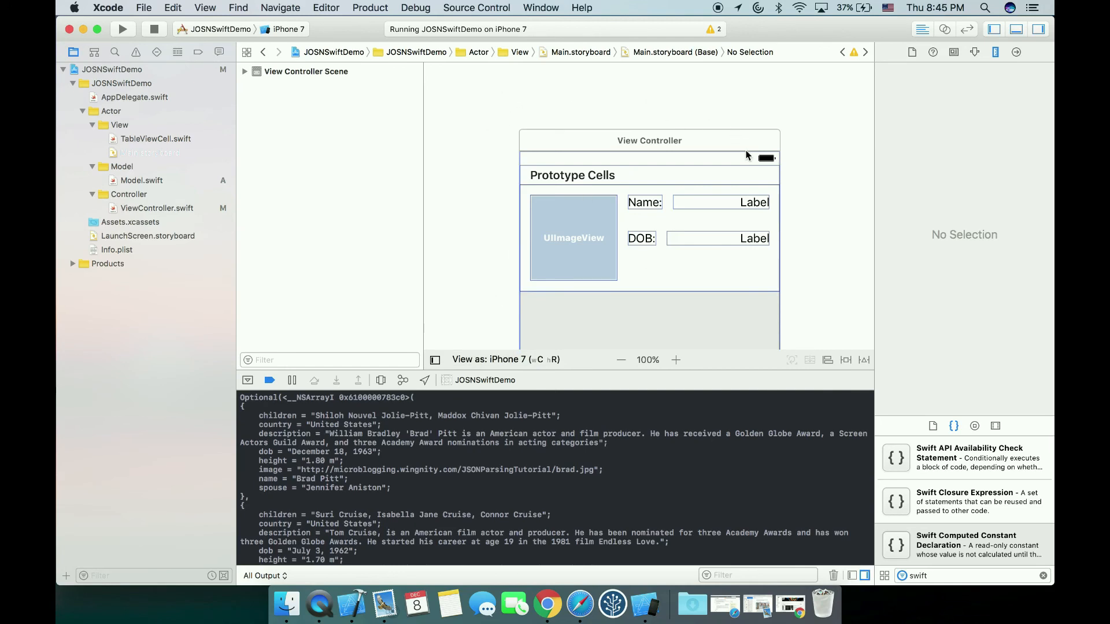
mouse_move(535, 304)
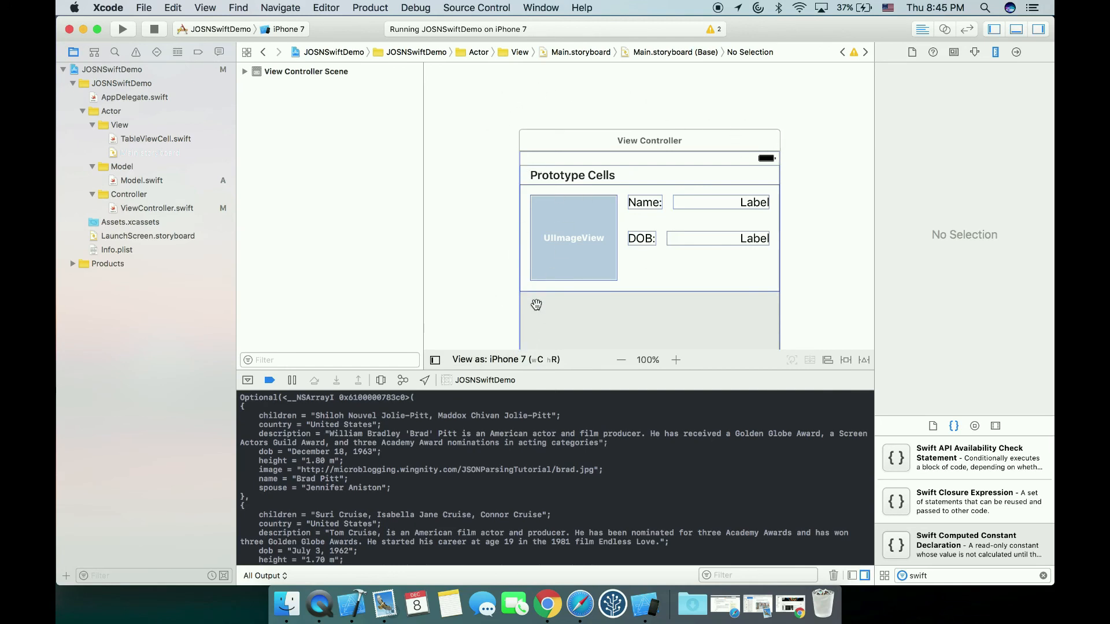
mouse_move(506, 146)
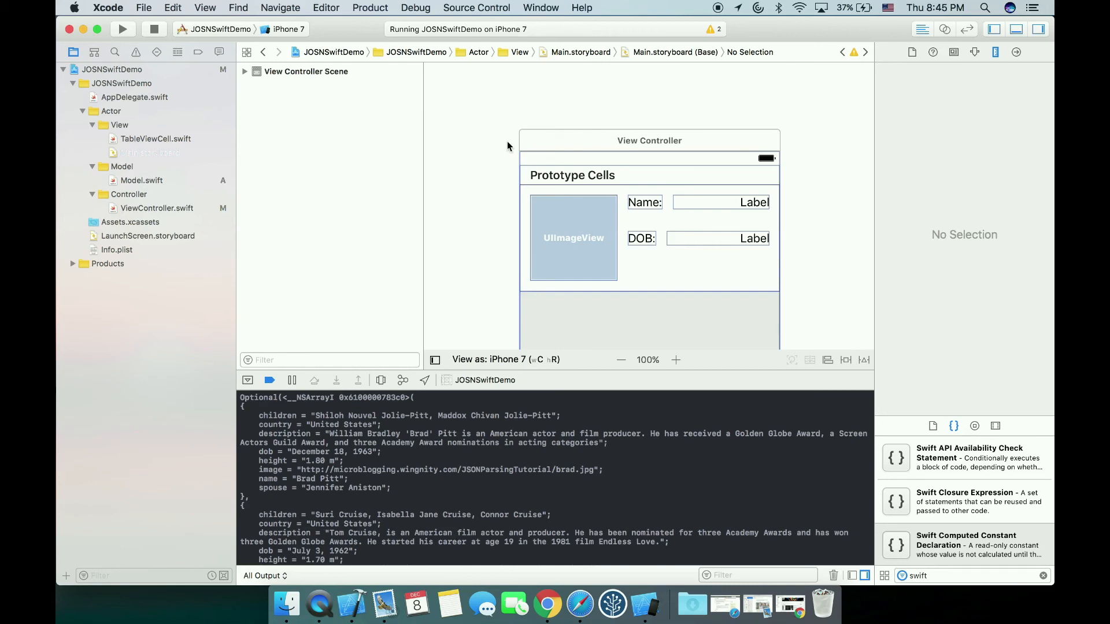
mouse_move(496, 160)
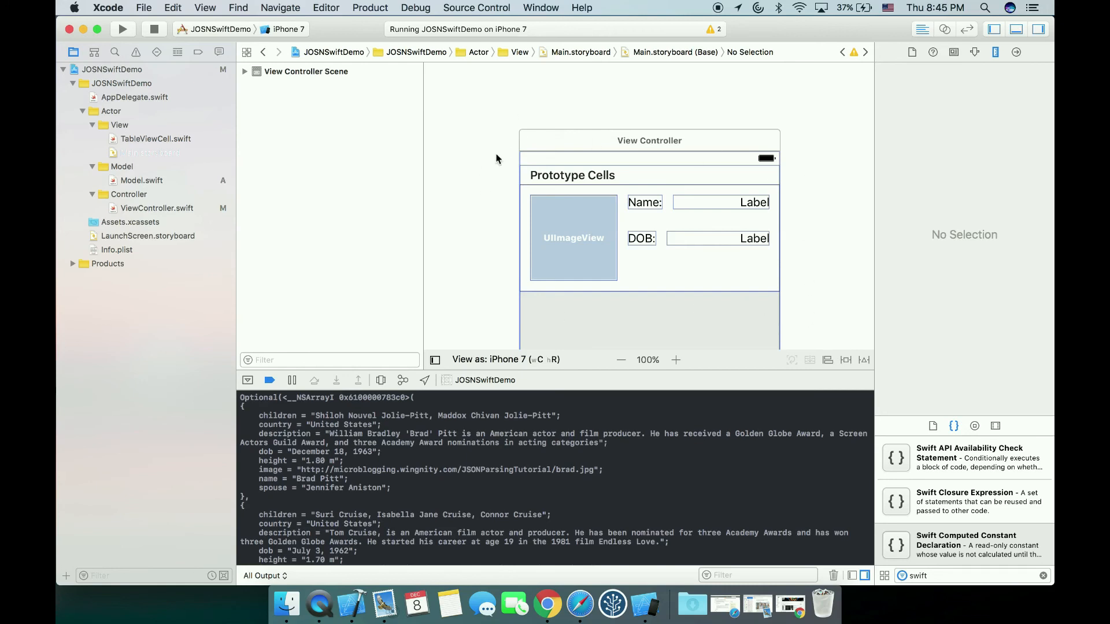
mouse_move(727, 171)
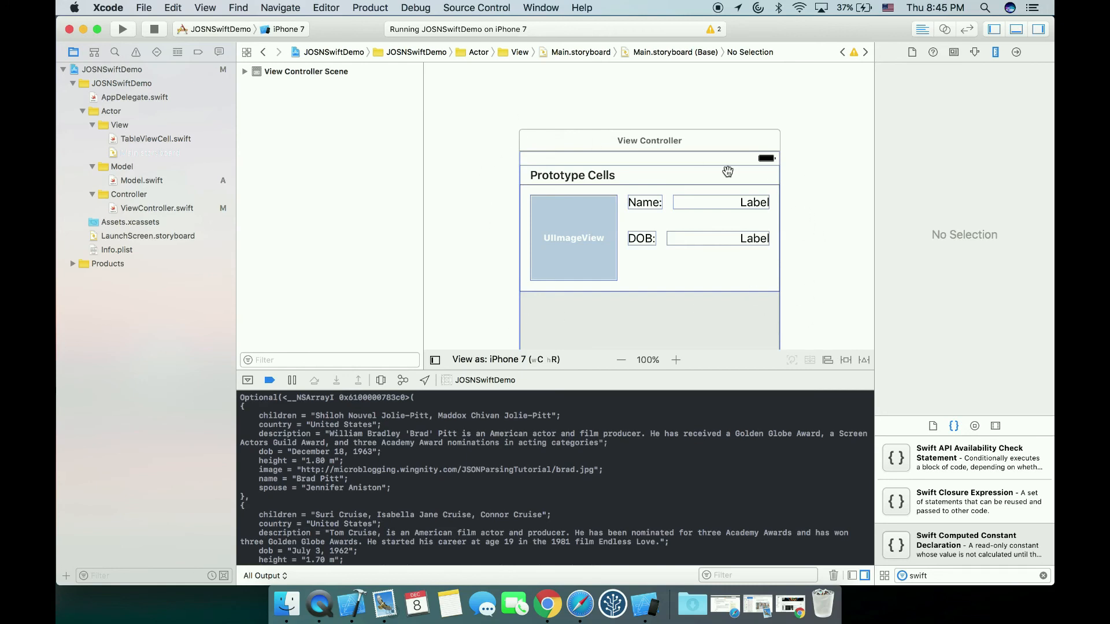
mouse_move(636, 209)
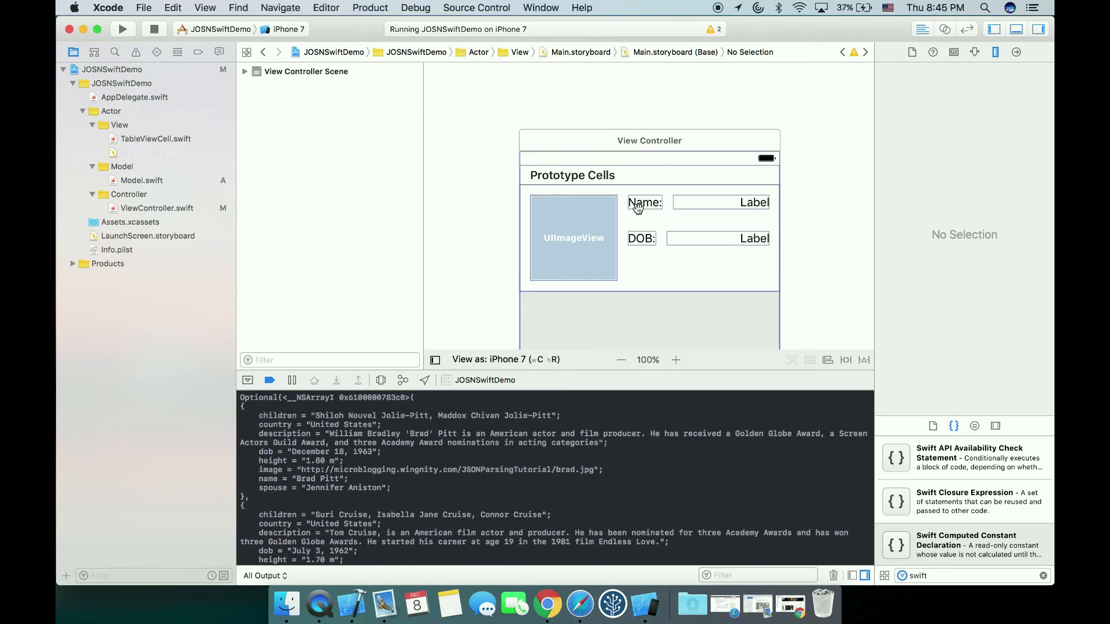
mouse_move(639, 239)
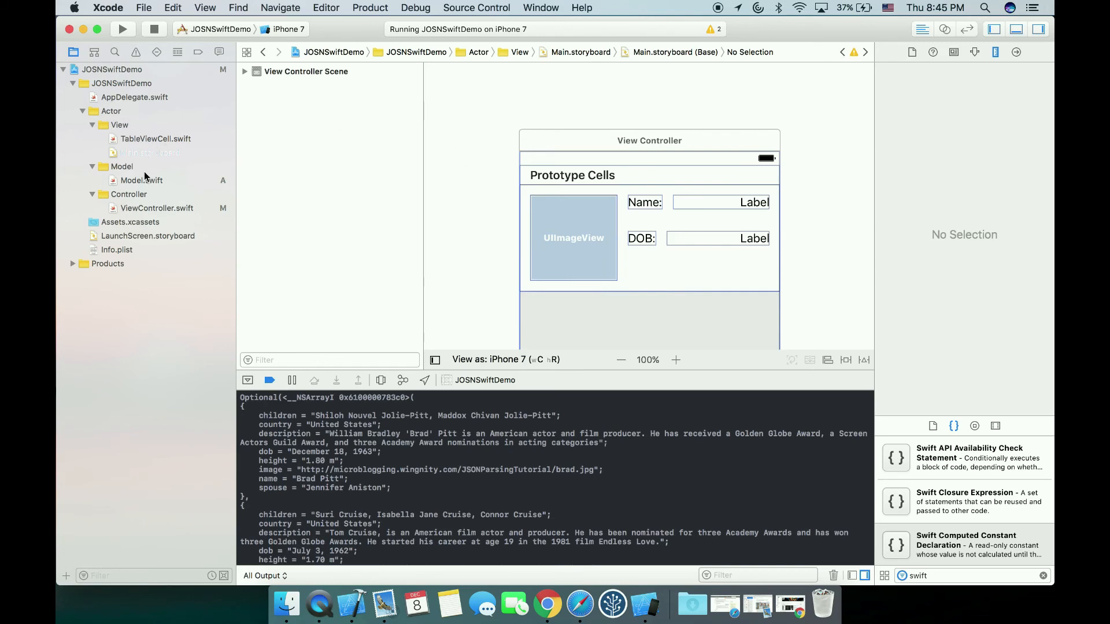
Step: Add a blank line after the Actor initializer in Model.swift, then return to ViewController.swift
left_click(141, 180)
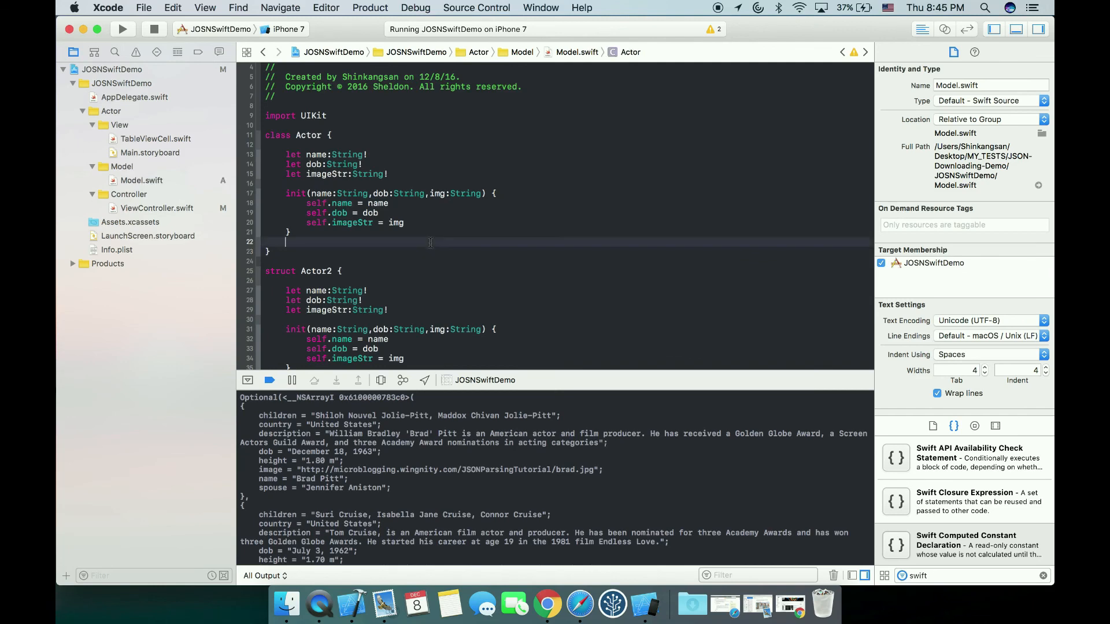
left_click(290, 232)
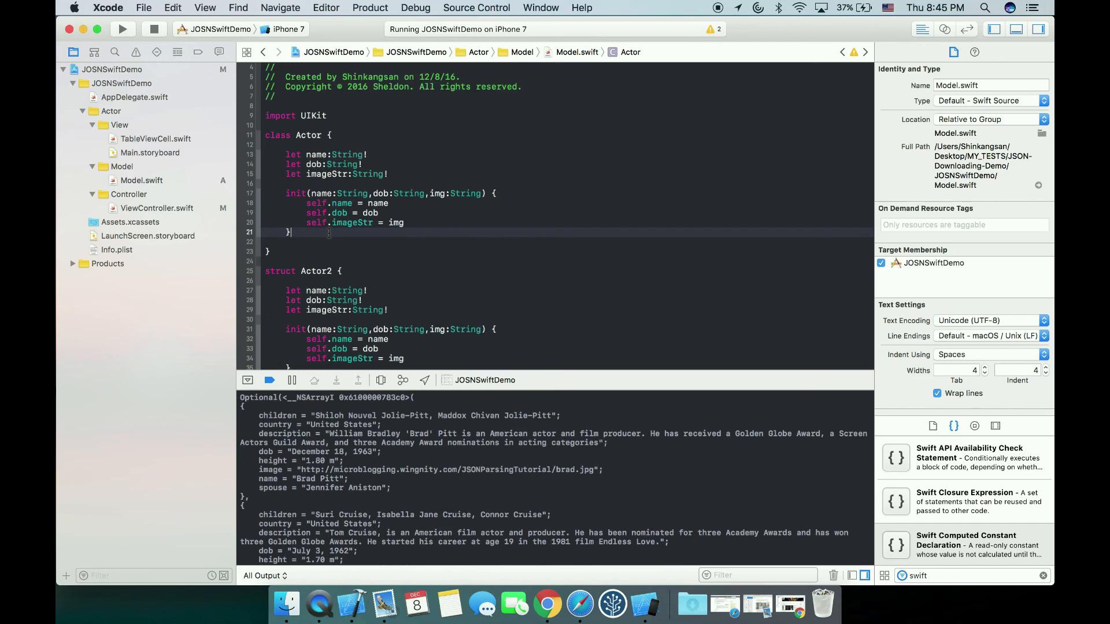
key("enter")
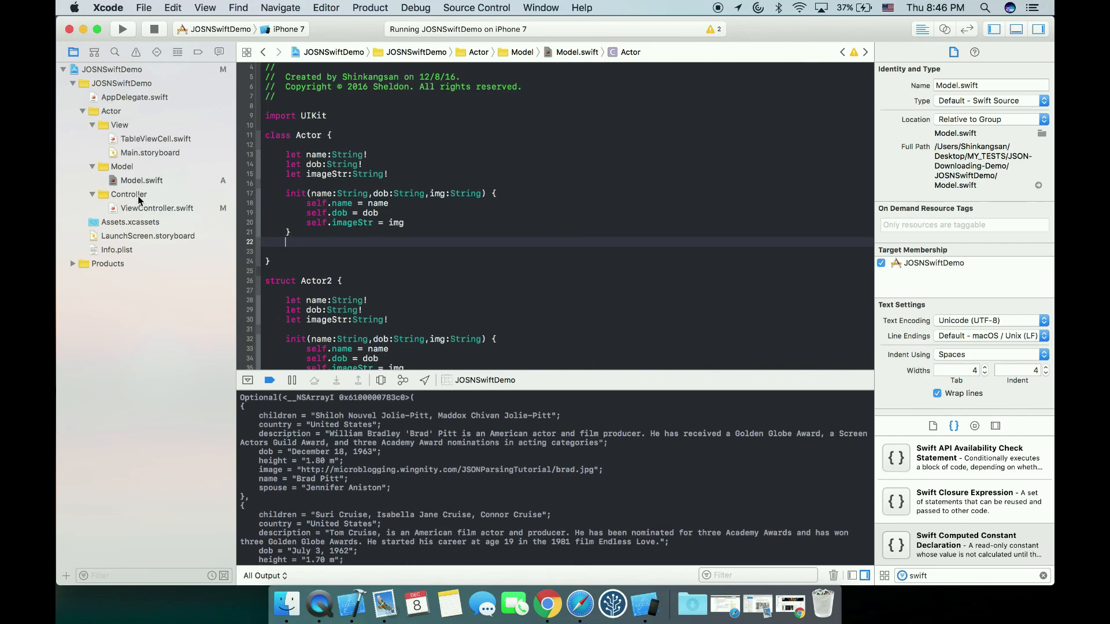
left_click(157, 208)
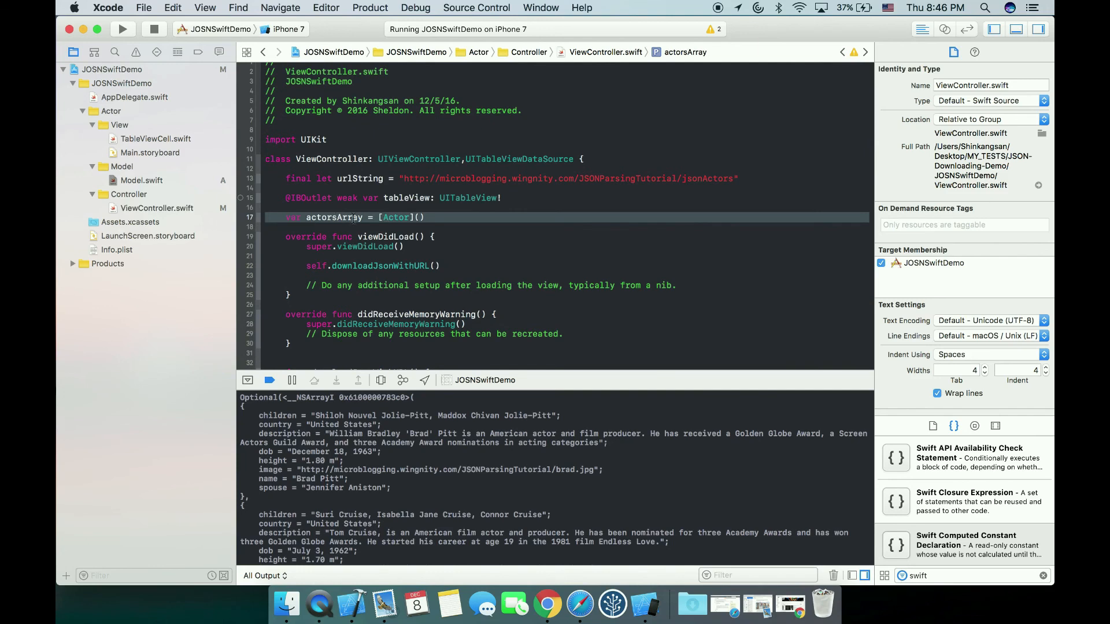
mouse_move(357, 285)
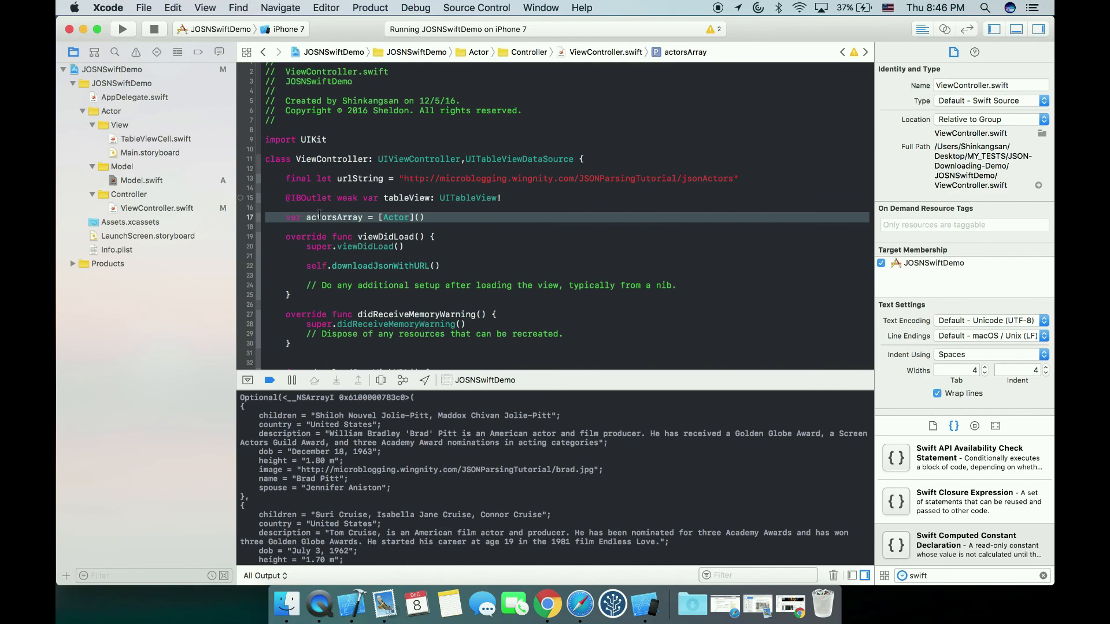
double_click(334, 217)
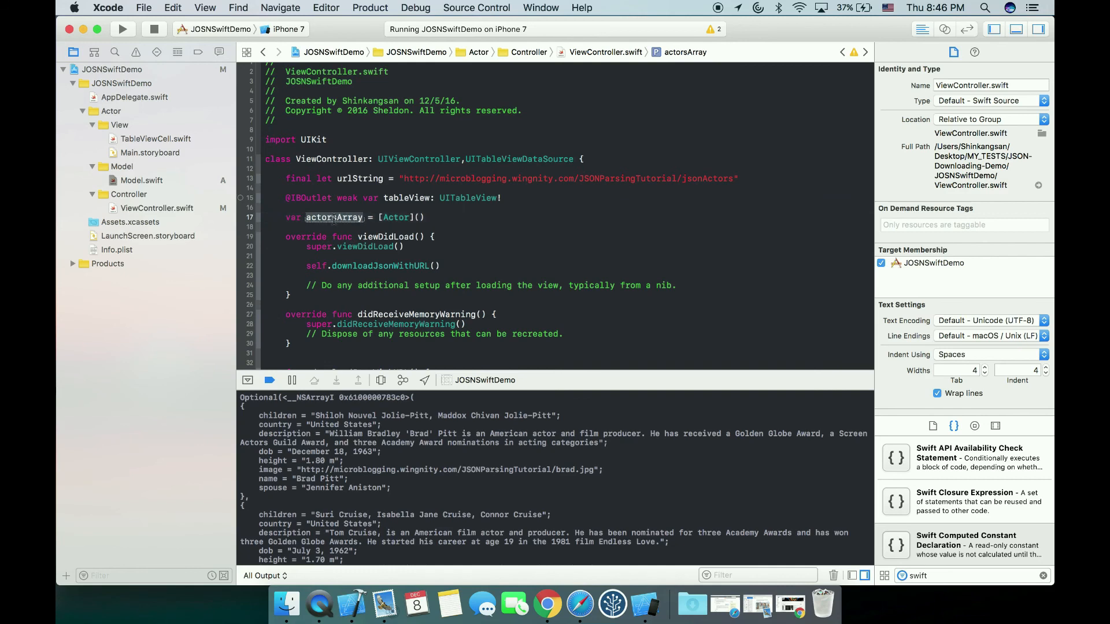